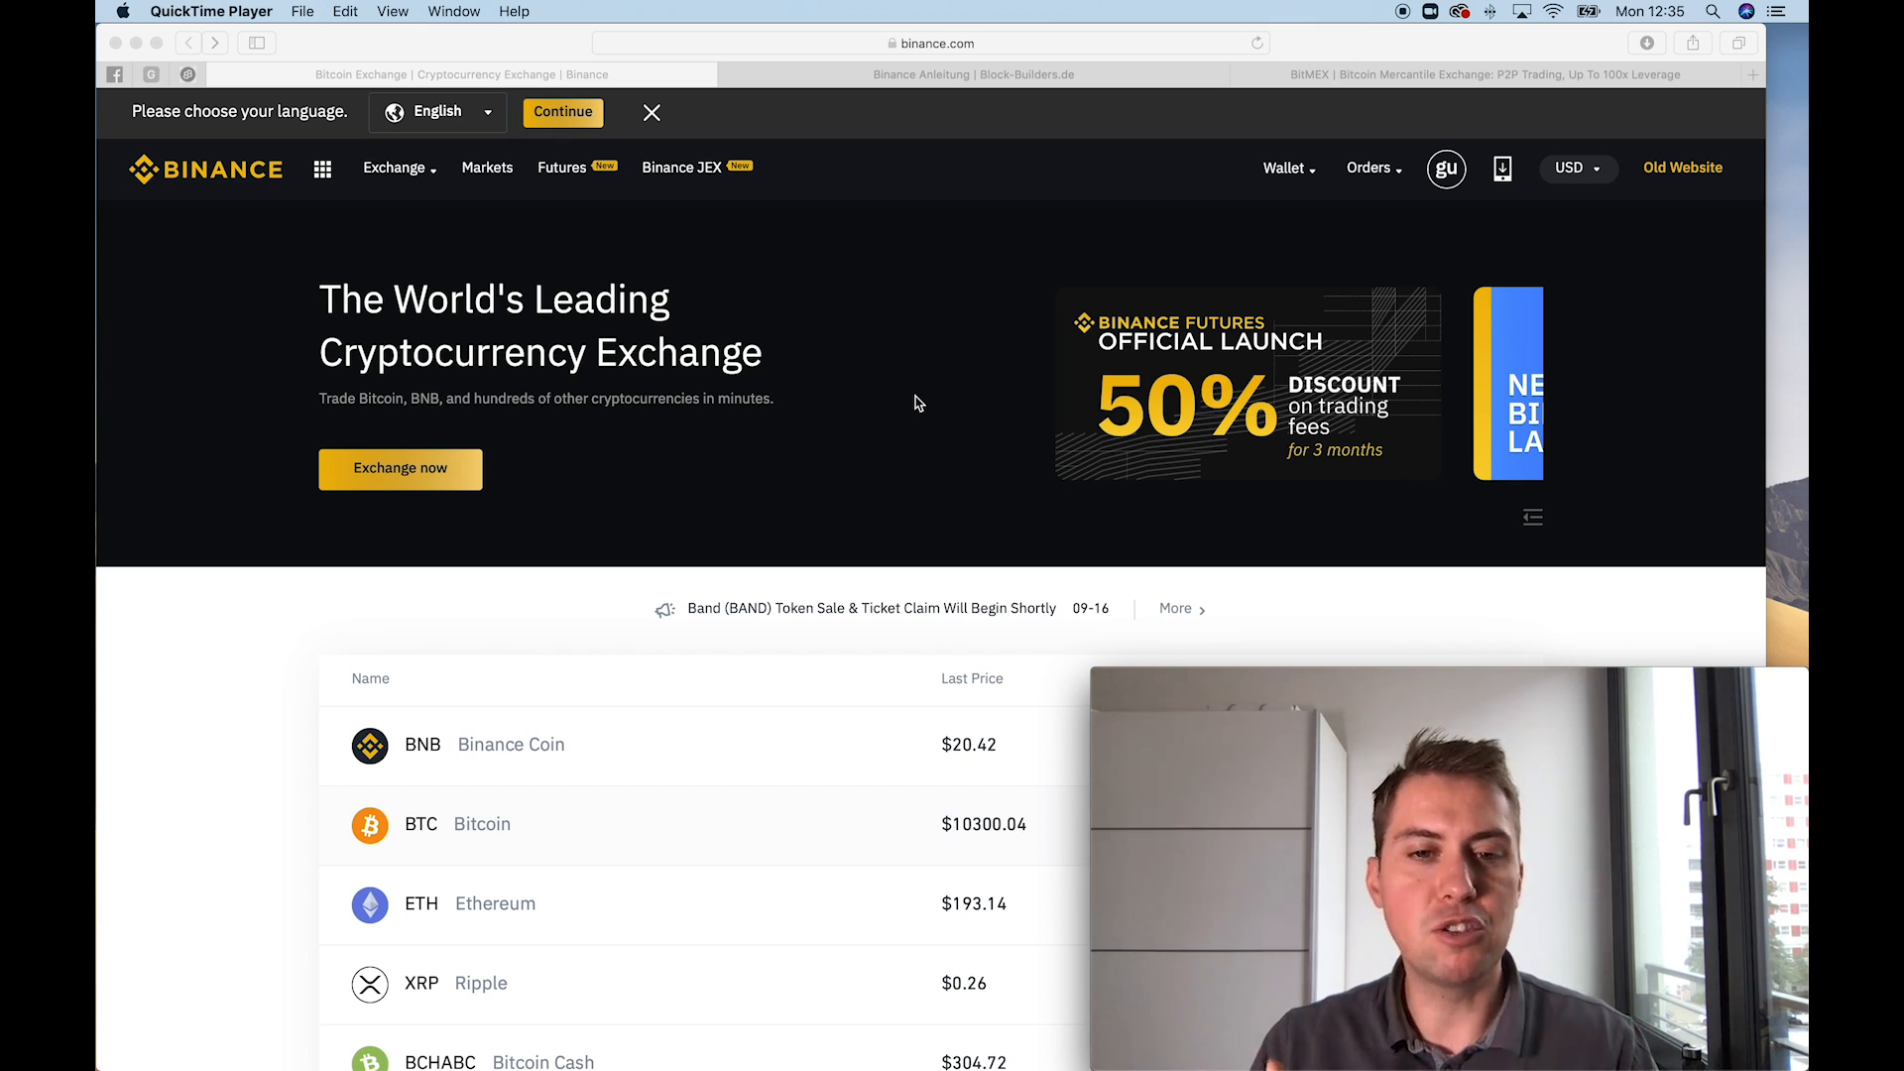
mouse_move(784, 283)
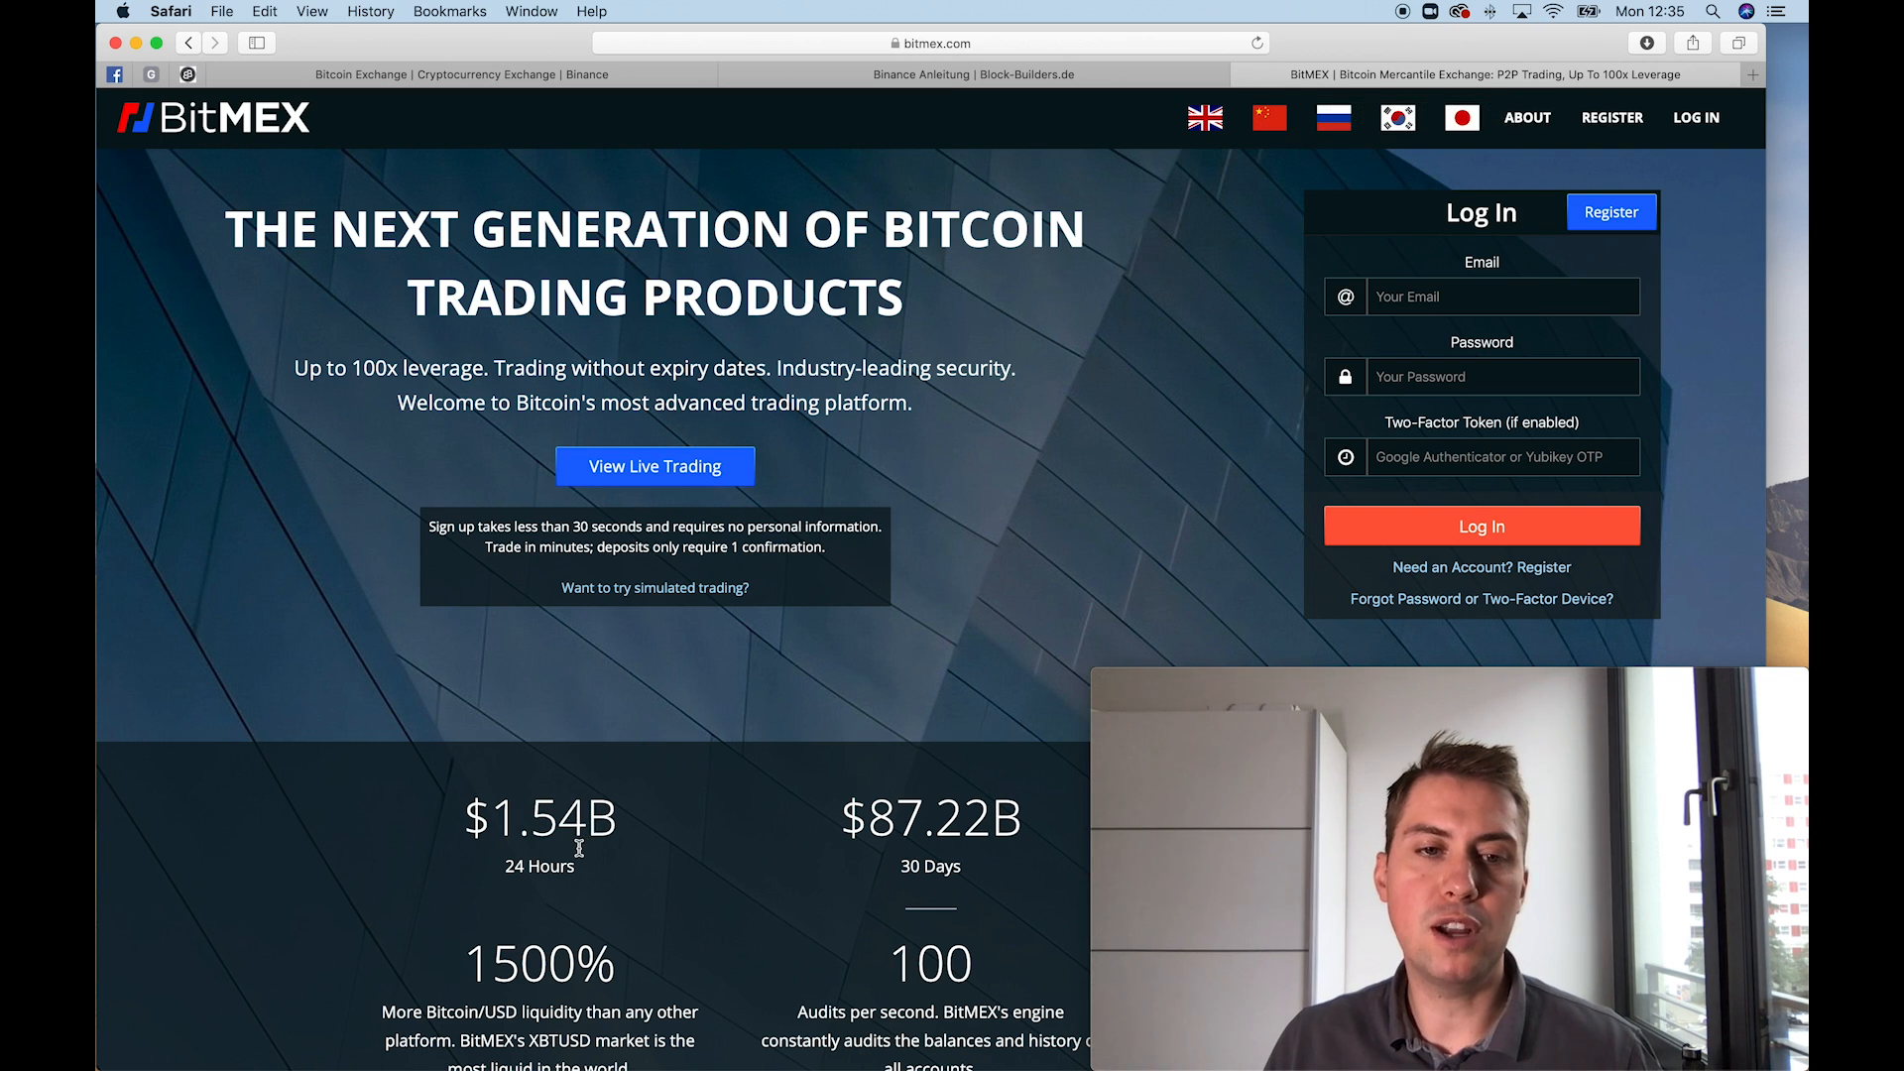
mouse_move(573, 837)
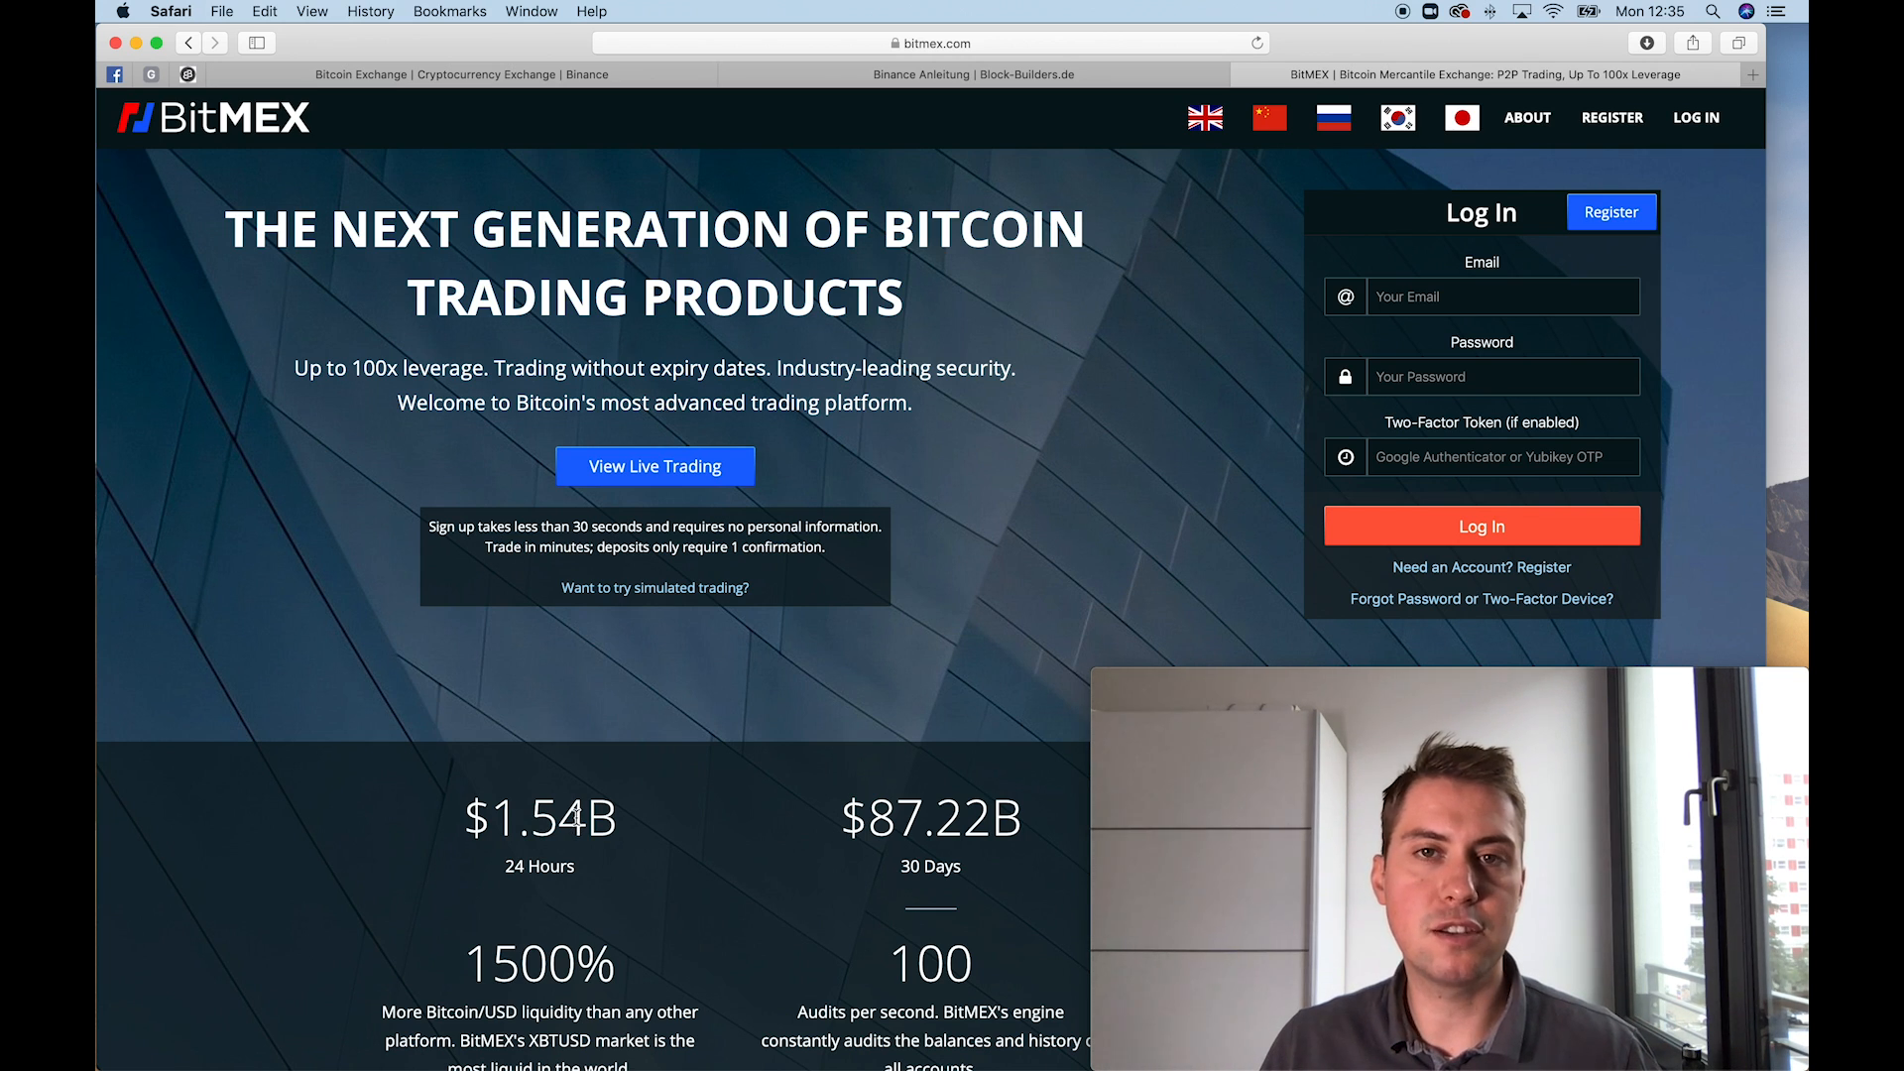
Go to the Binance site and enter its Futures section for BTCUSDT
click(462, 73)
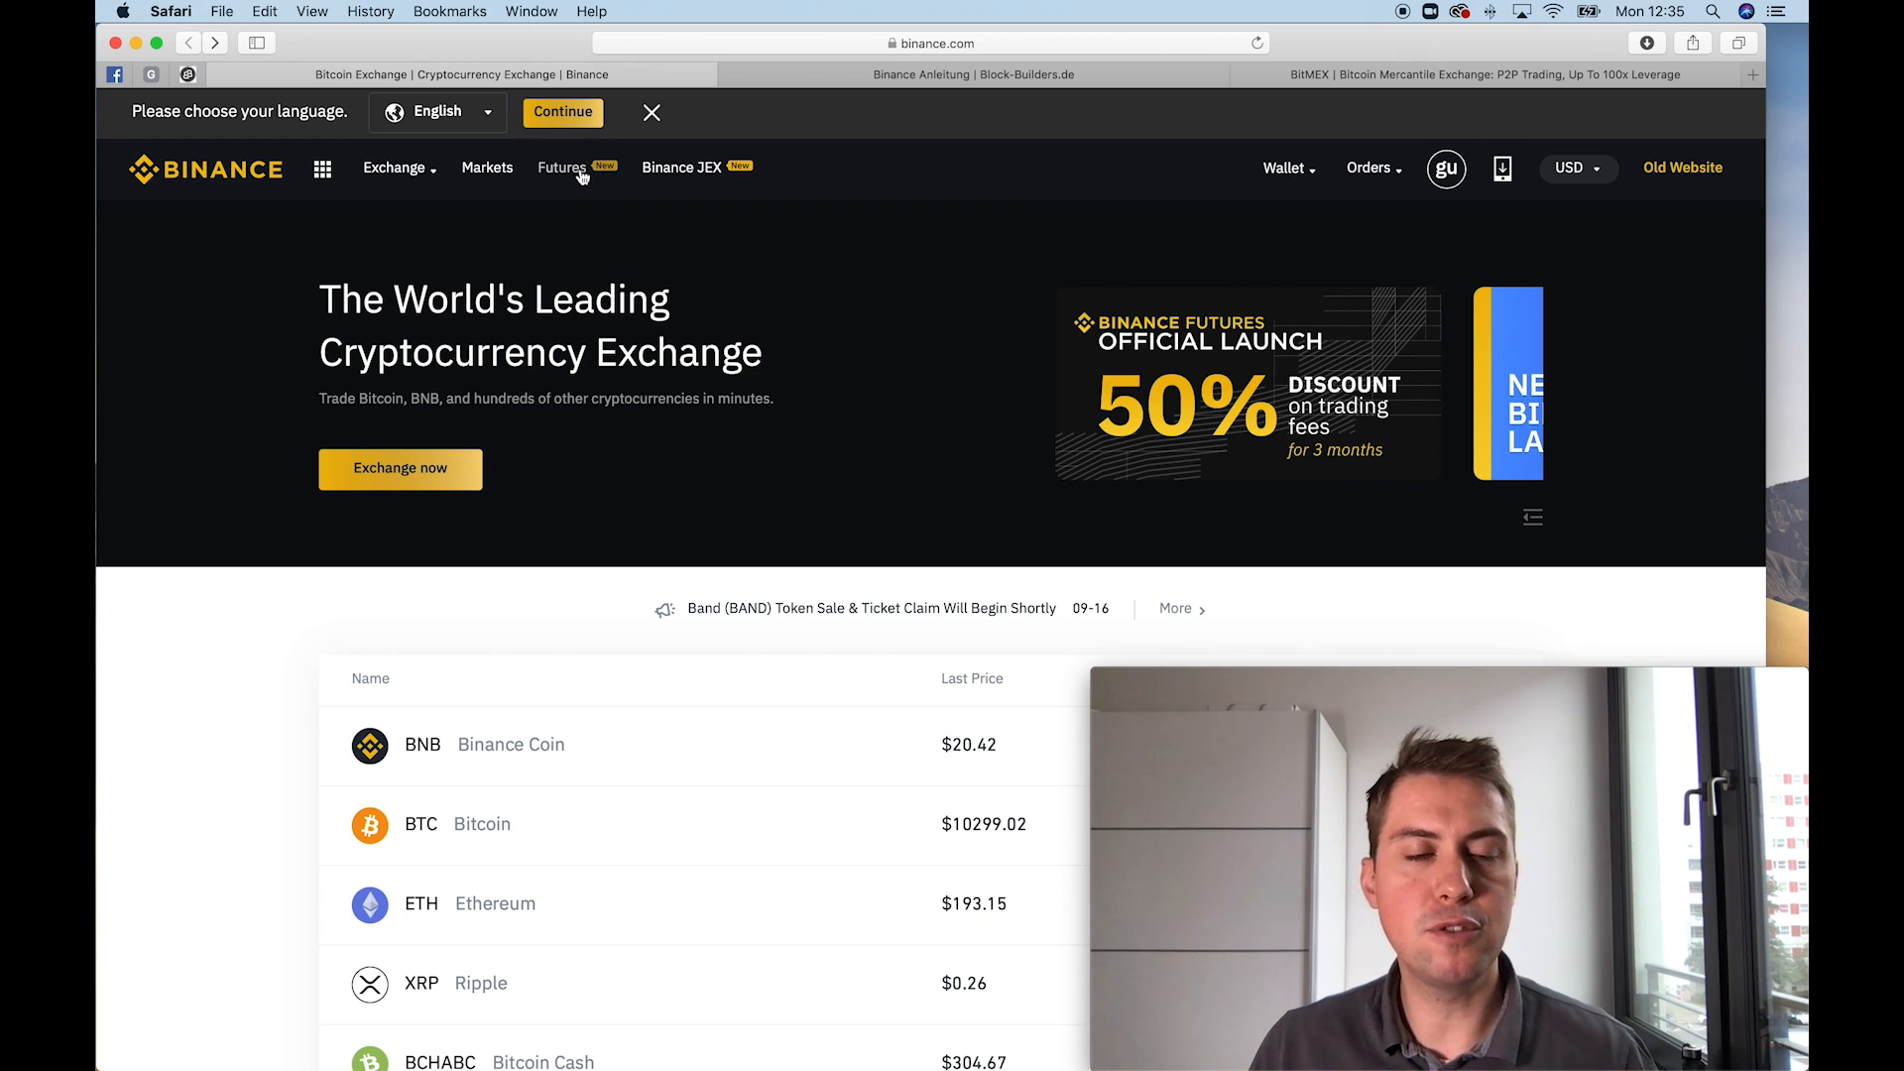
mouse_move(806, 300)
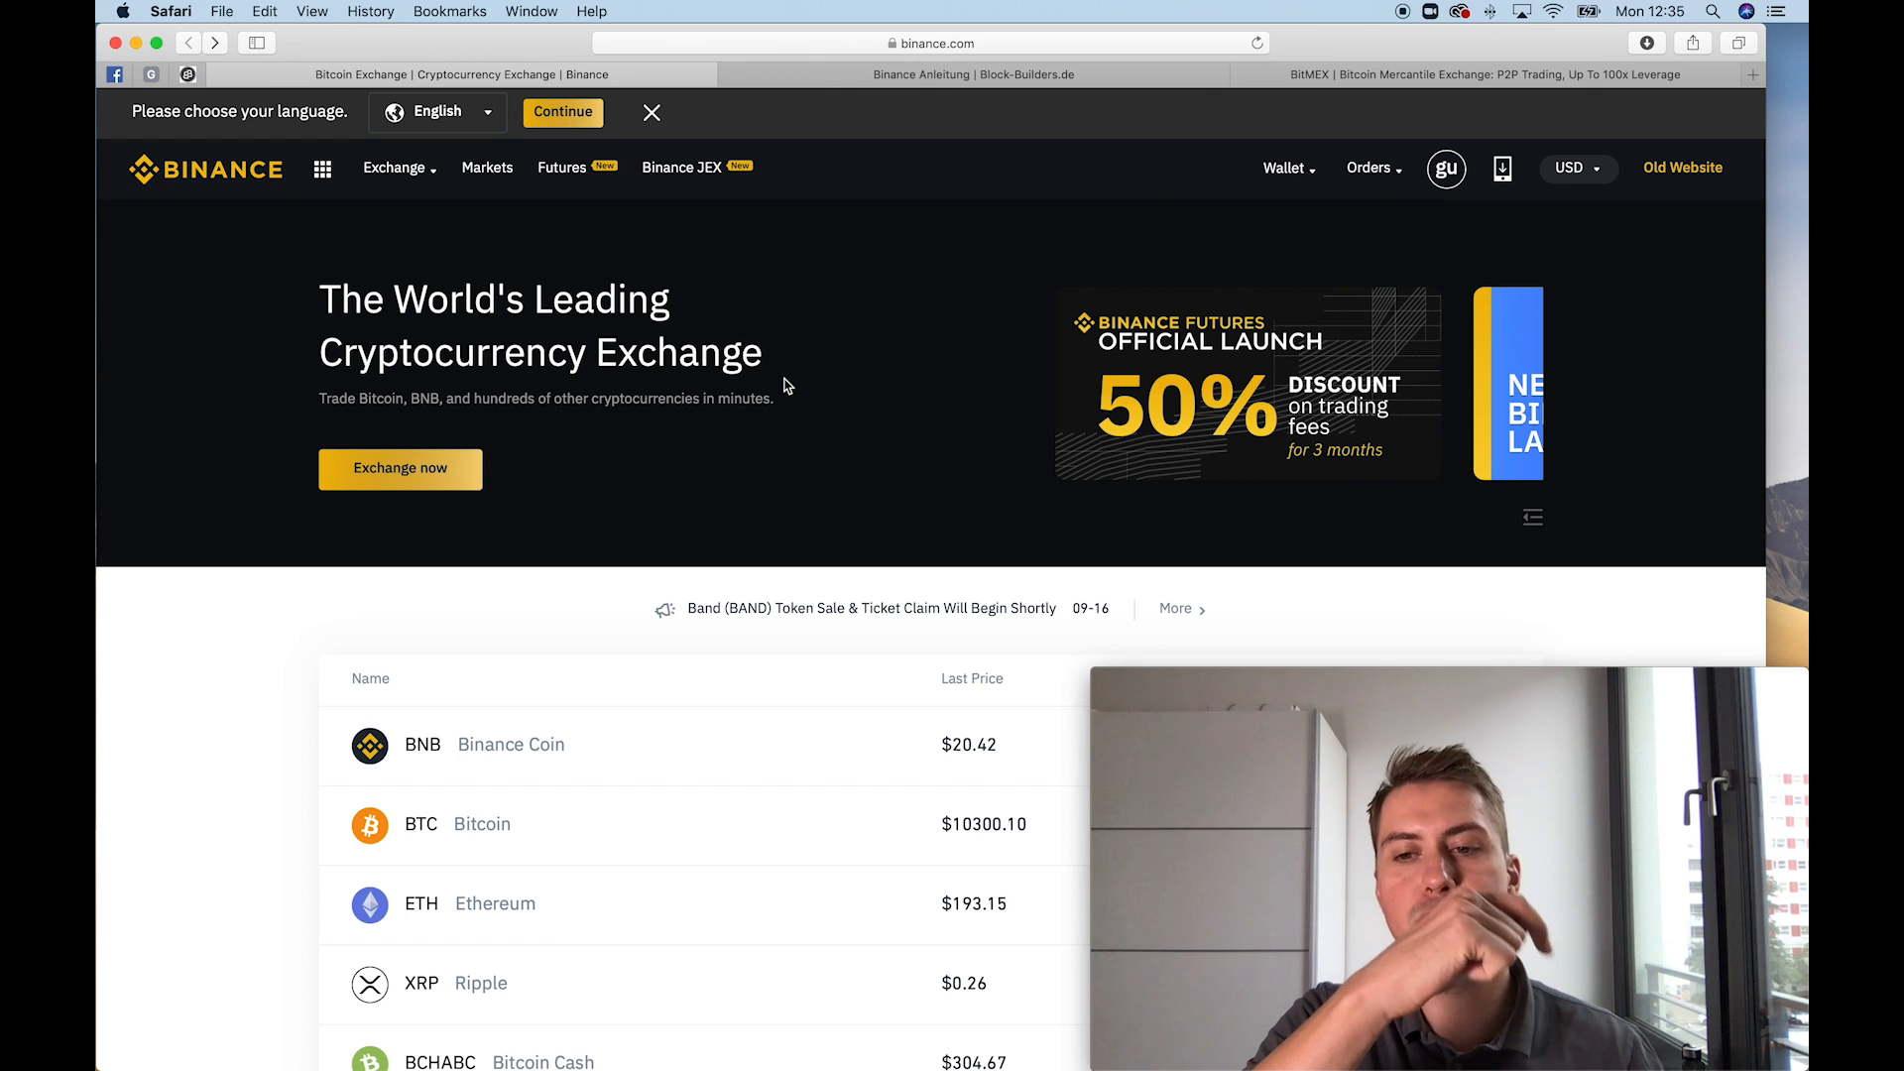
mouse_move(537, 273)
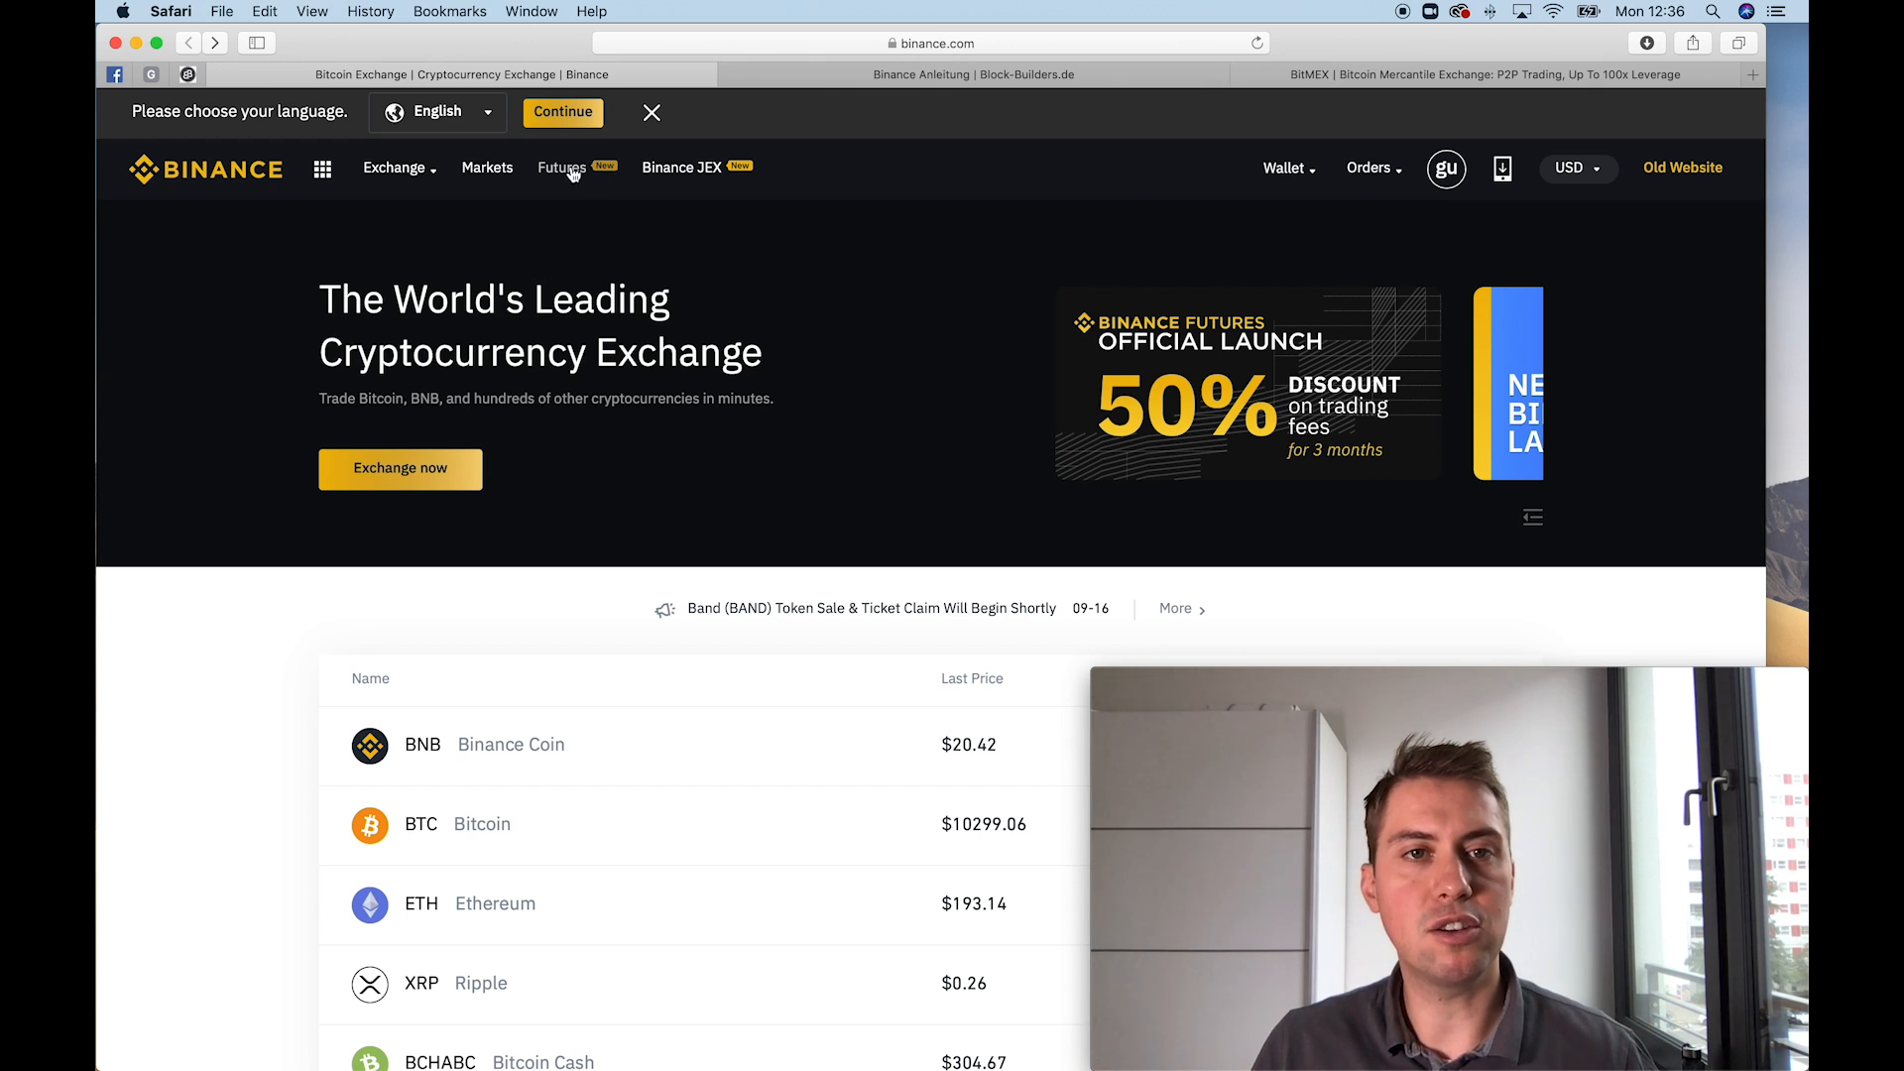
click(561, 167)
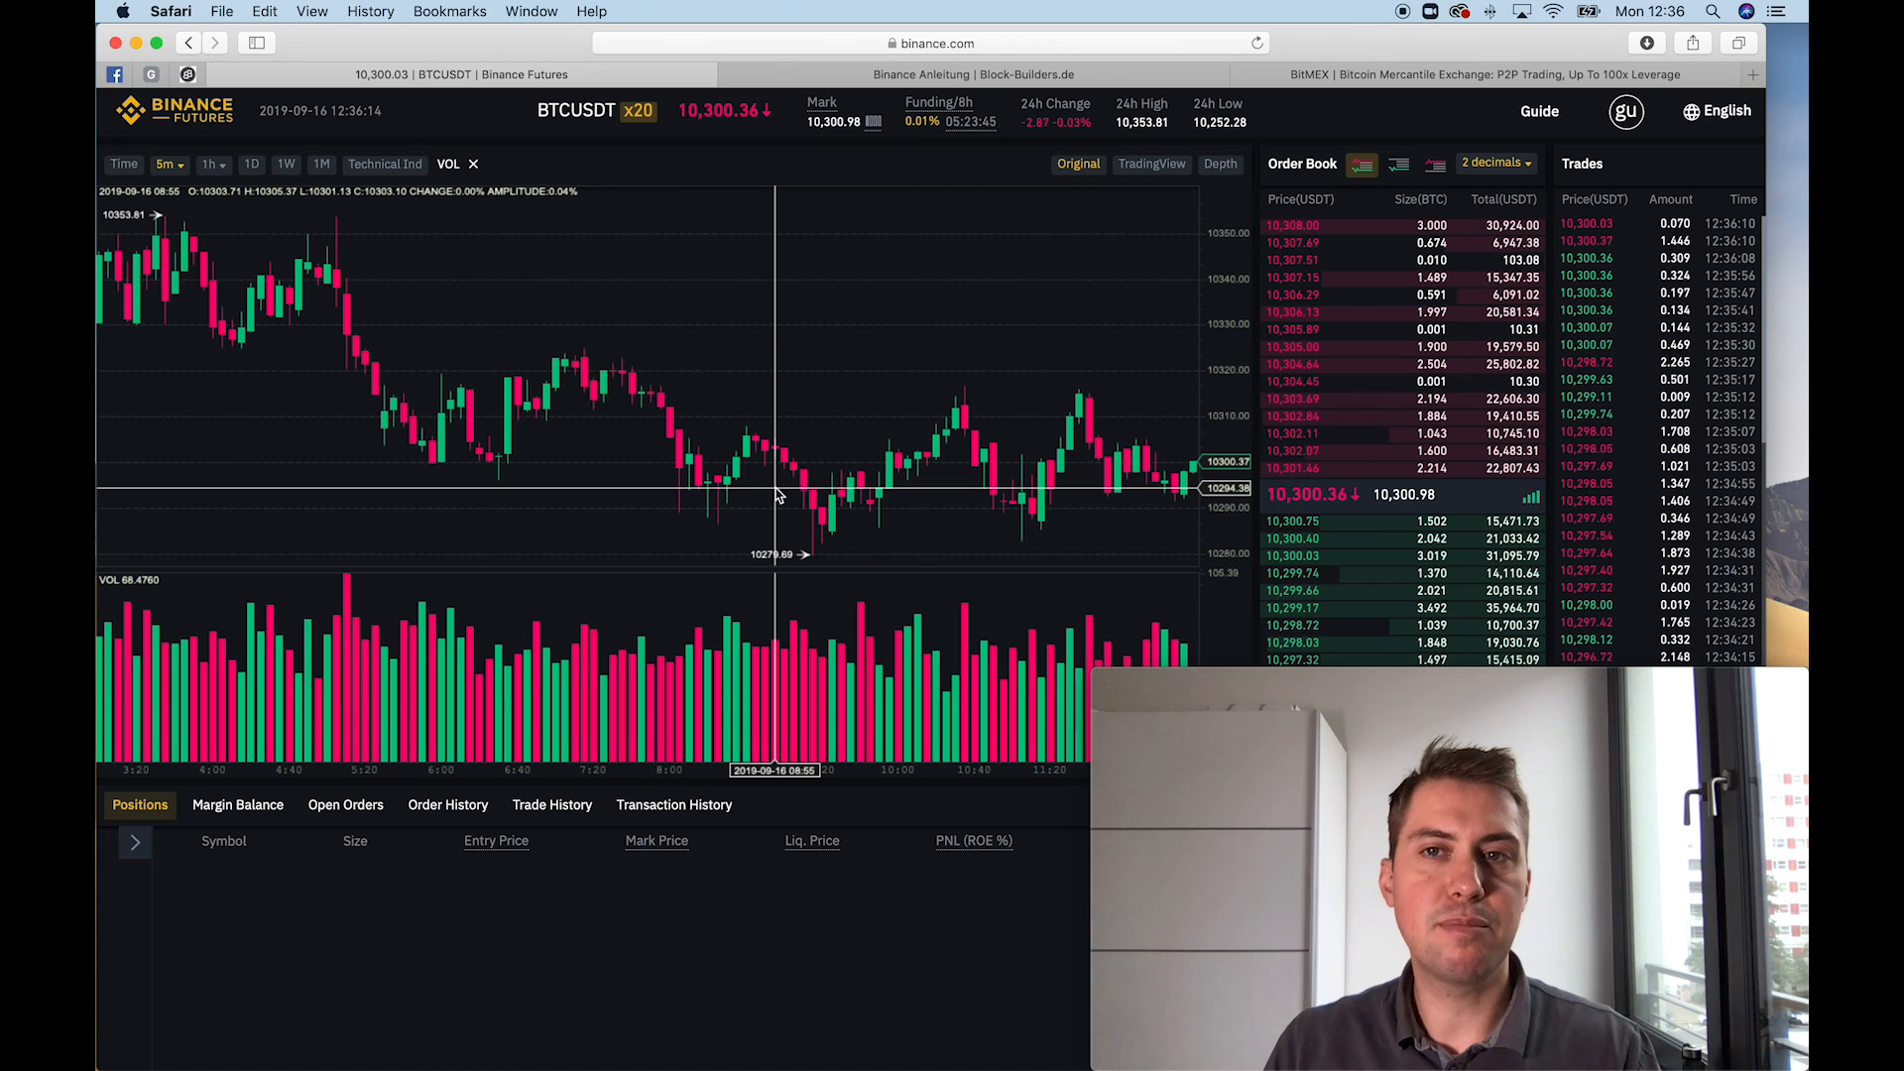
click(1458, 73)
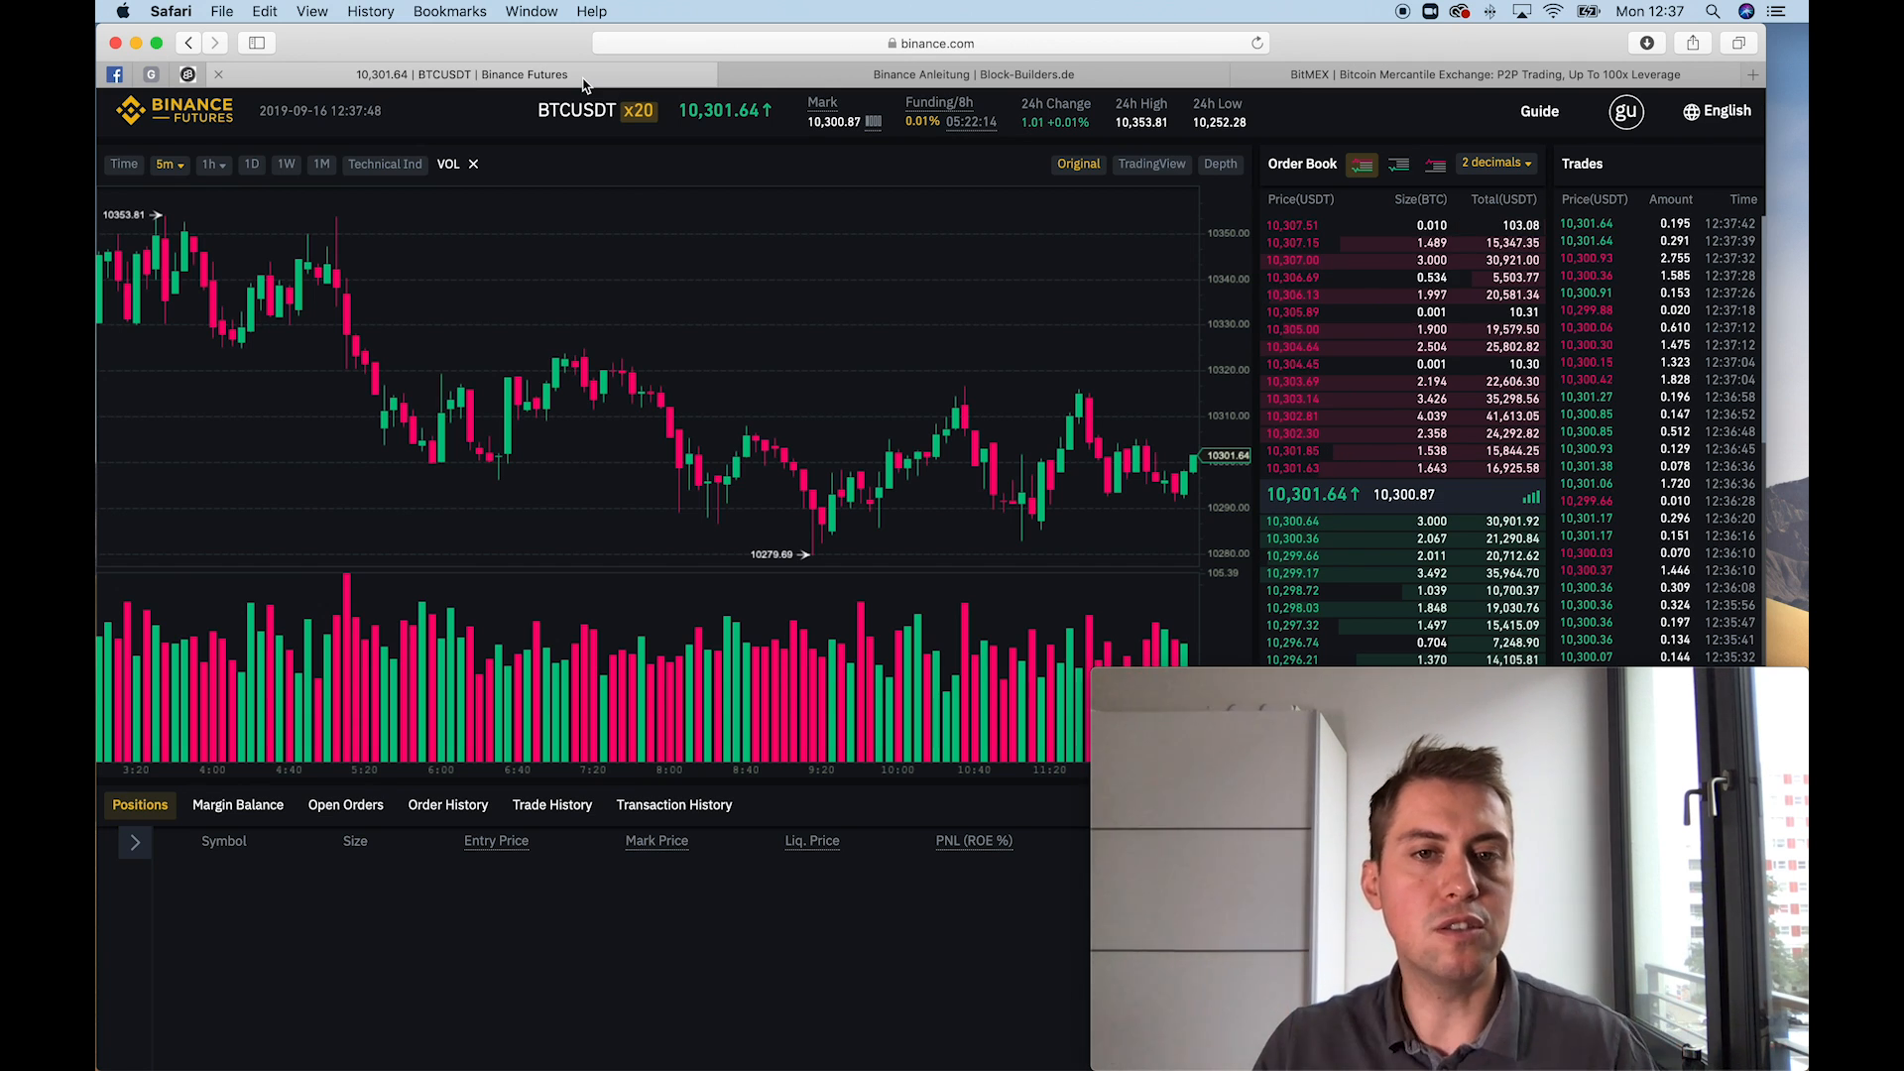
mouse_move(765, 429)
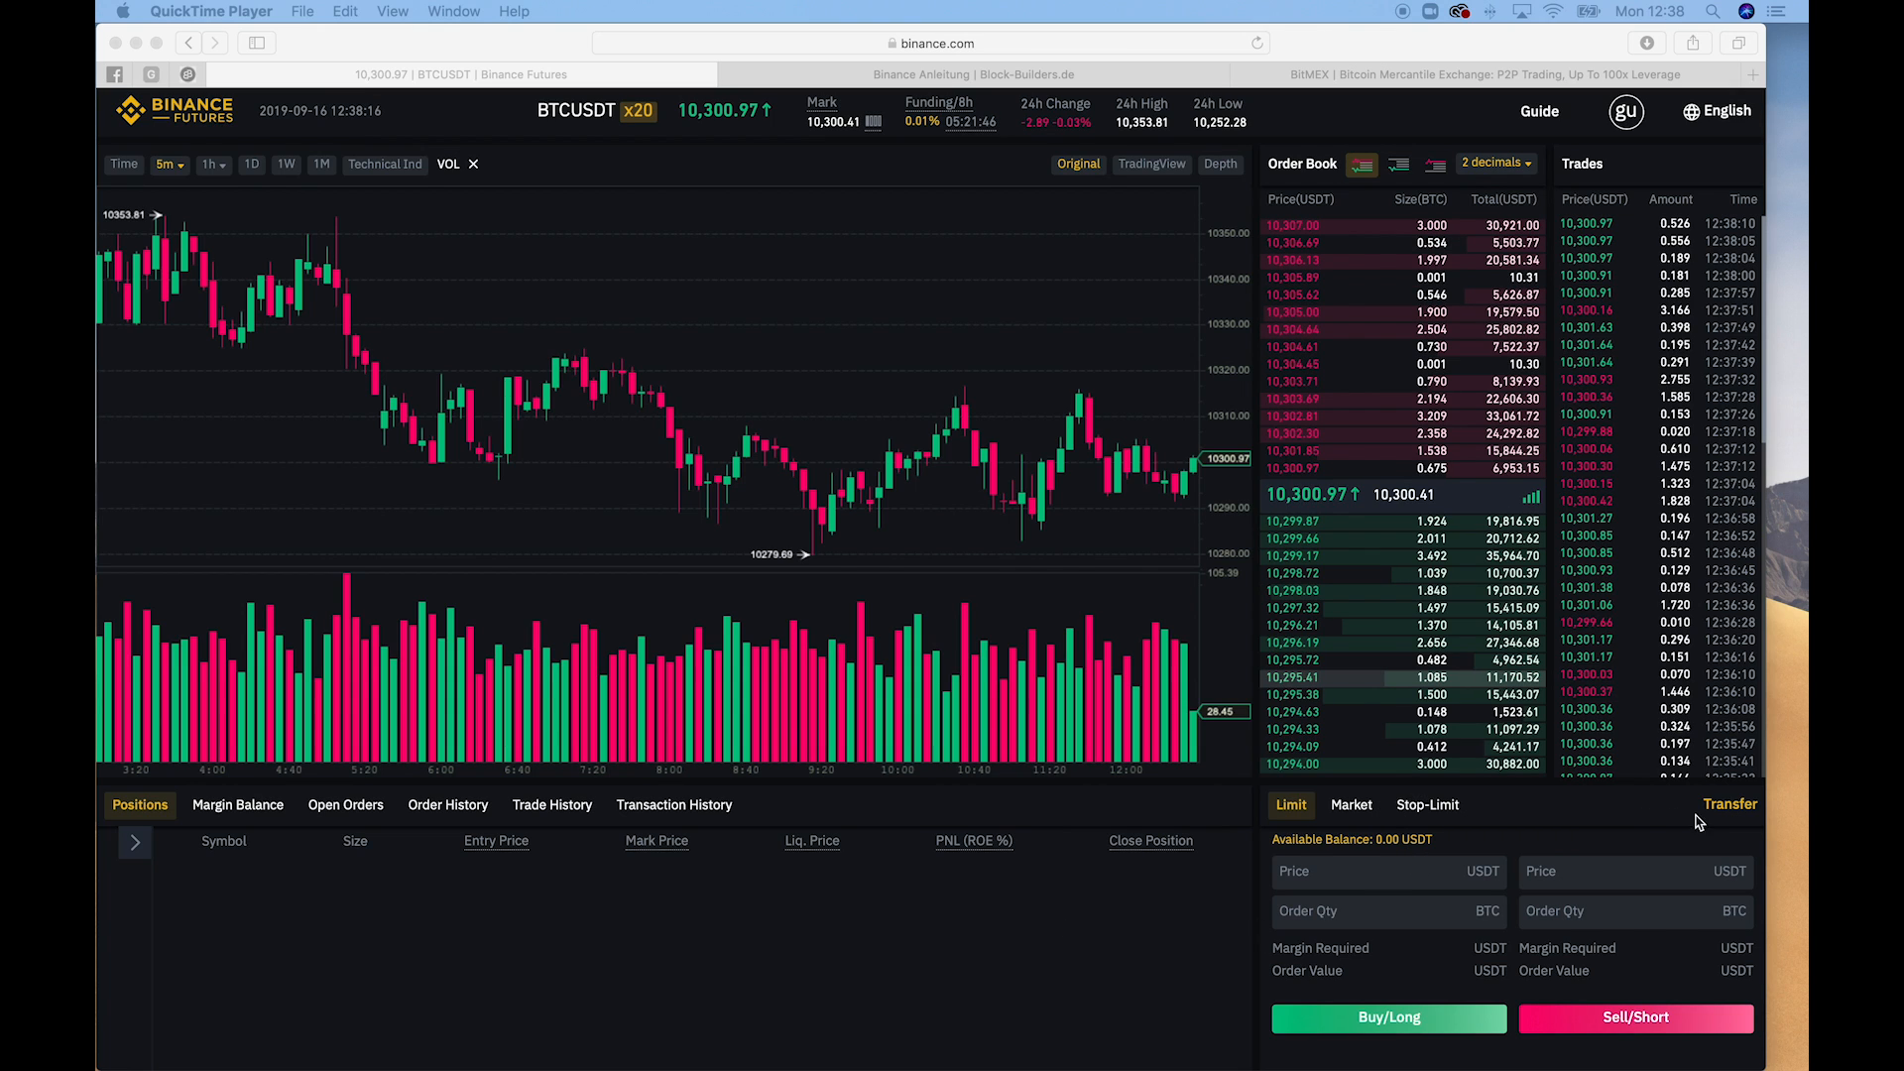
Start an Exchange-to-Futures wallet transfer filled with the full available 1,138.64 USDT
click(1727, 803)
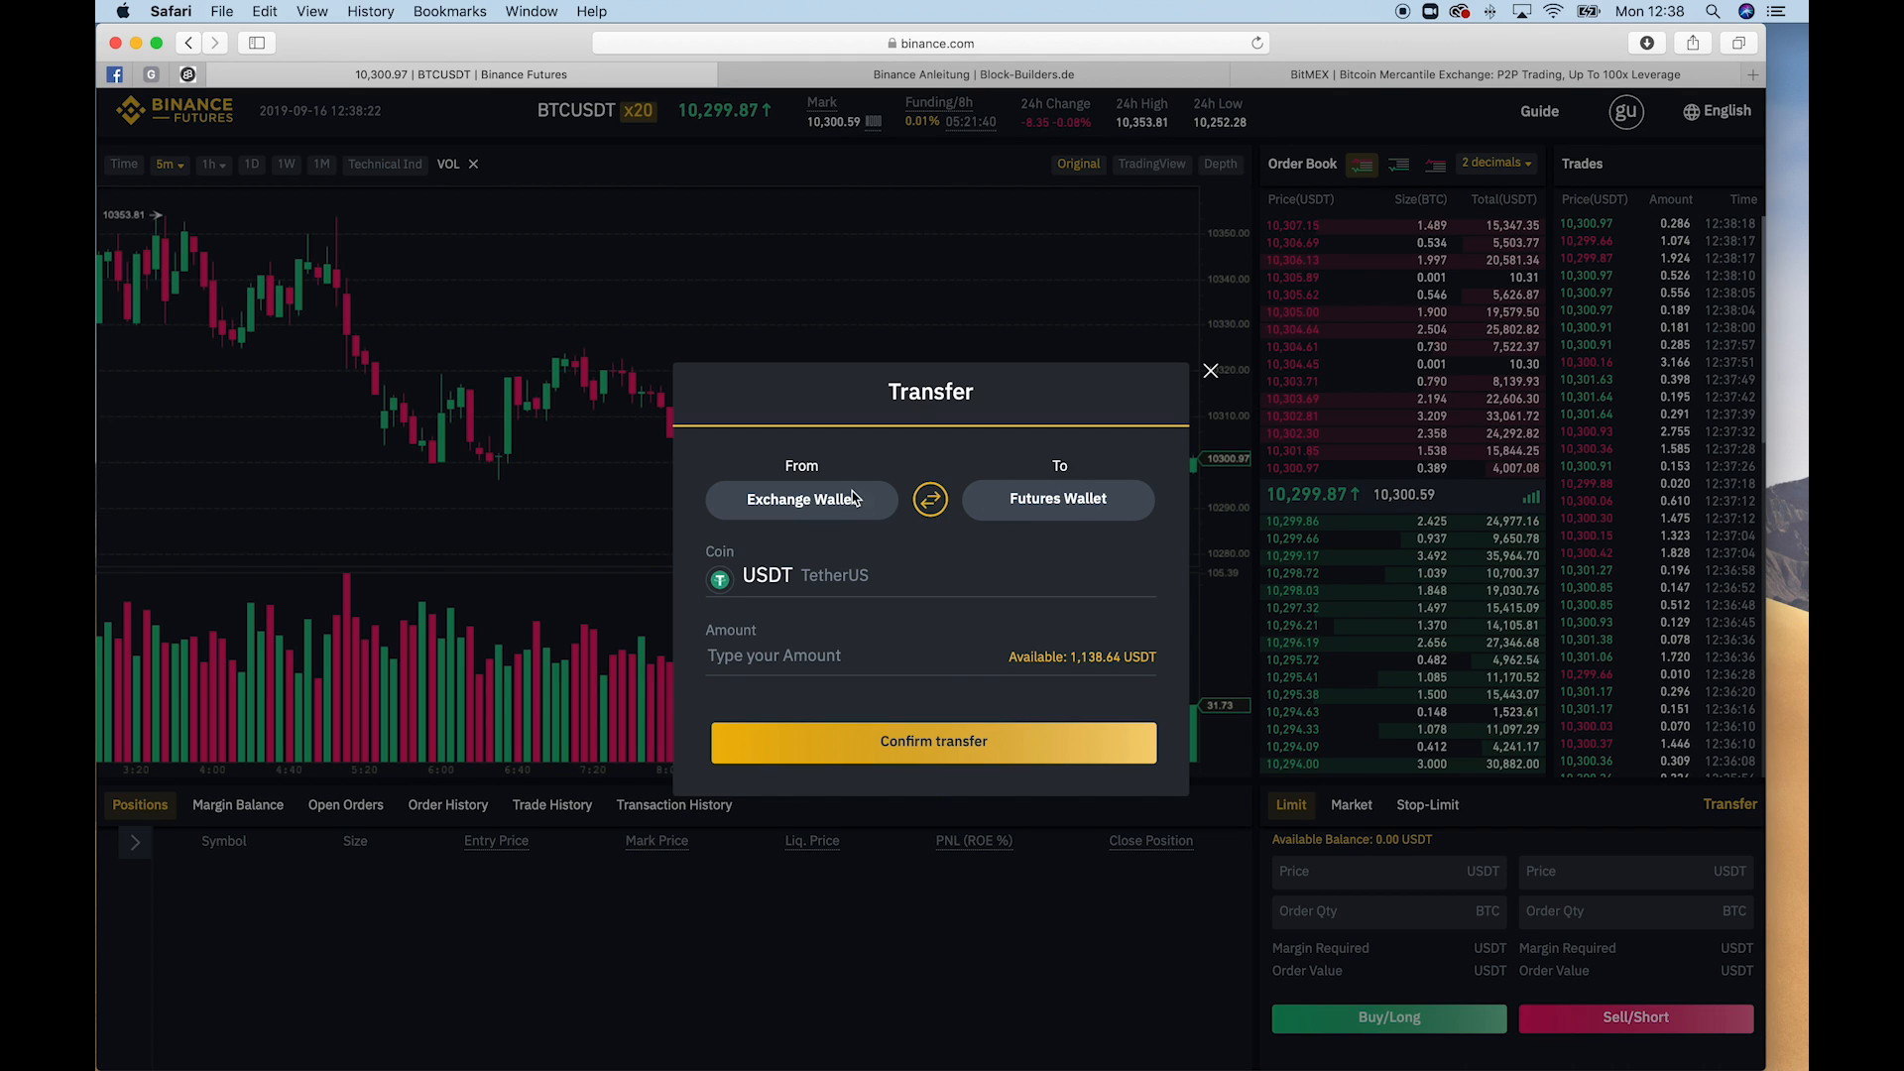
mouse_move(1081, 634)
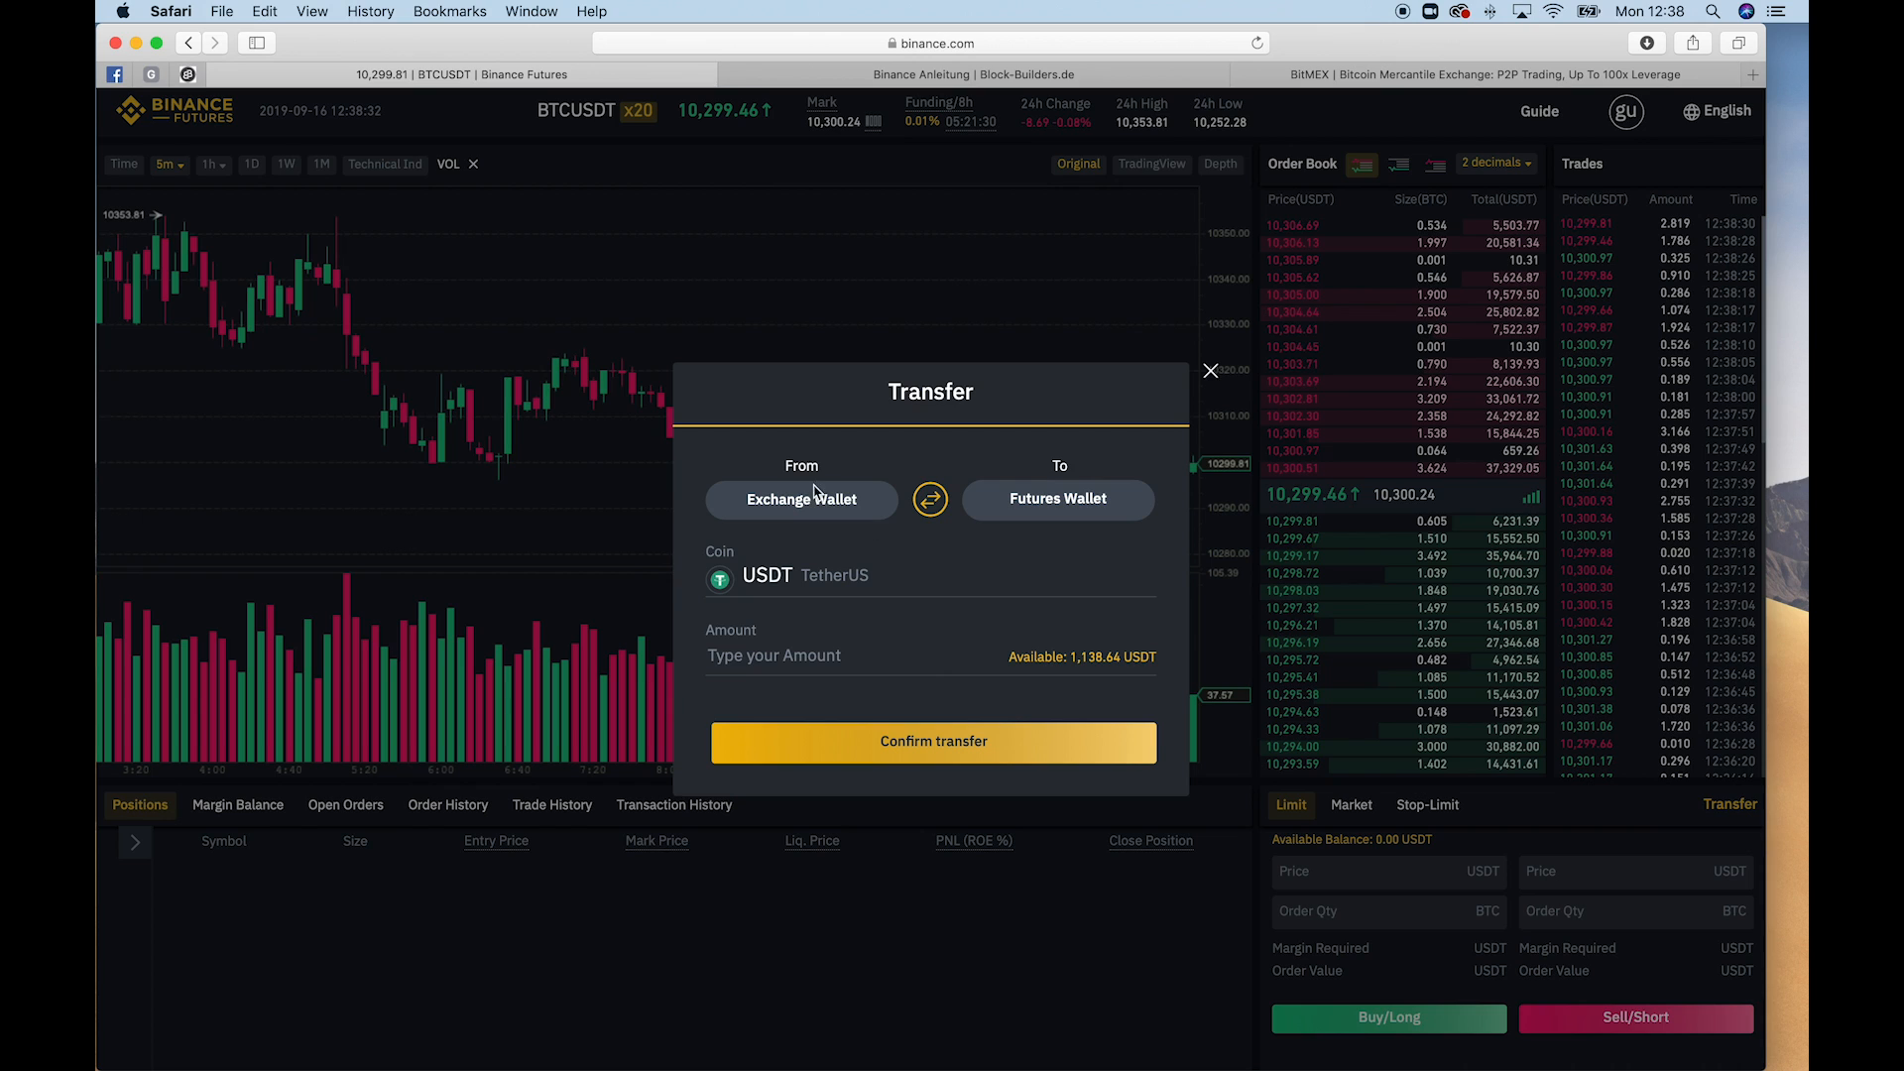
mouse_move(1032, 528)
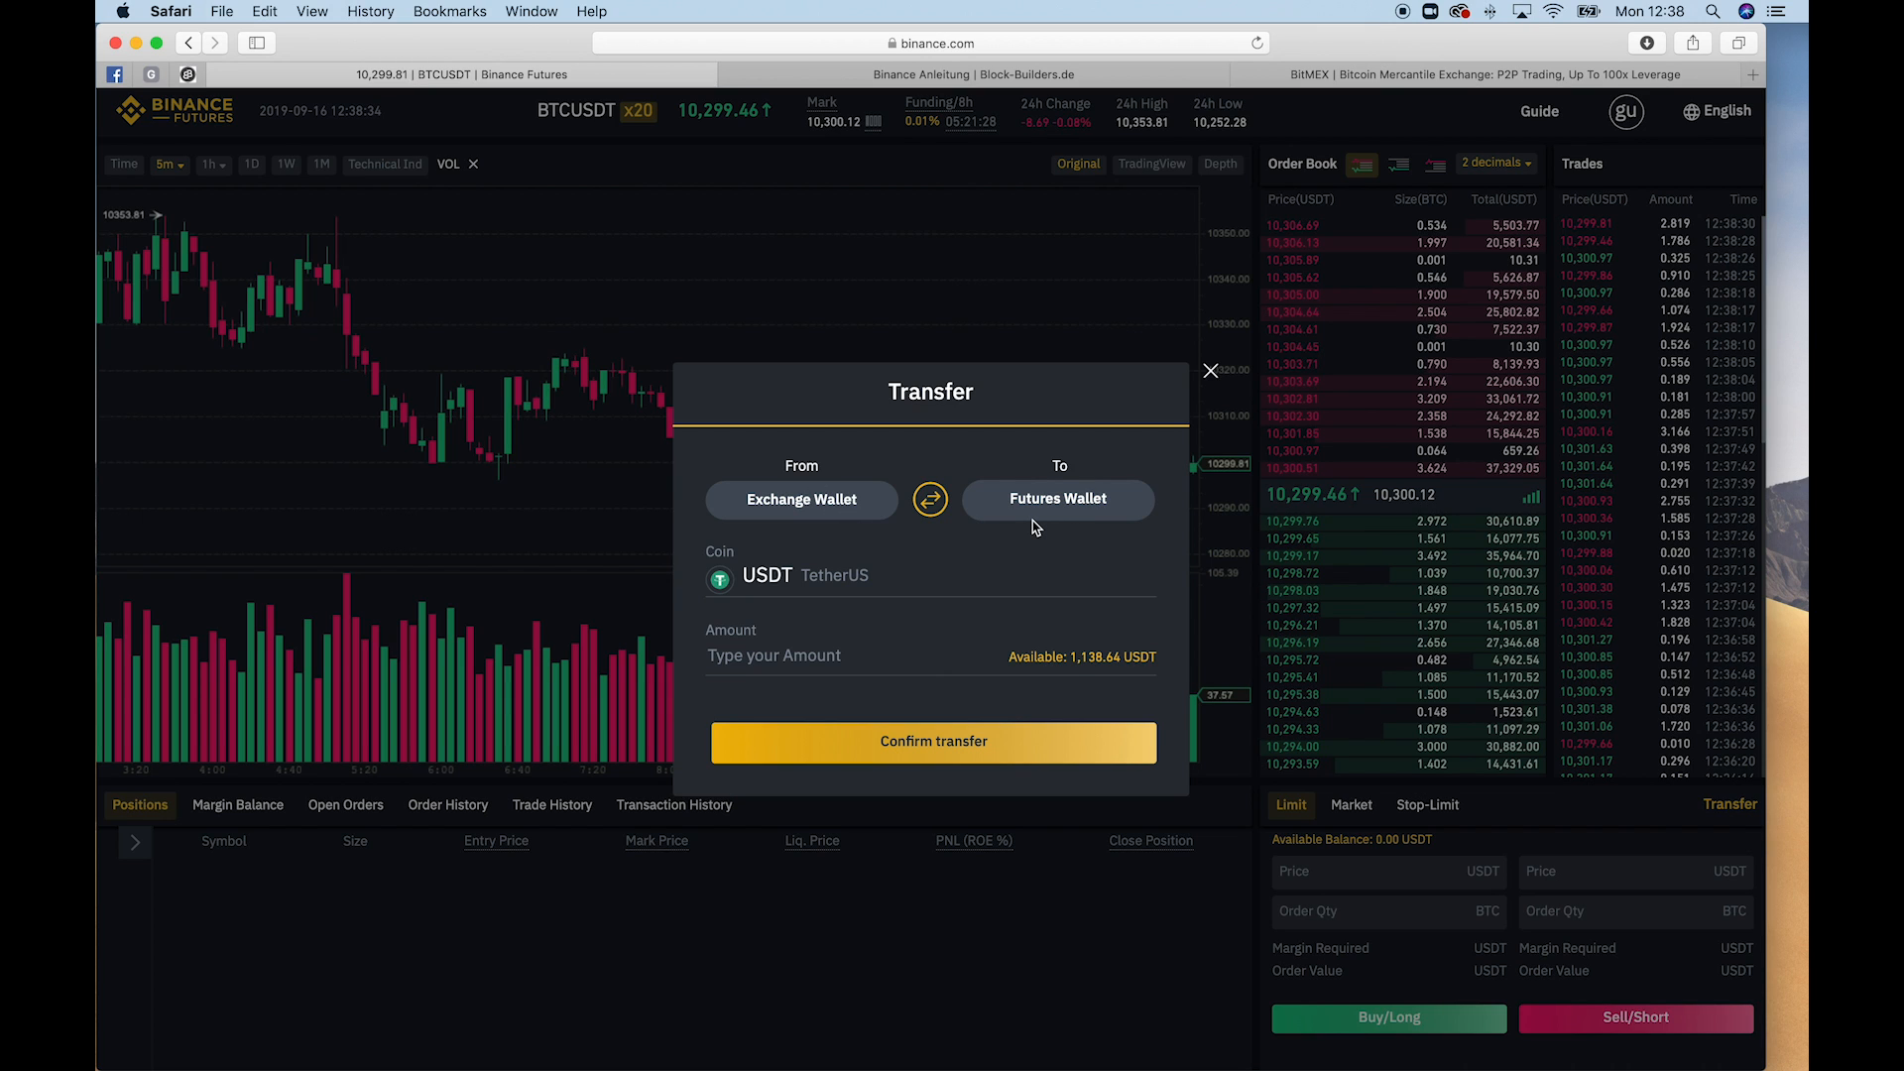
click(1083, 657)
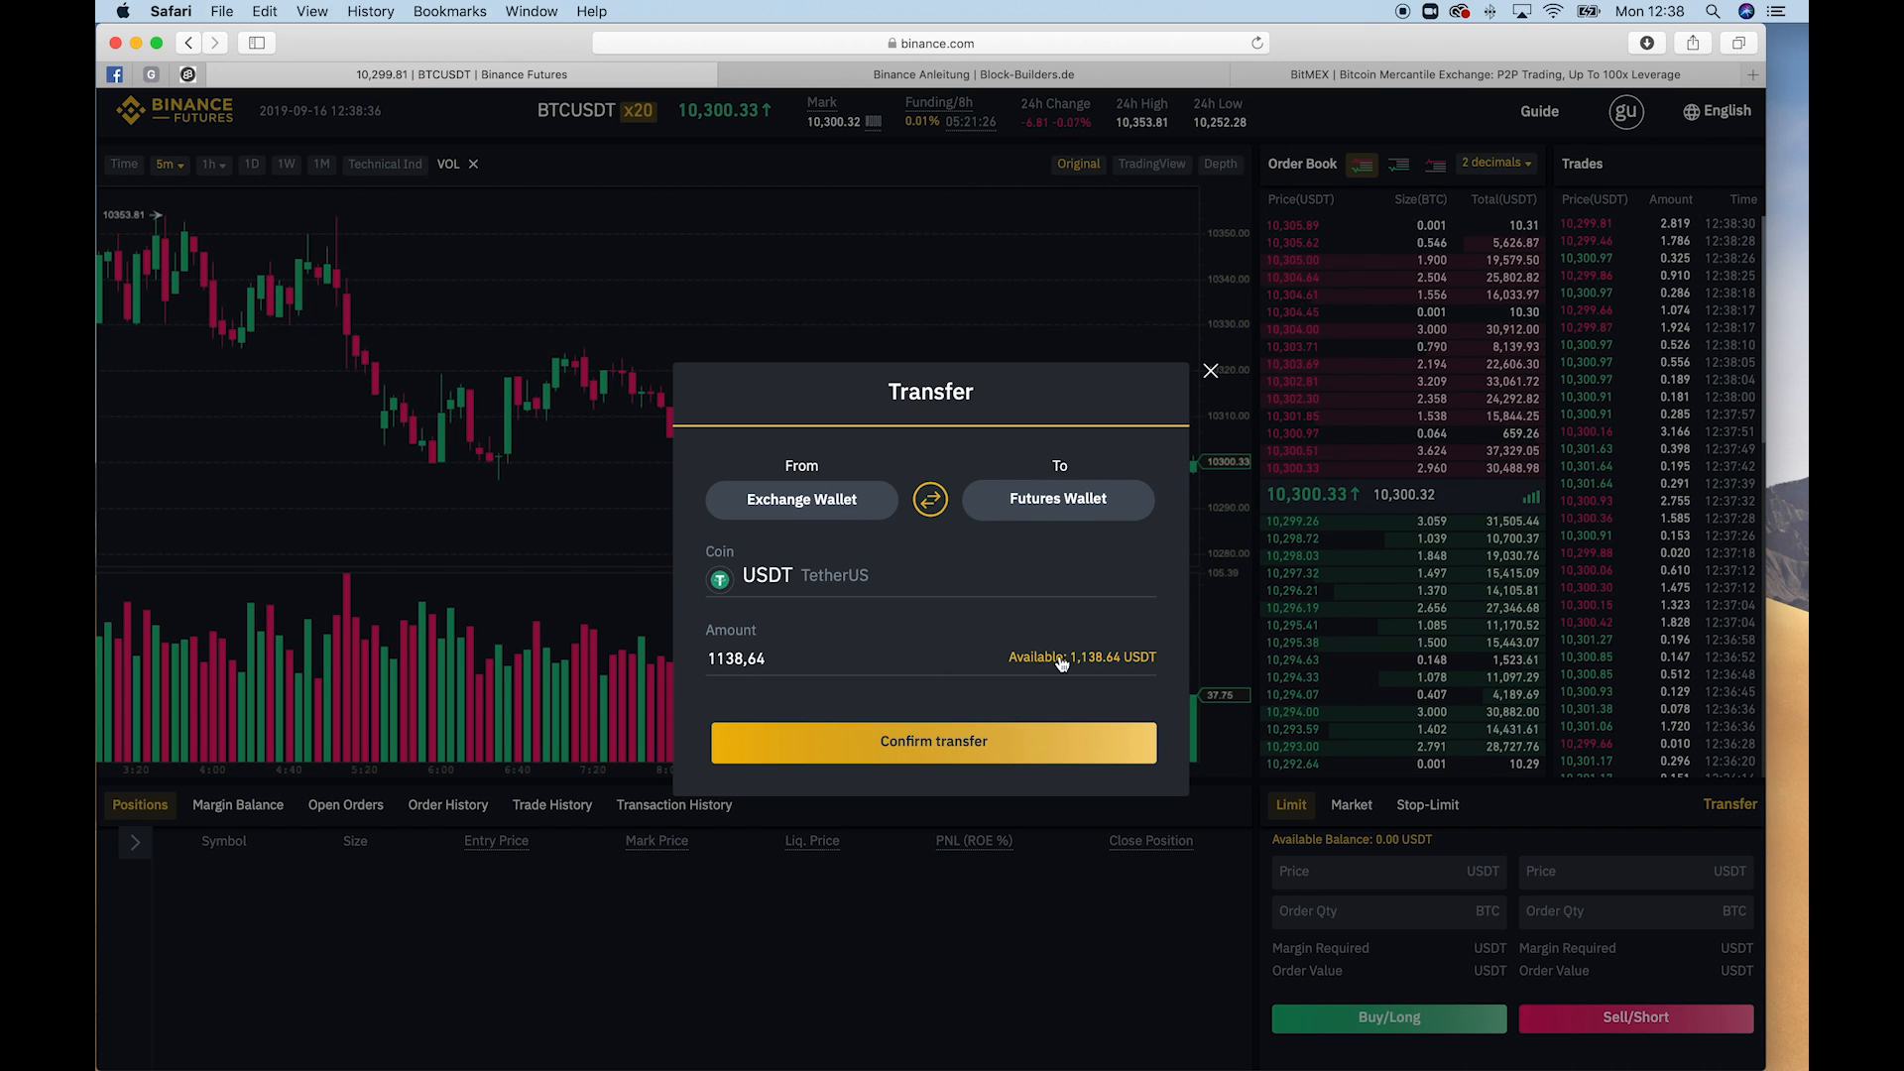
Confirm the transfer so 1,138.64 USDT becomes available in the futures wallet
click(1210, 371)
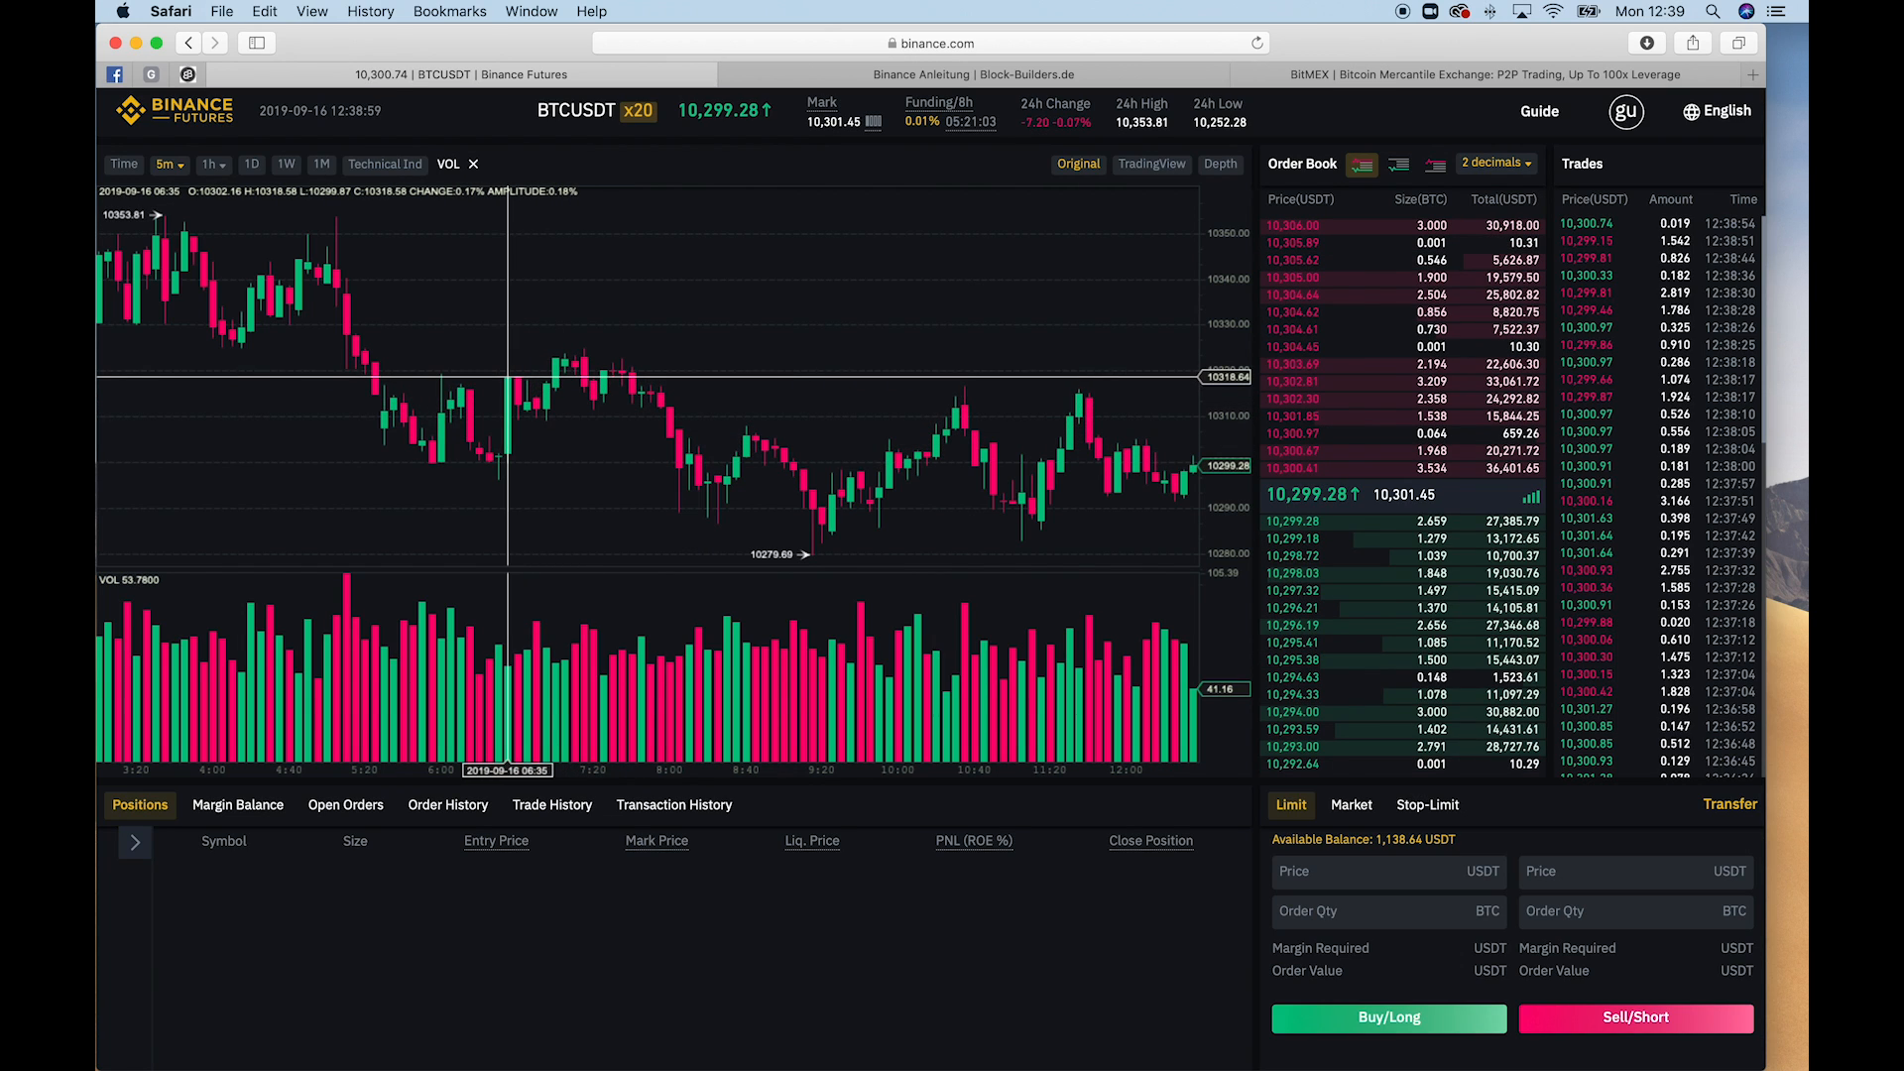
mouse_move(526, 462)
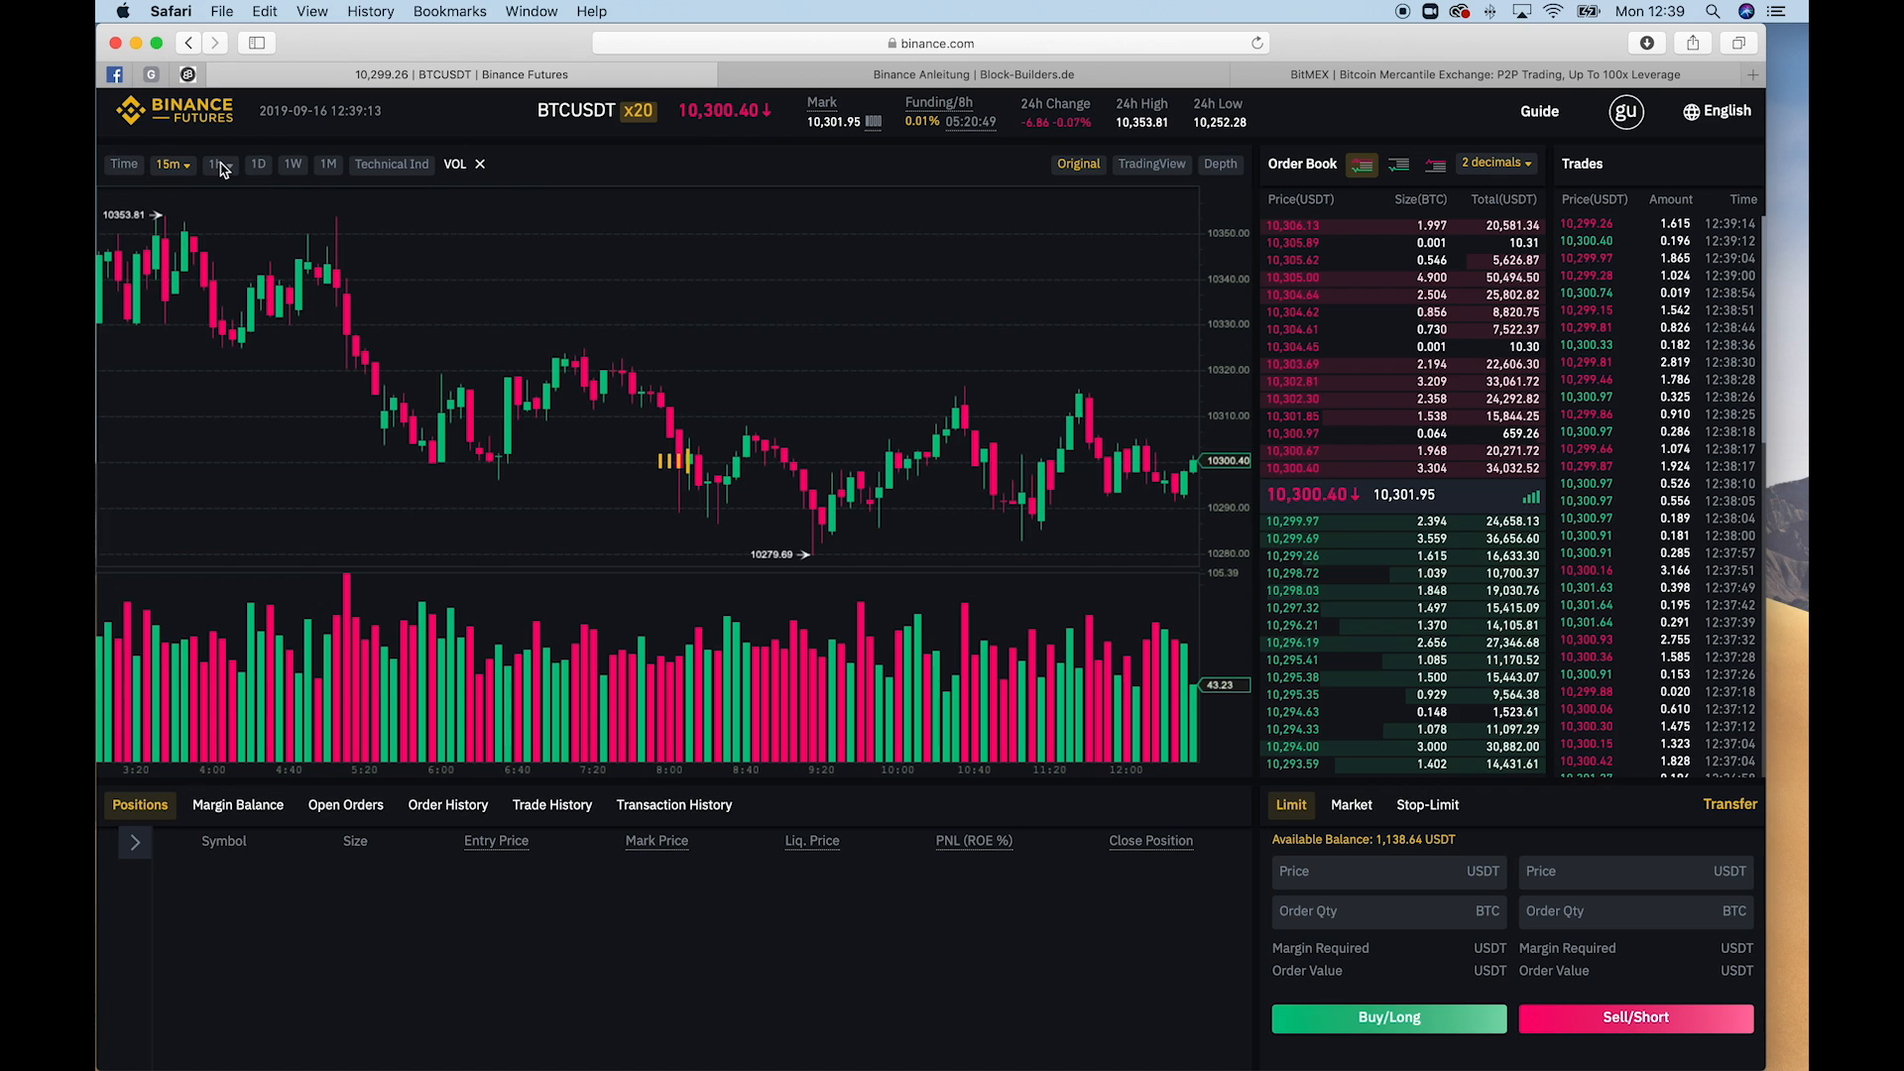
View the BTCUSDT chart on 1h and 1D candles, then return it to 5m
click(218, 164)
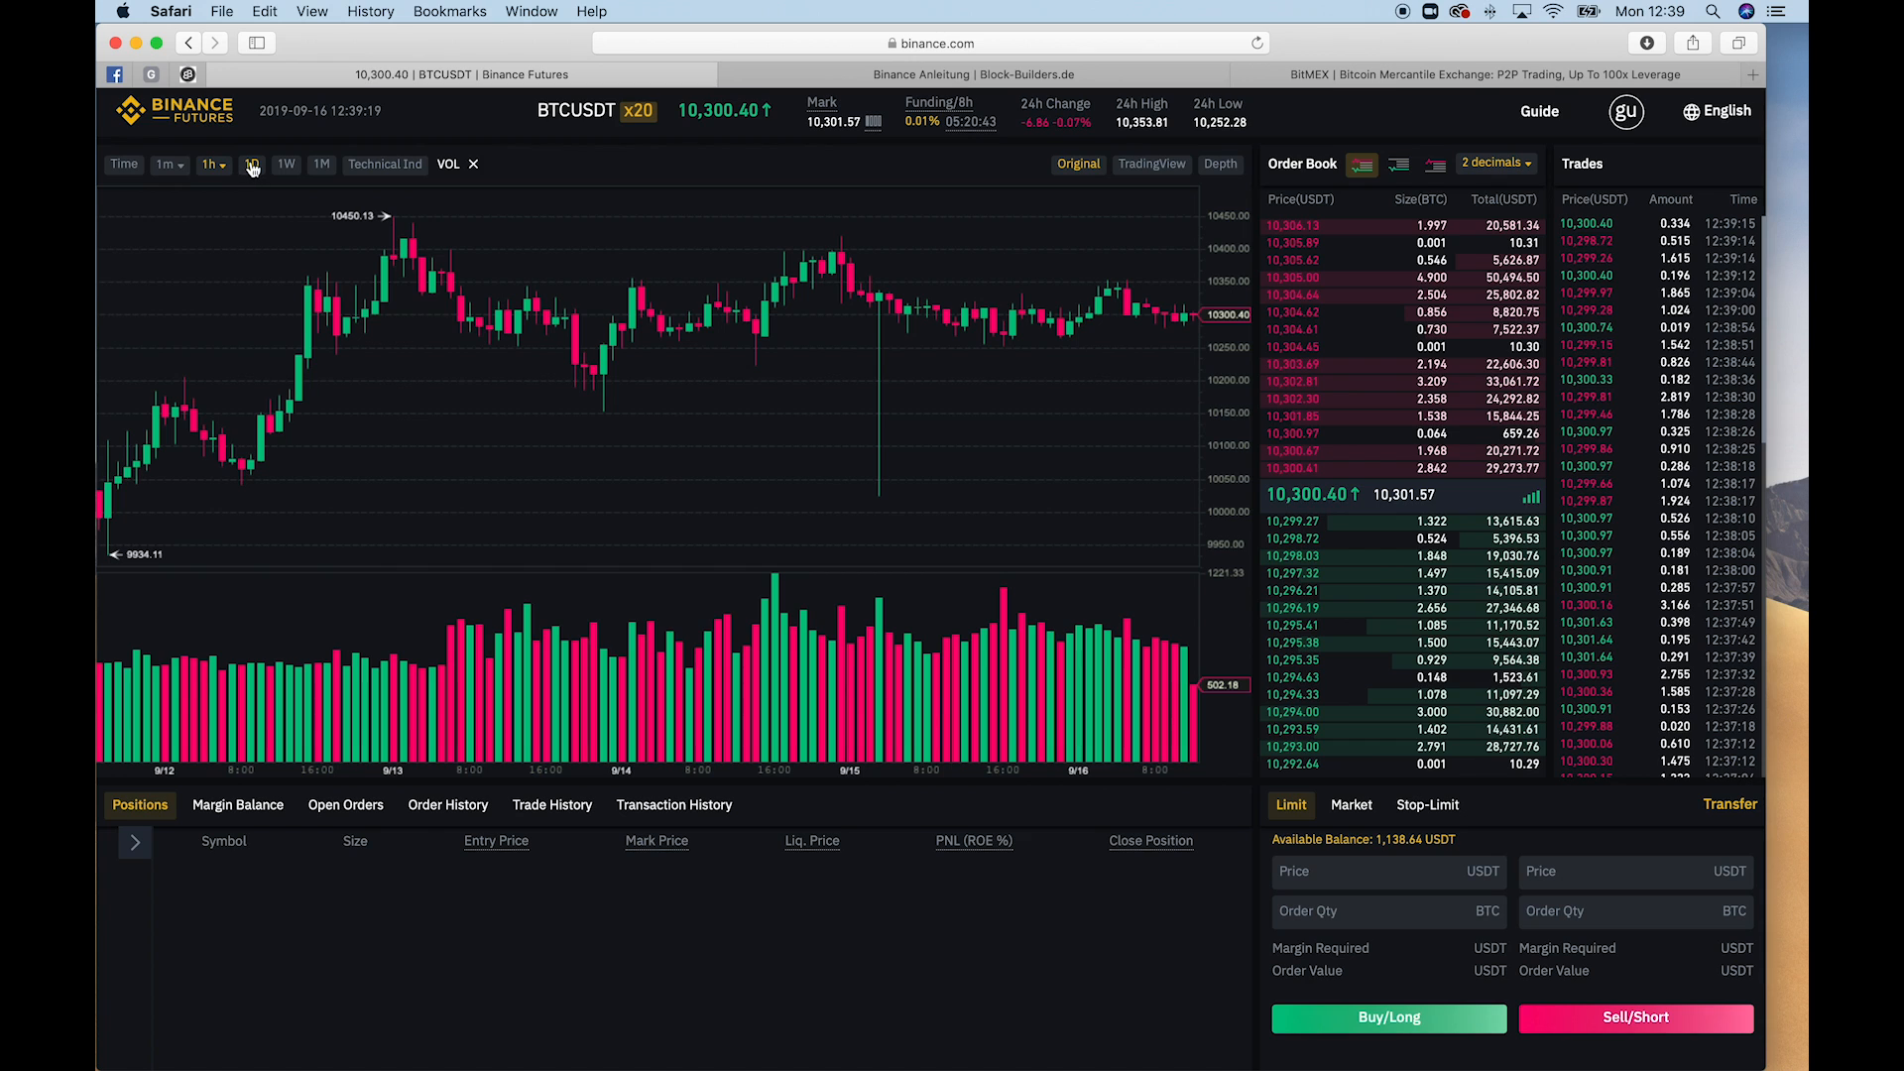
click(250, 165)
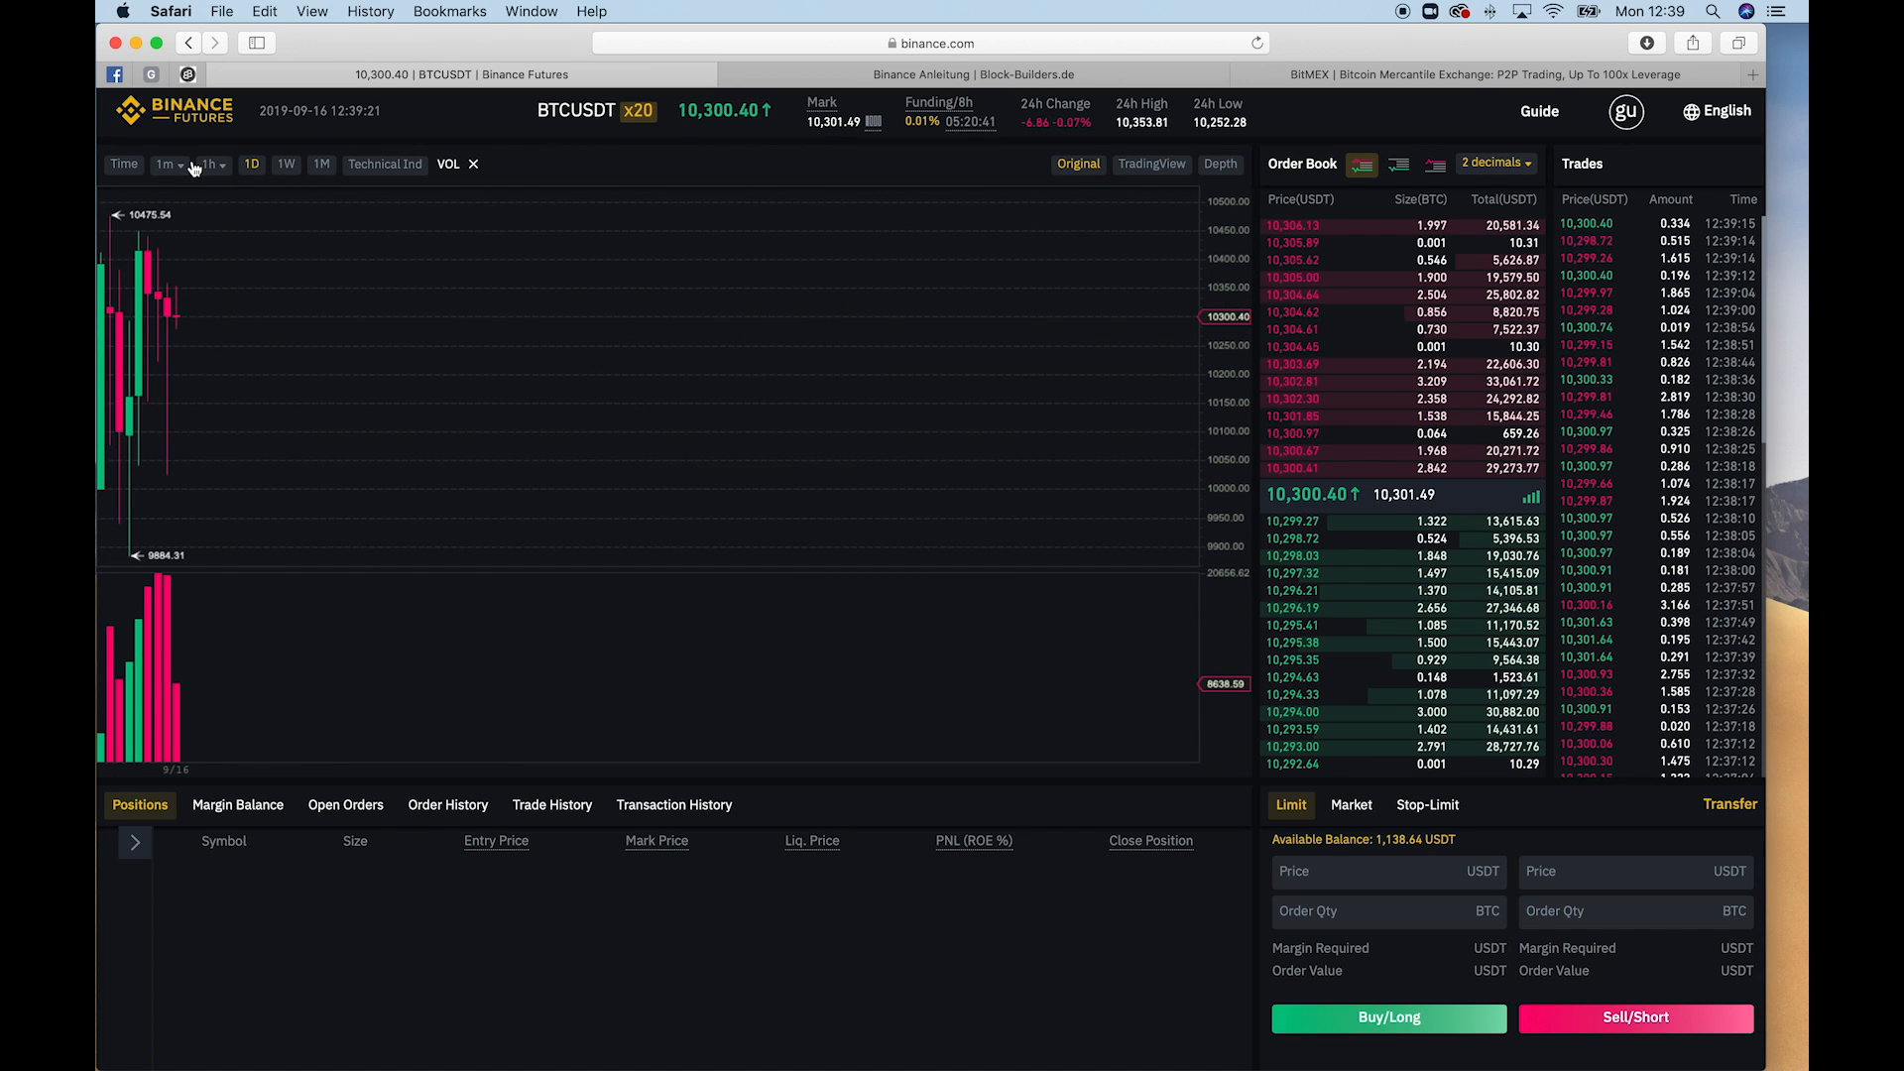
click(167, 164)
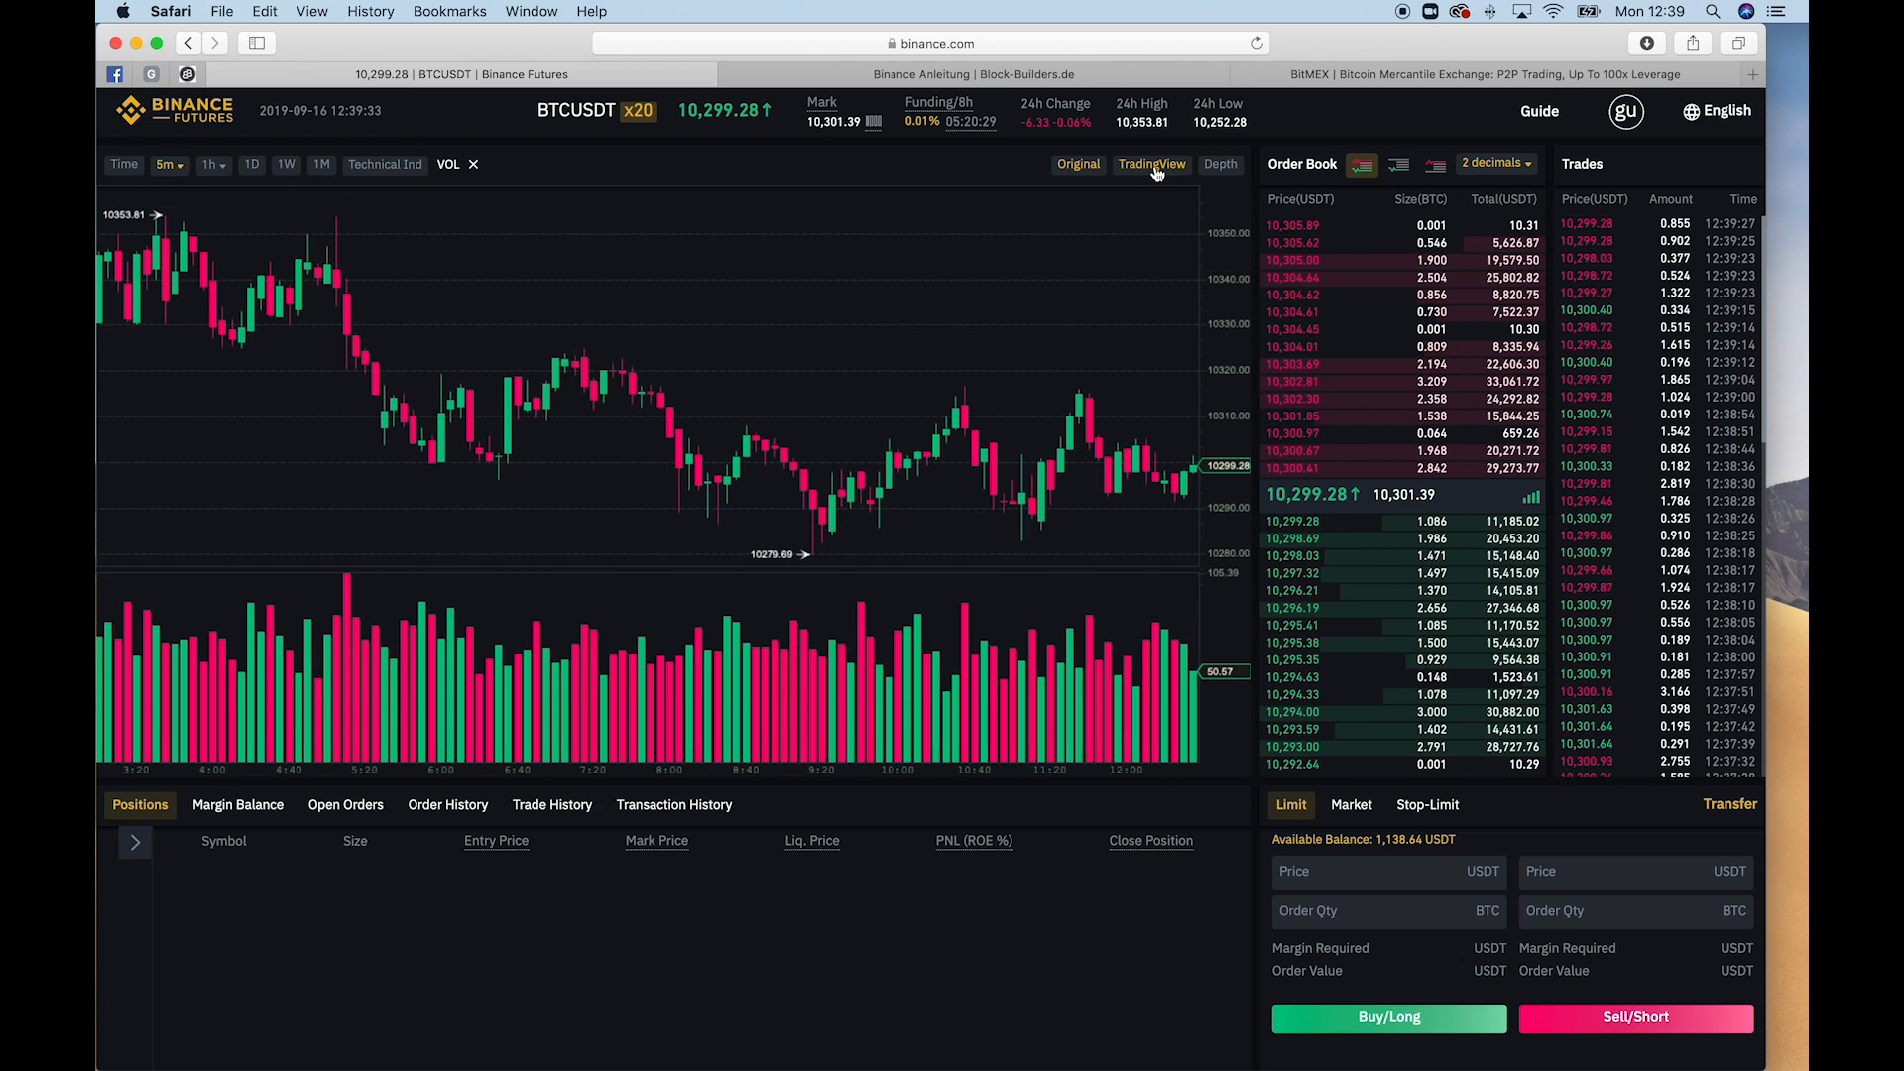
mouse_move(984, 328)
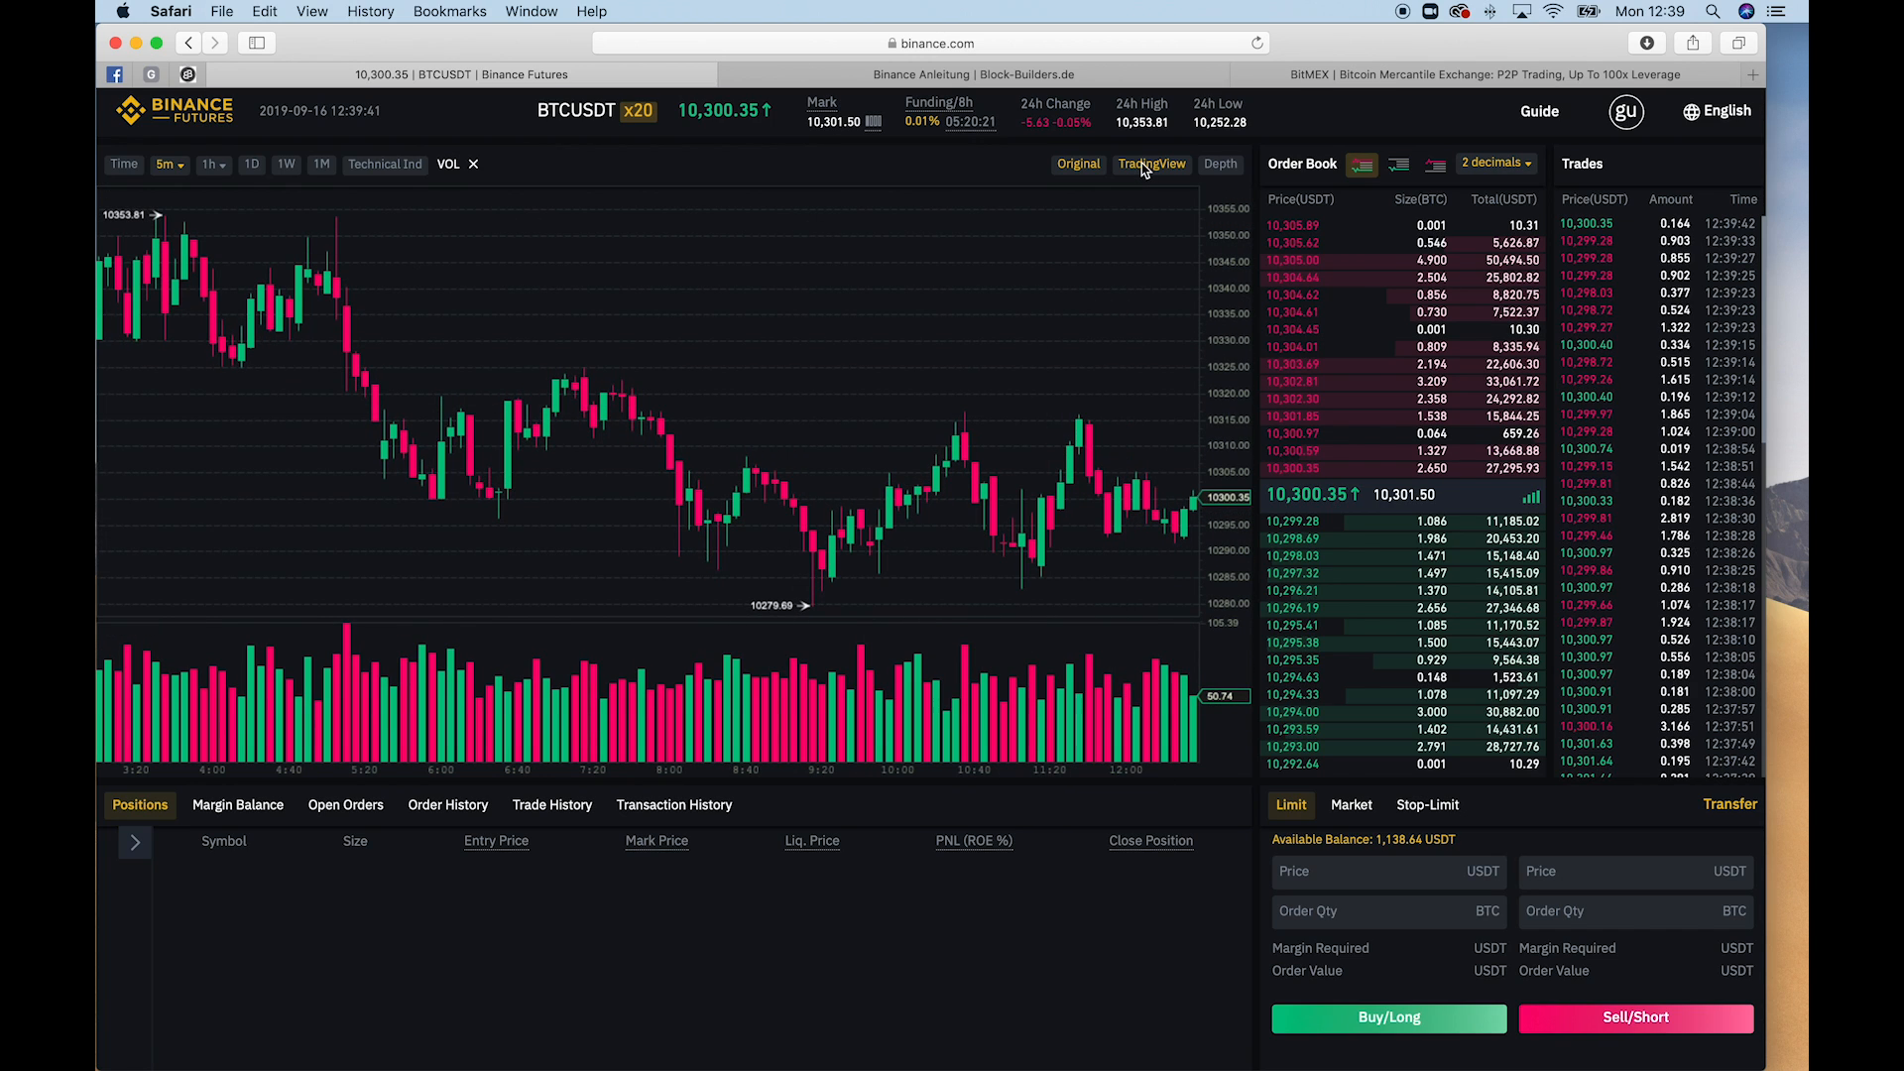
mouse_move(782, 349)
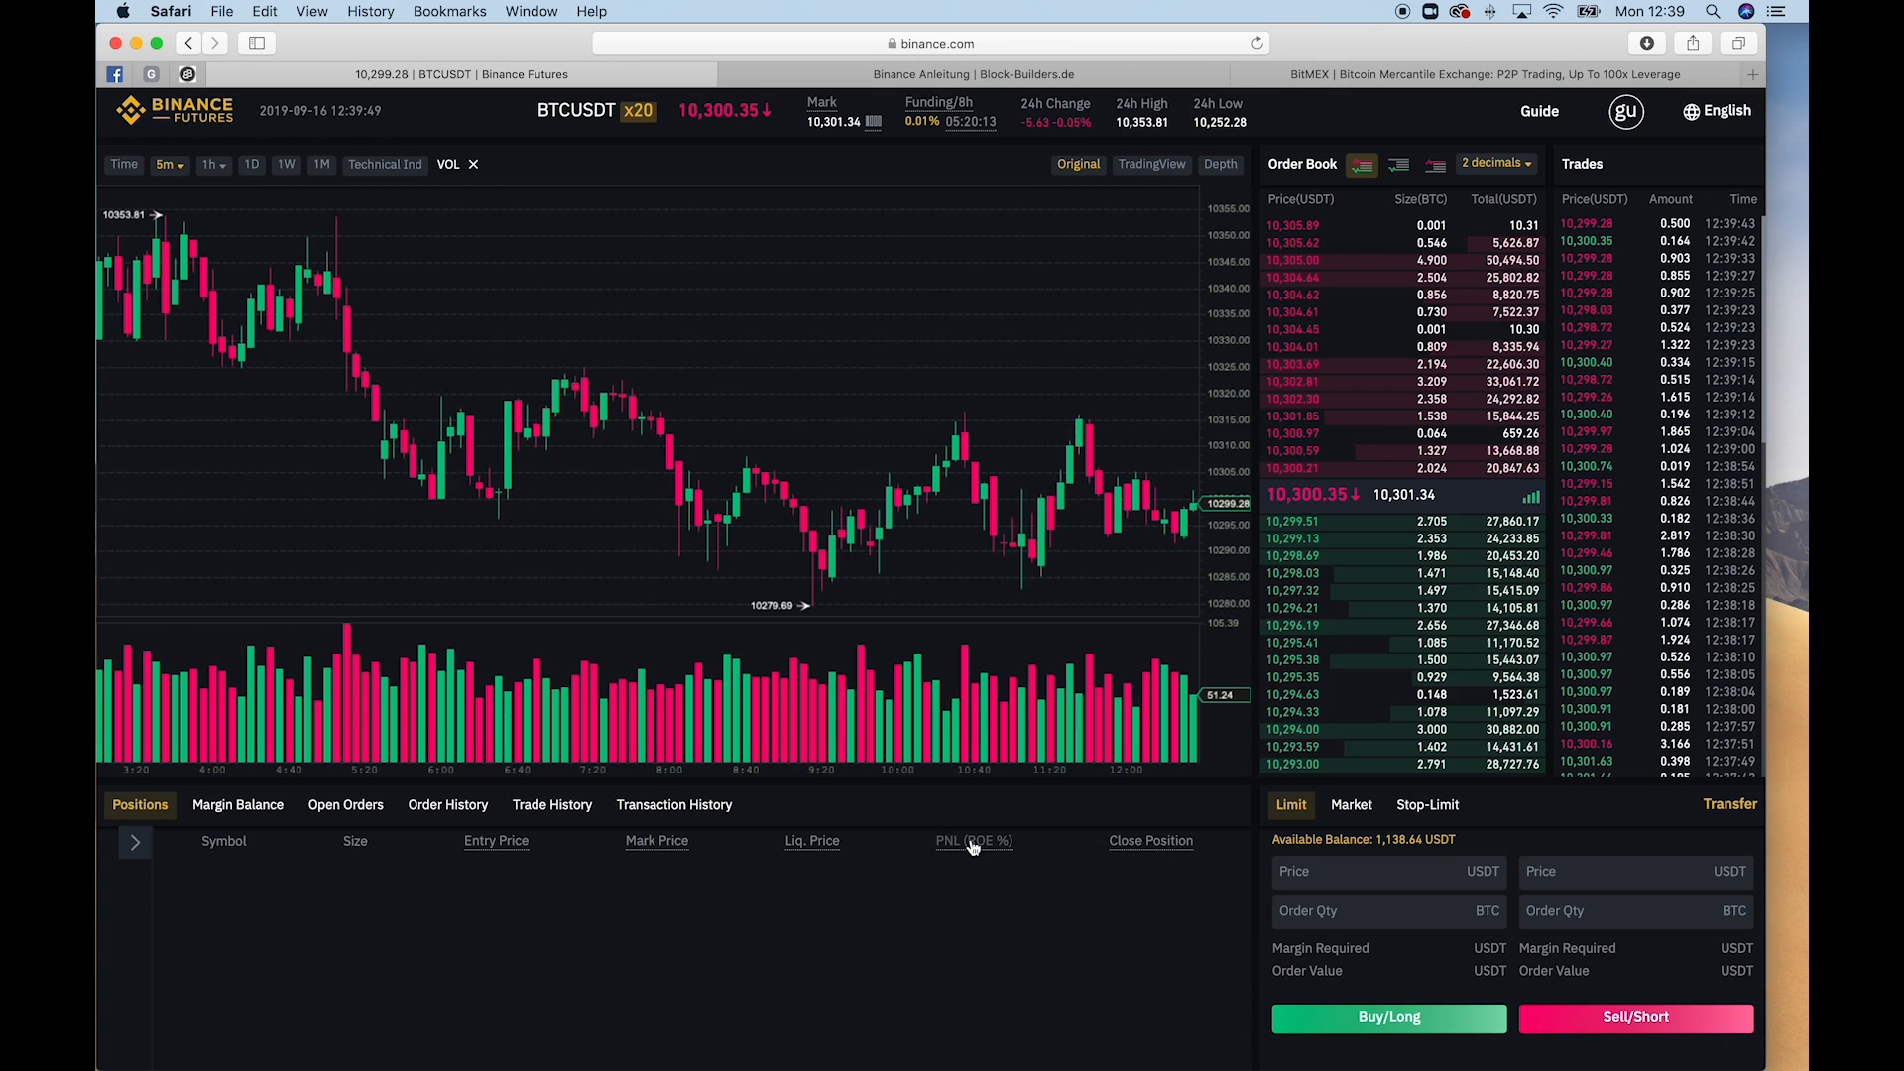
click(1360, 870)
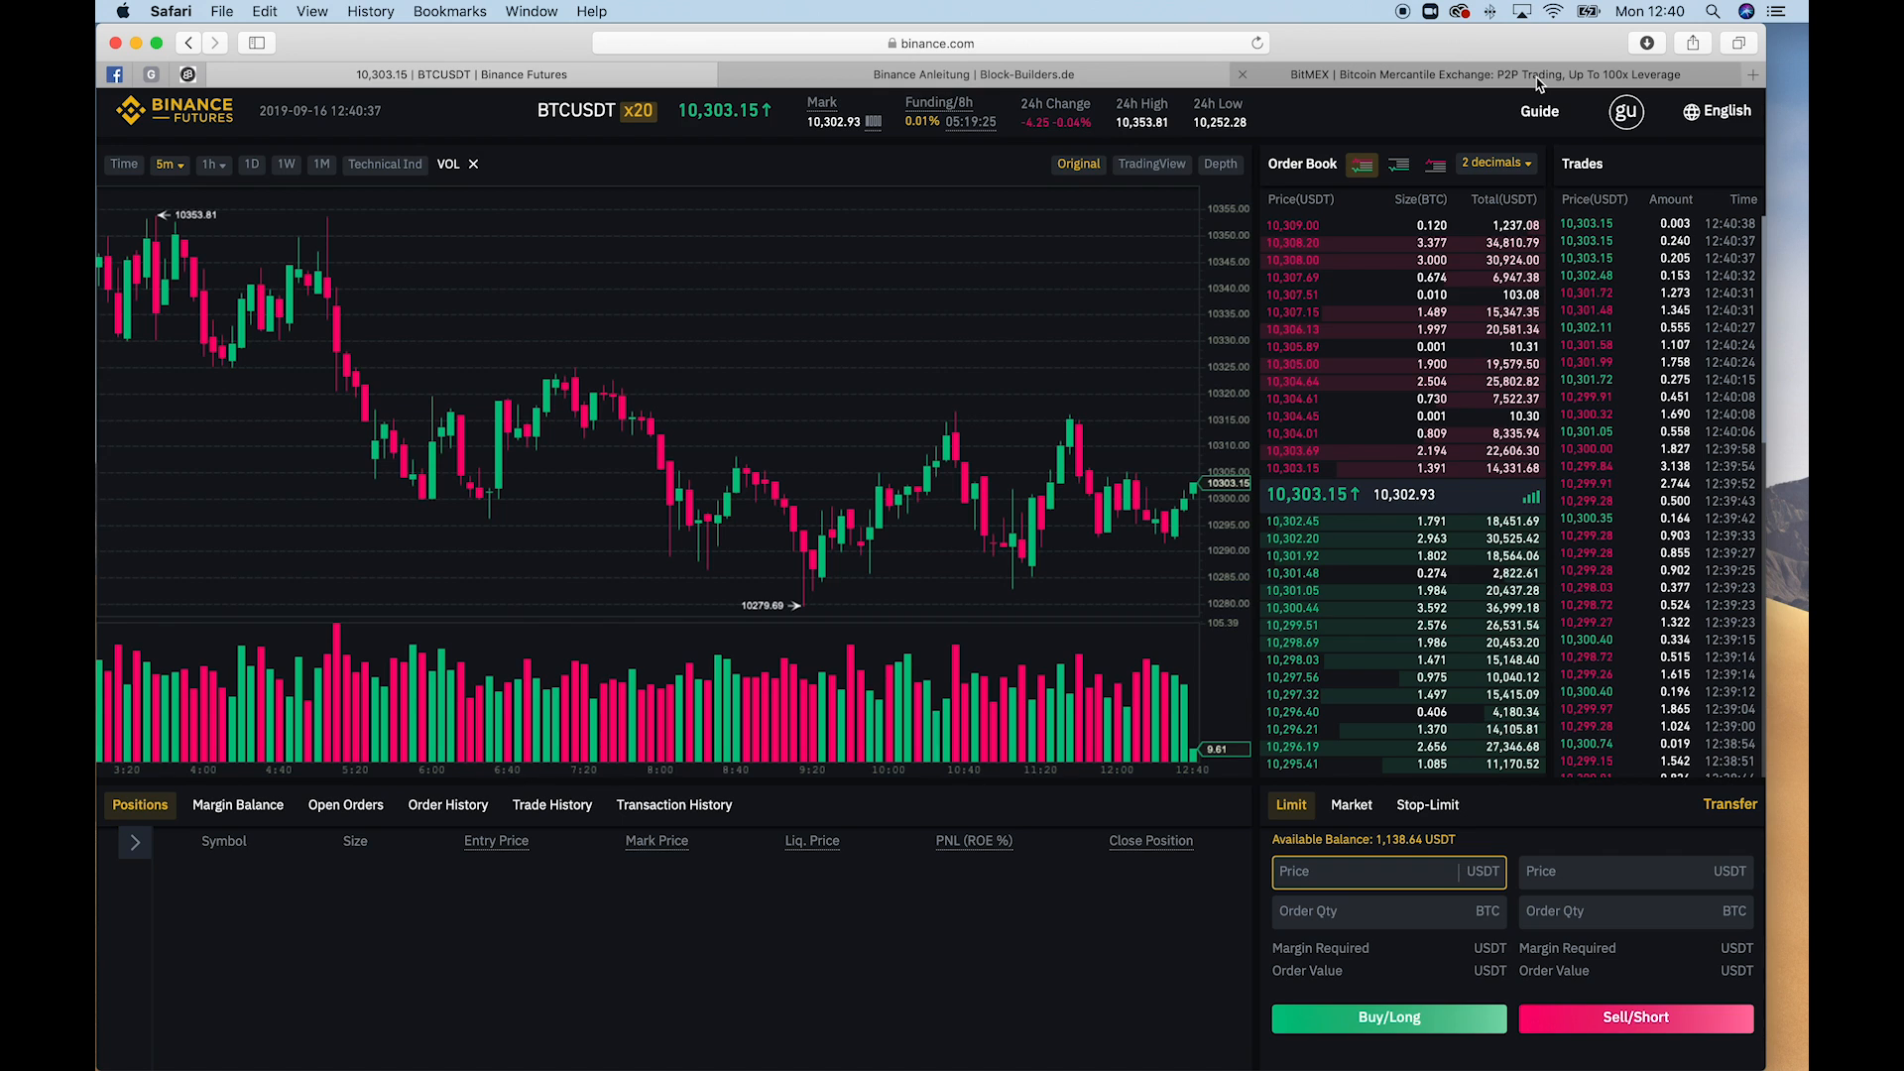
Switch to the BitMEX site and begin entering the login email
click(1505, 73)
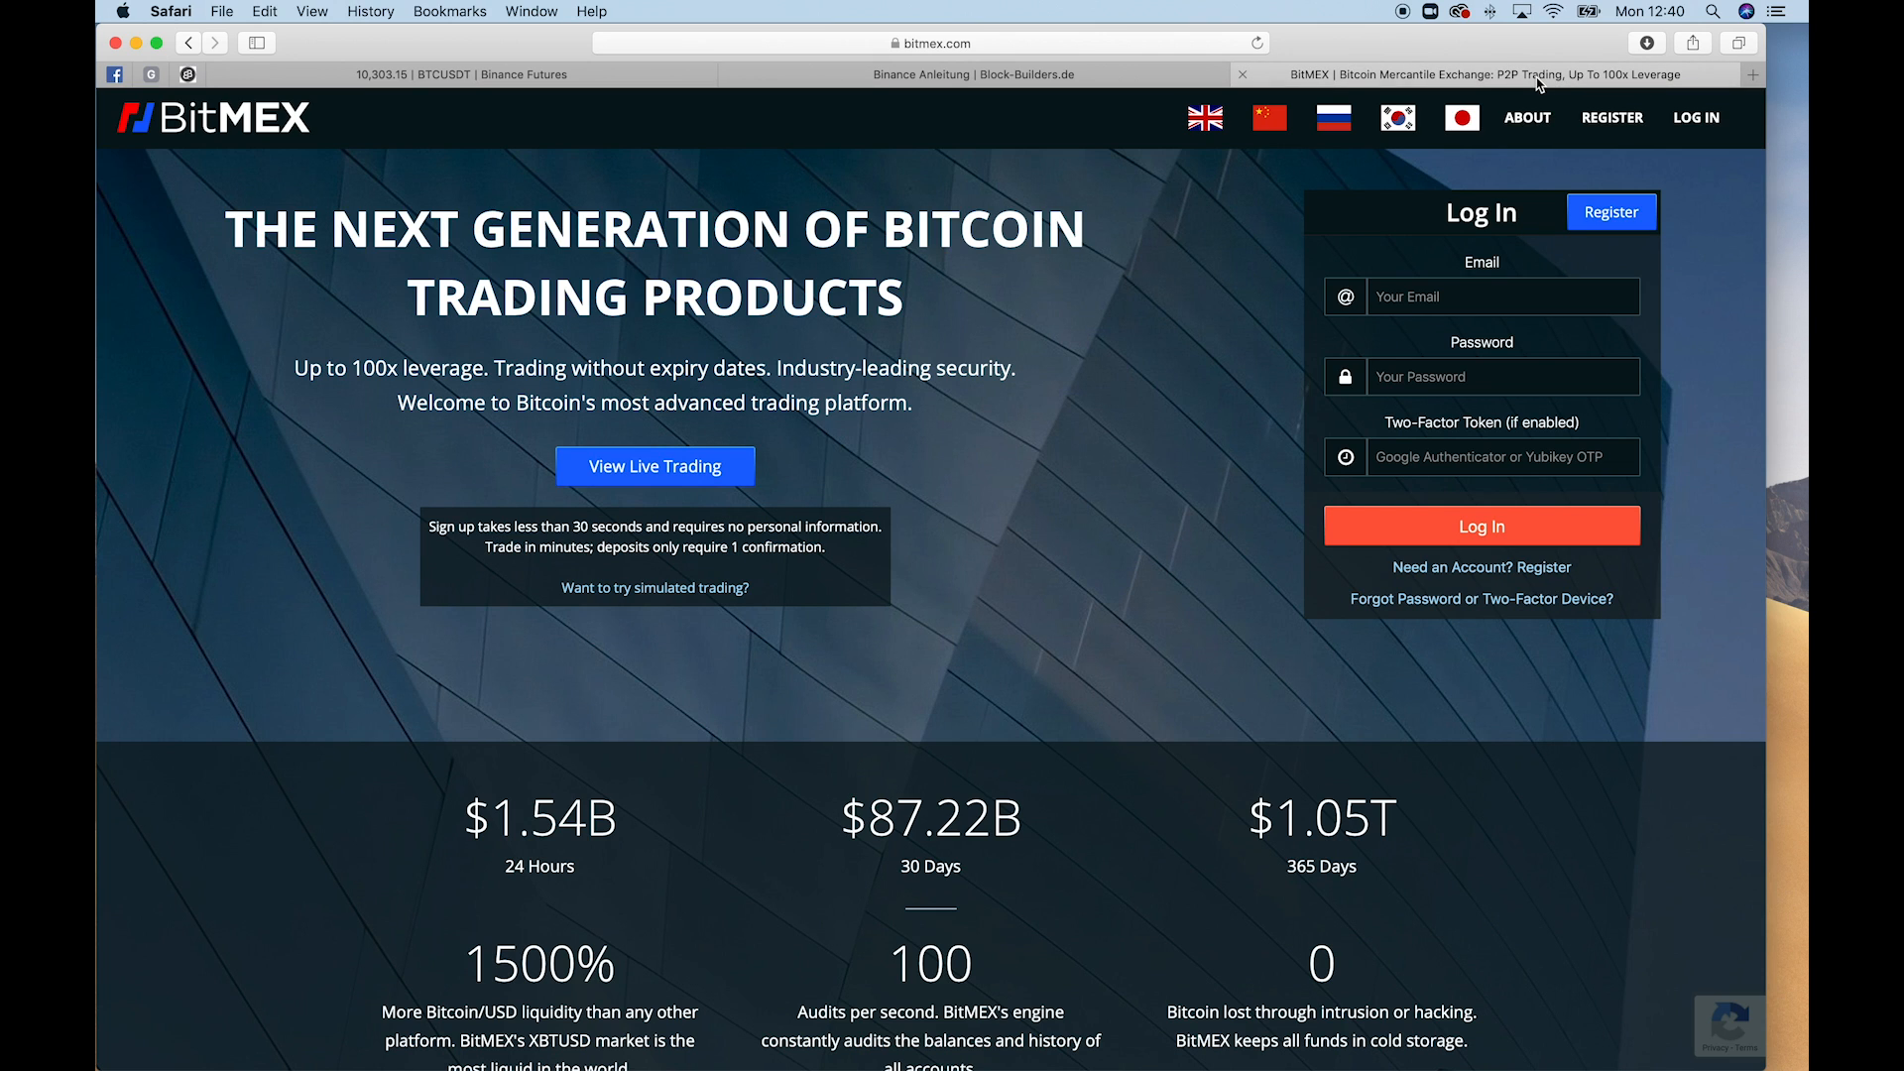
click(450, 73)
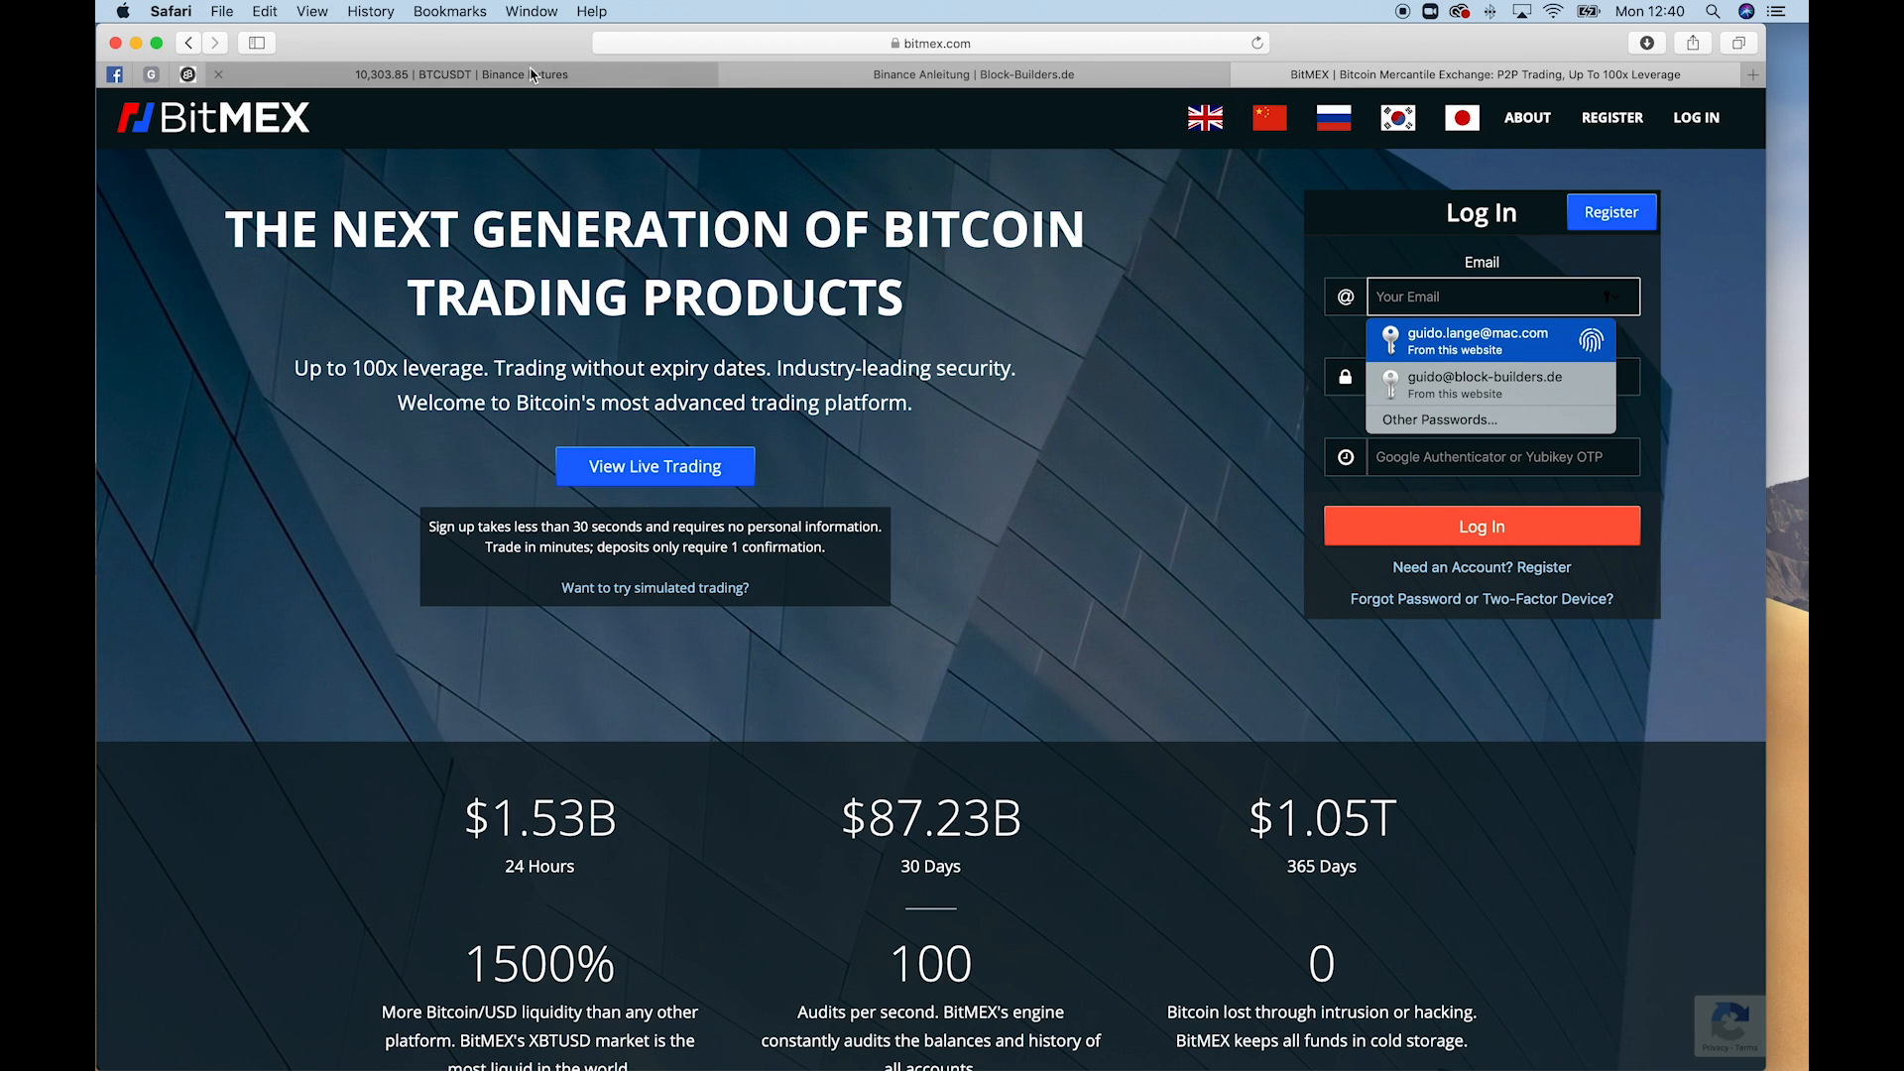
Return to the Binance Futures BTCUSDT trading tab
click(462, 73)
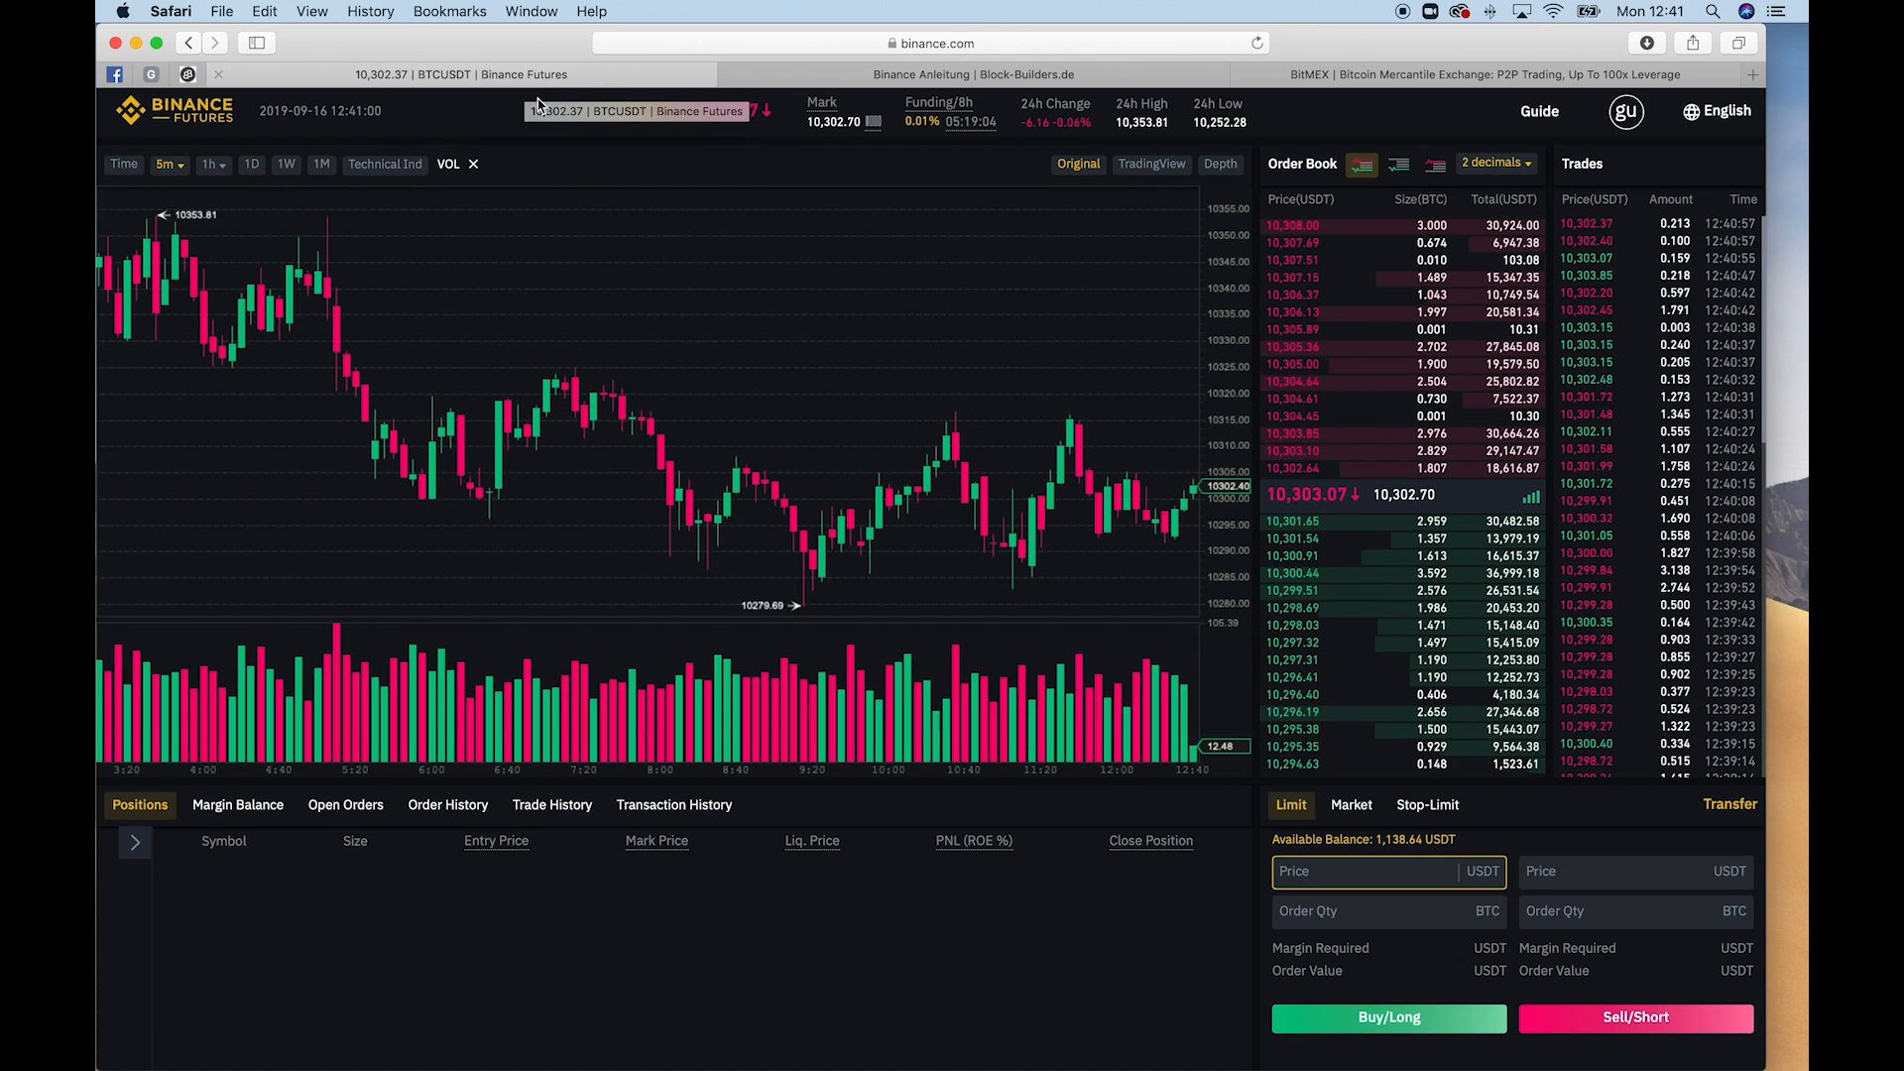
mouse_move(556, 400)
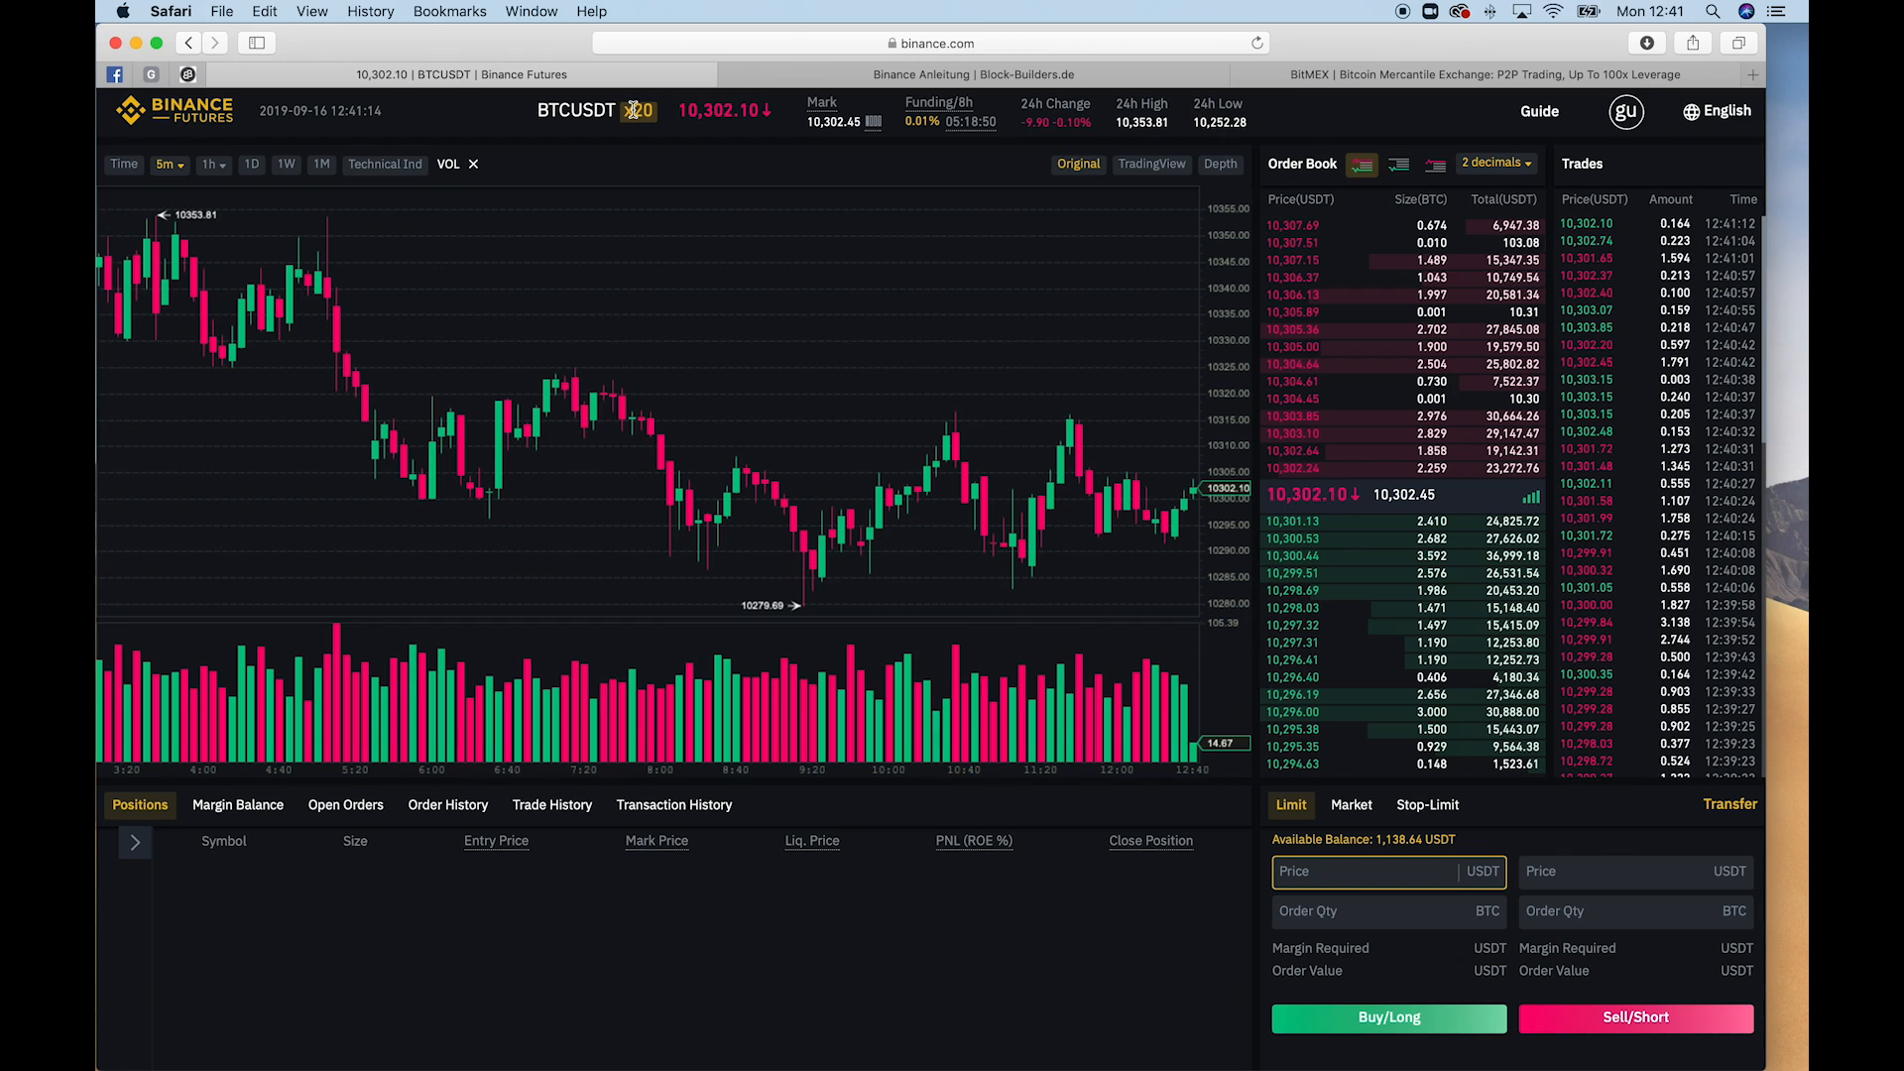
mouse_move(909, 464)
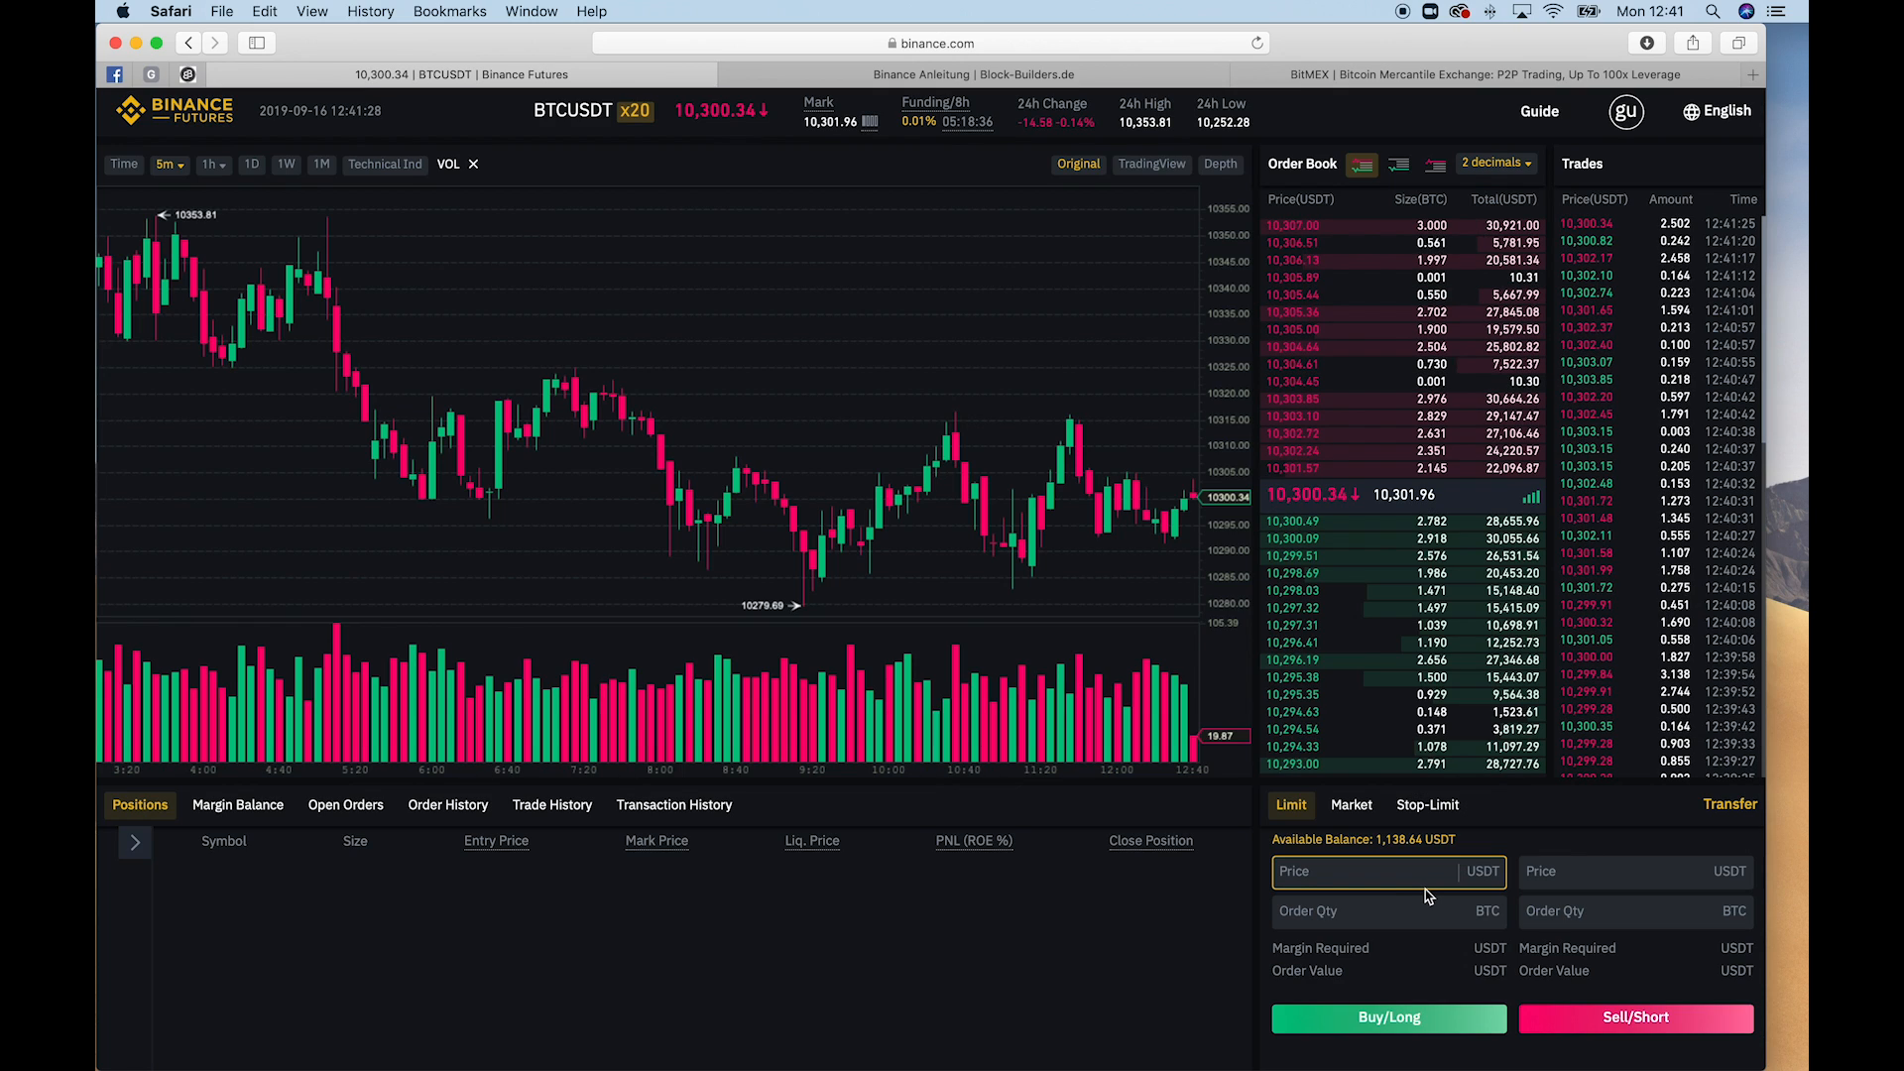
Buy 1 BTC at market to open a BTCUSDT long
click(1350, 804)
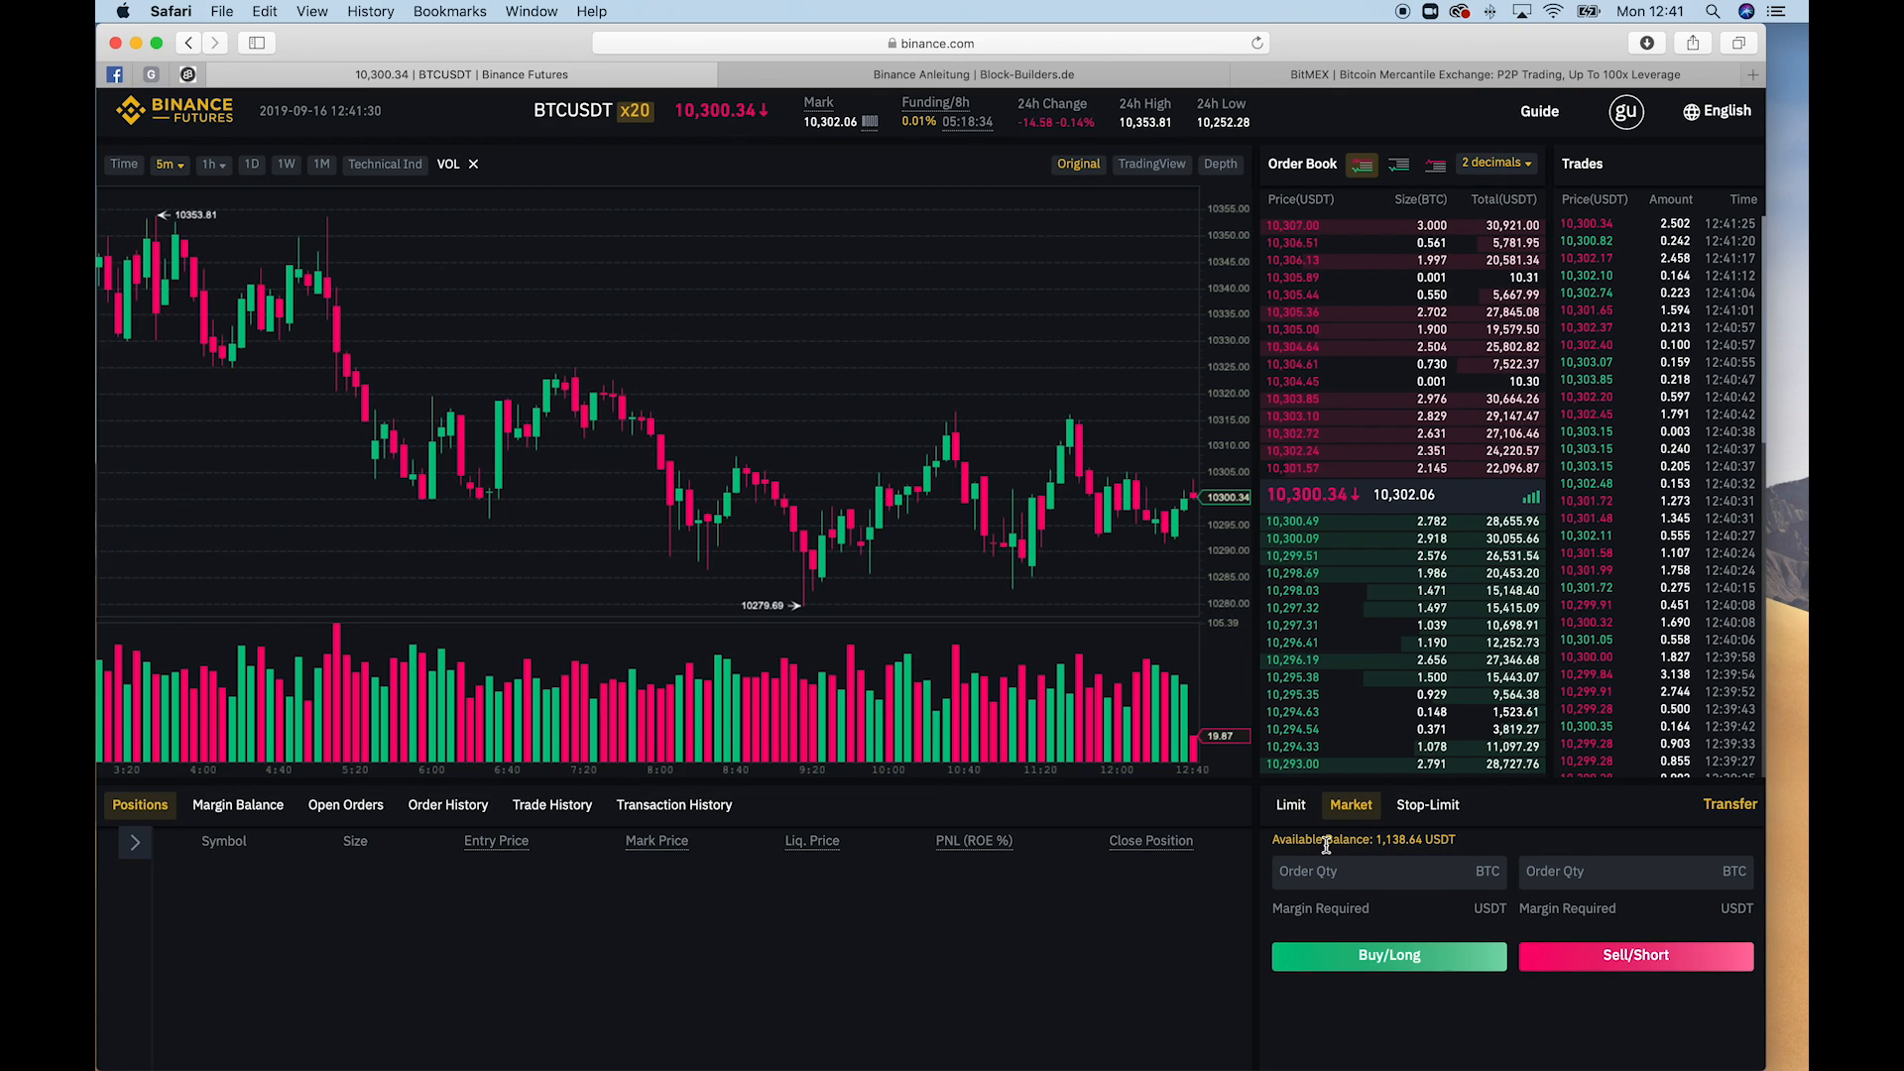
click(1384, 871)
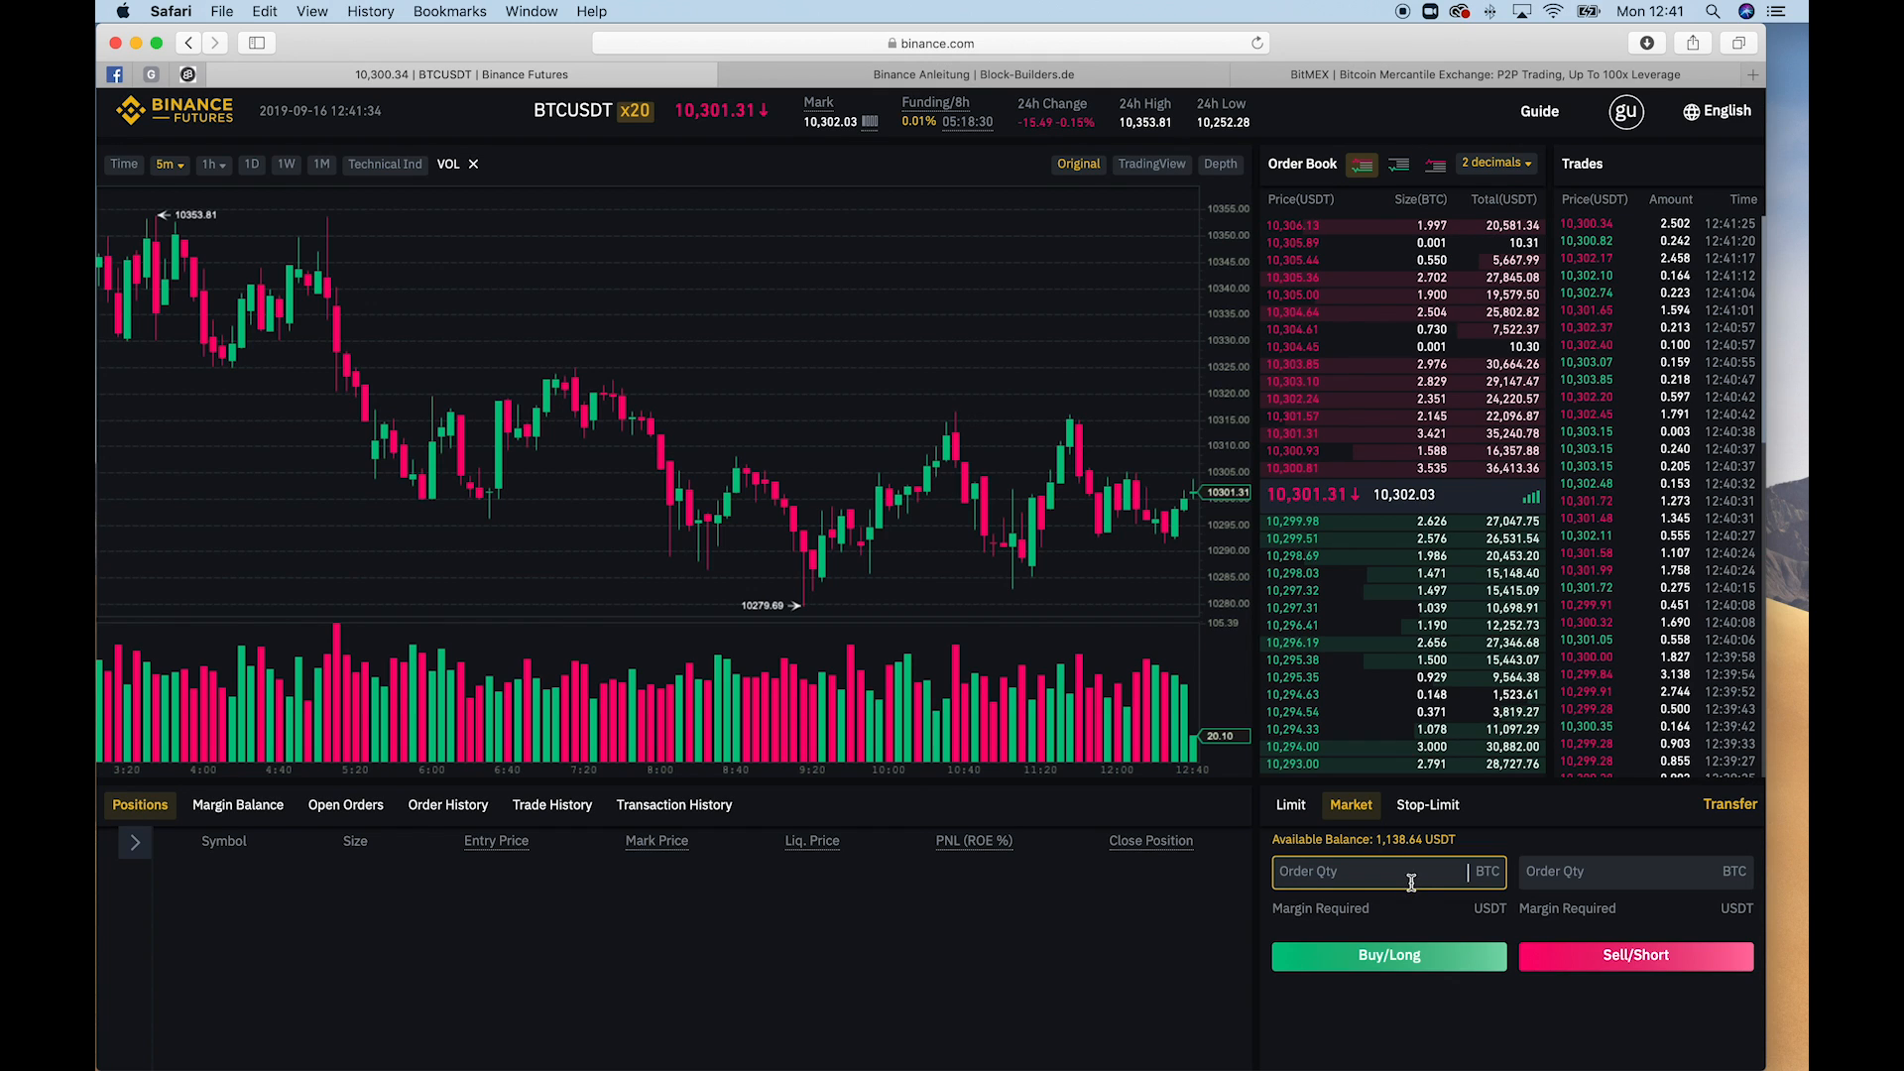
text(1)
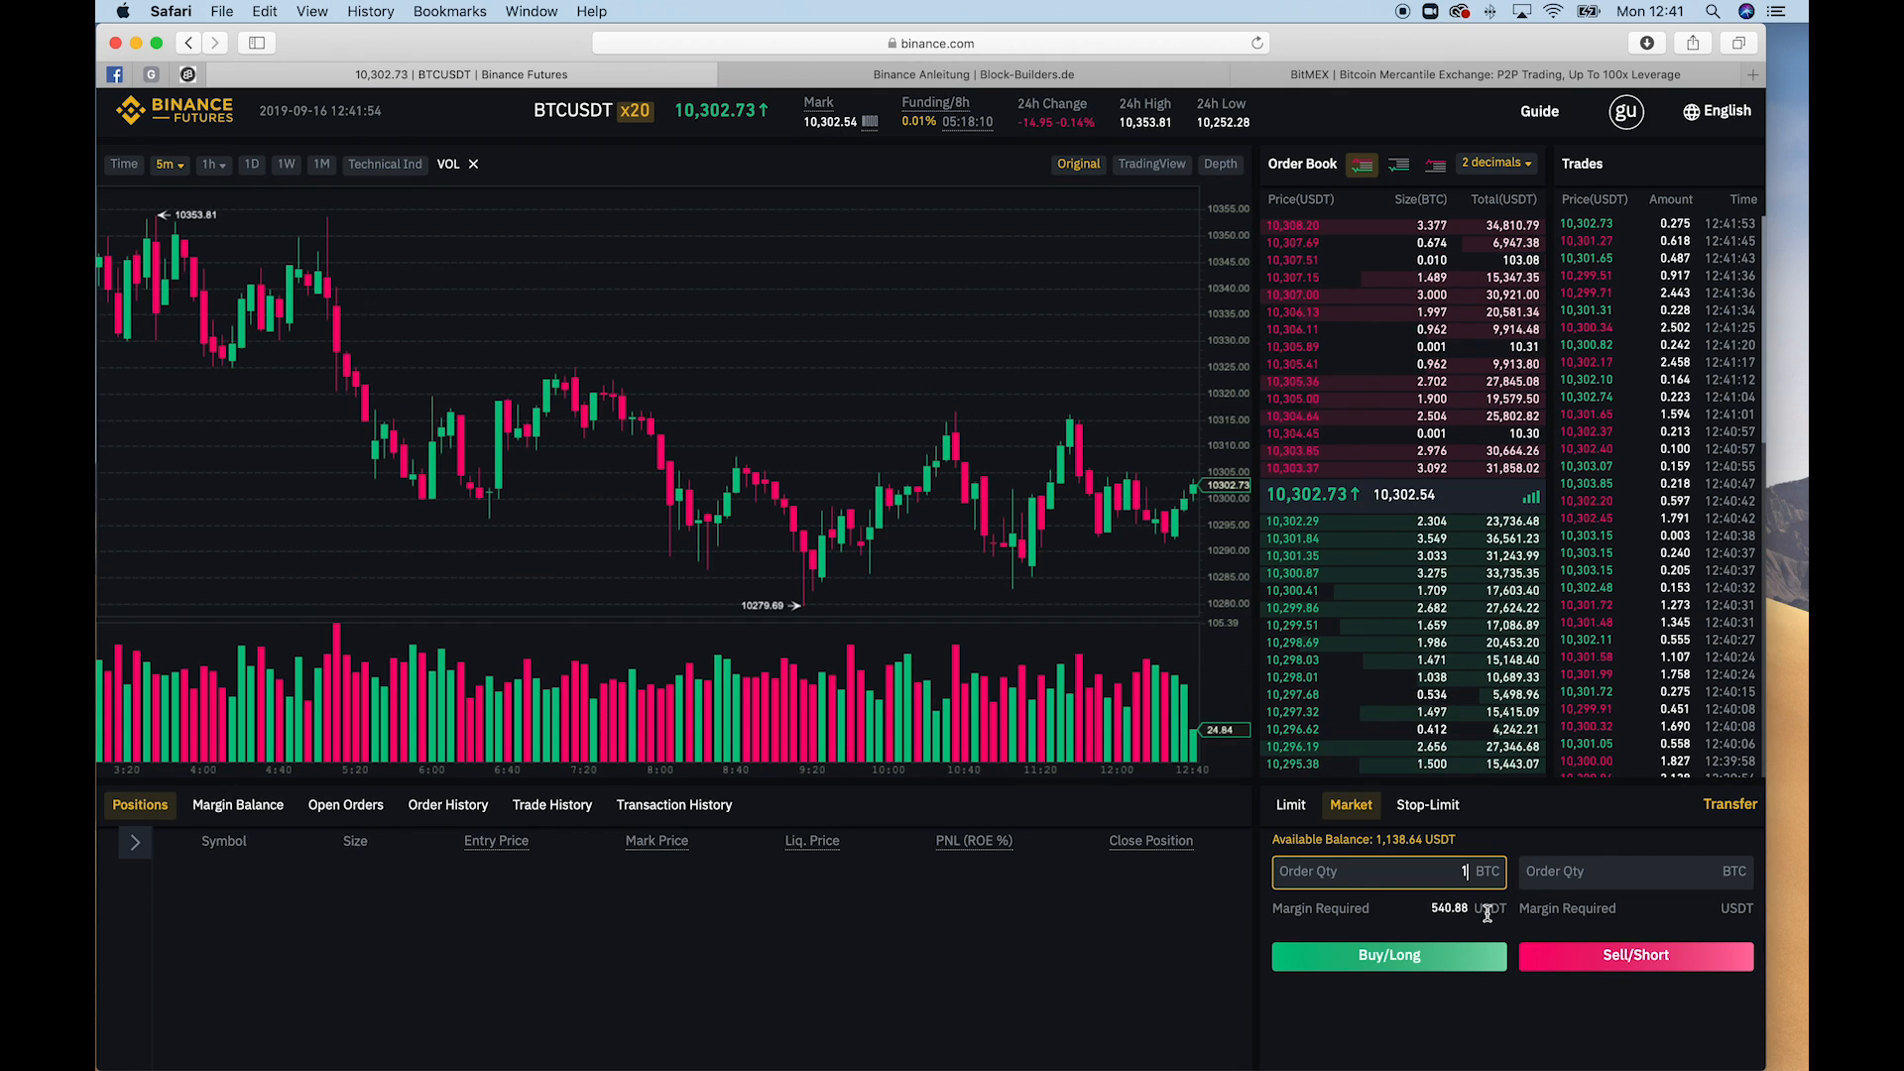
mouse_move(1464, 960)
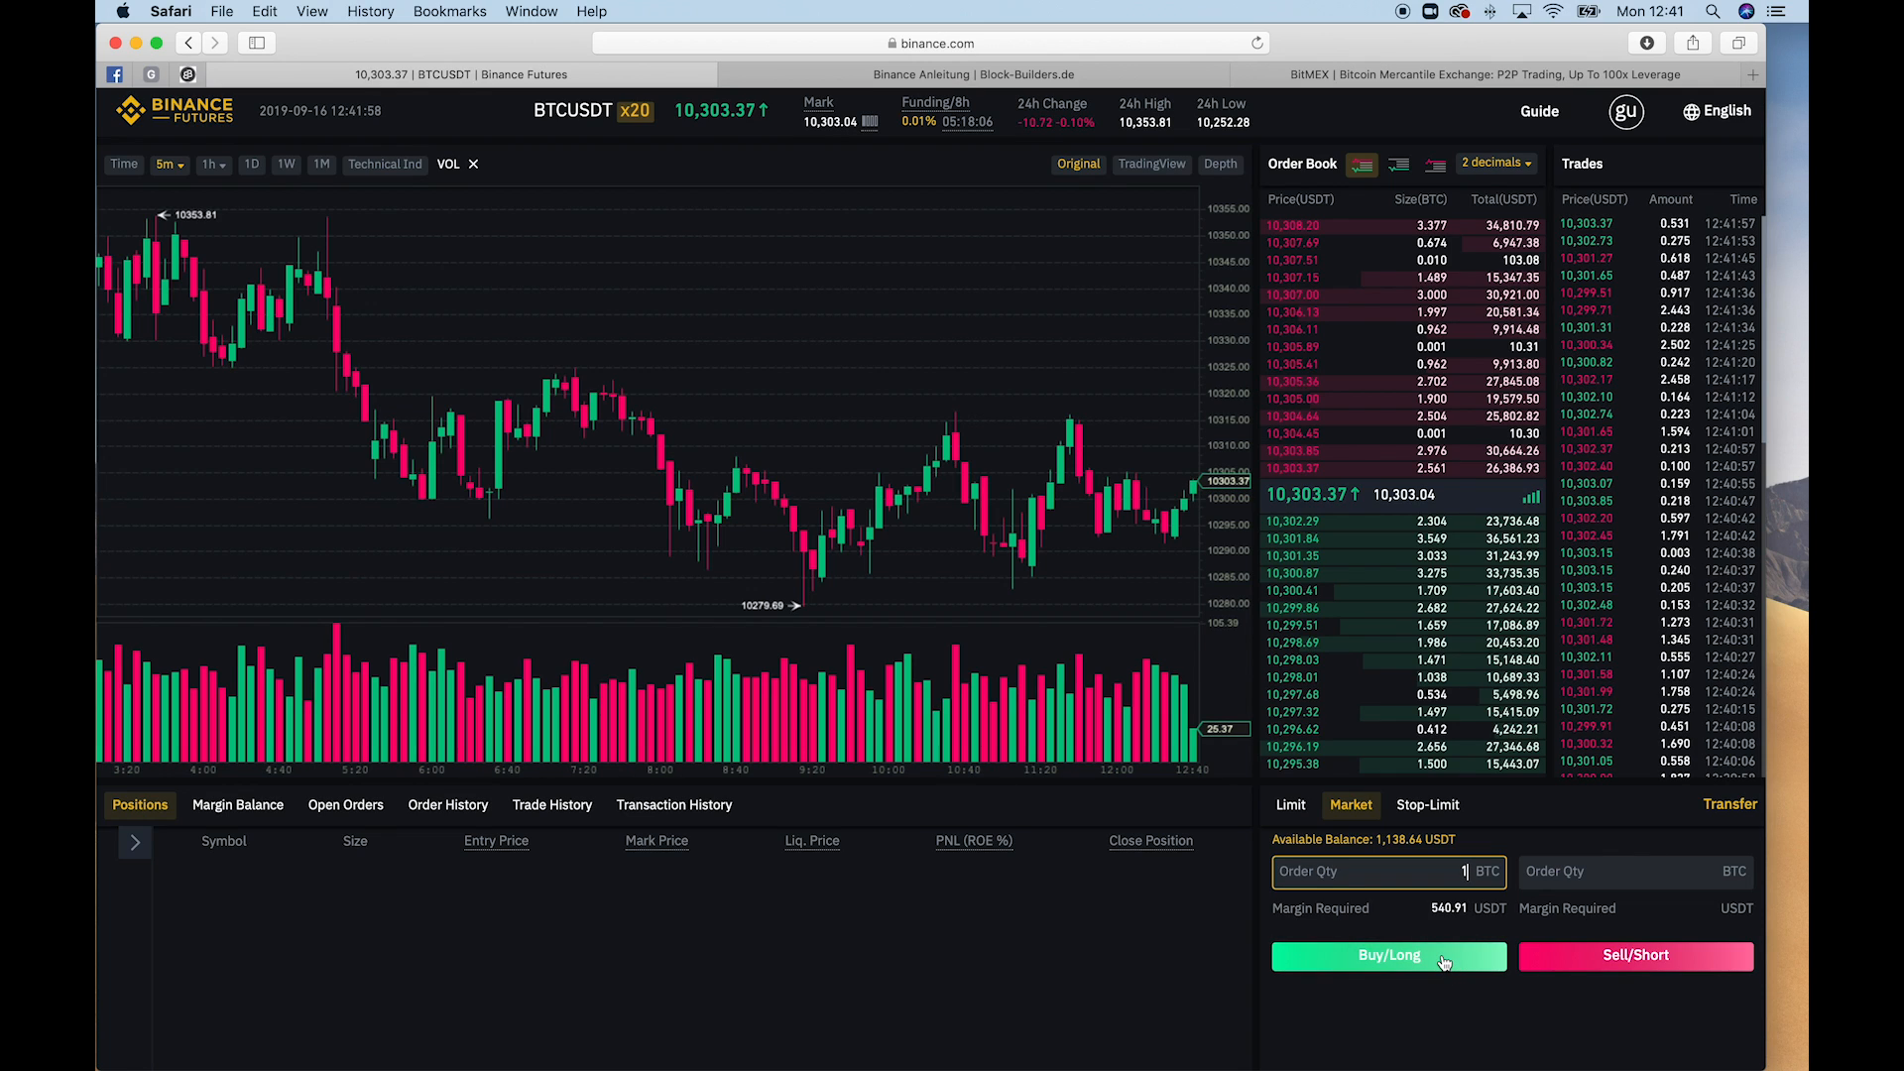
click(1388, 956)
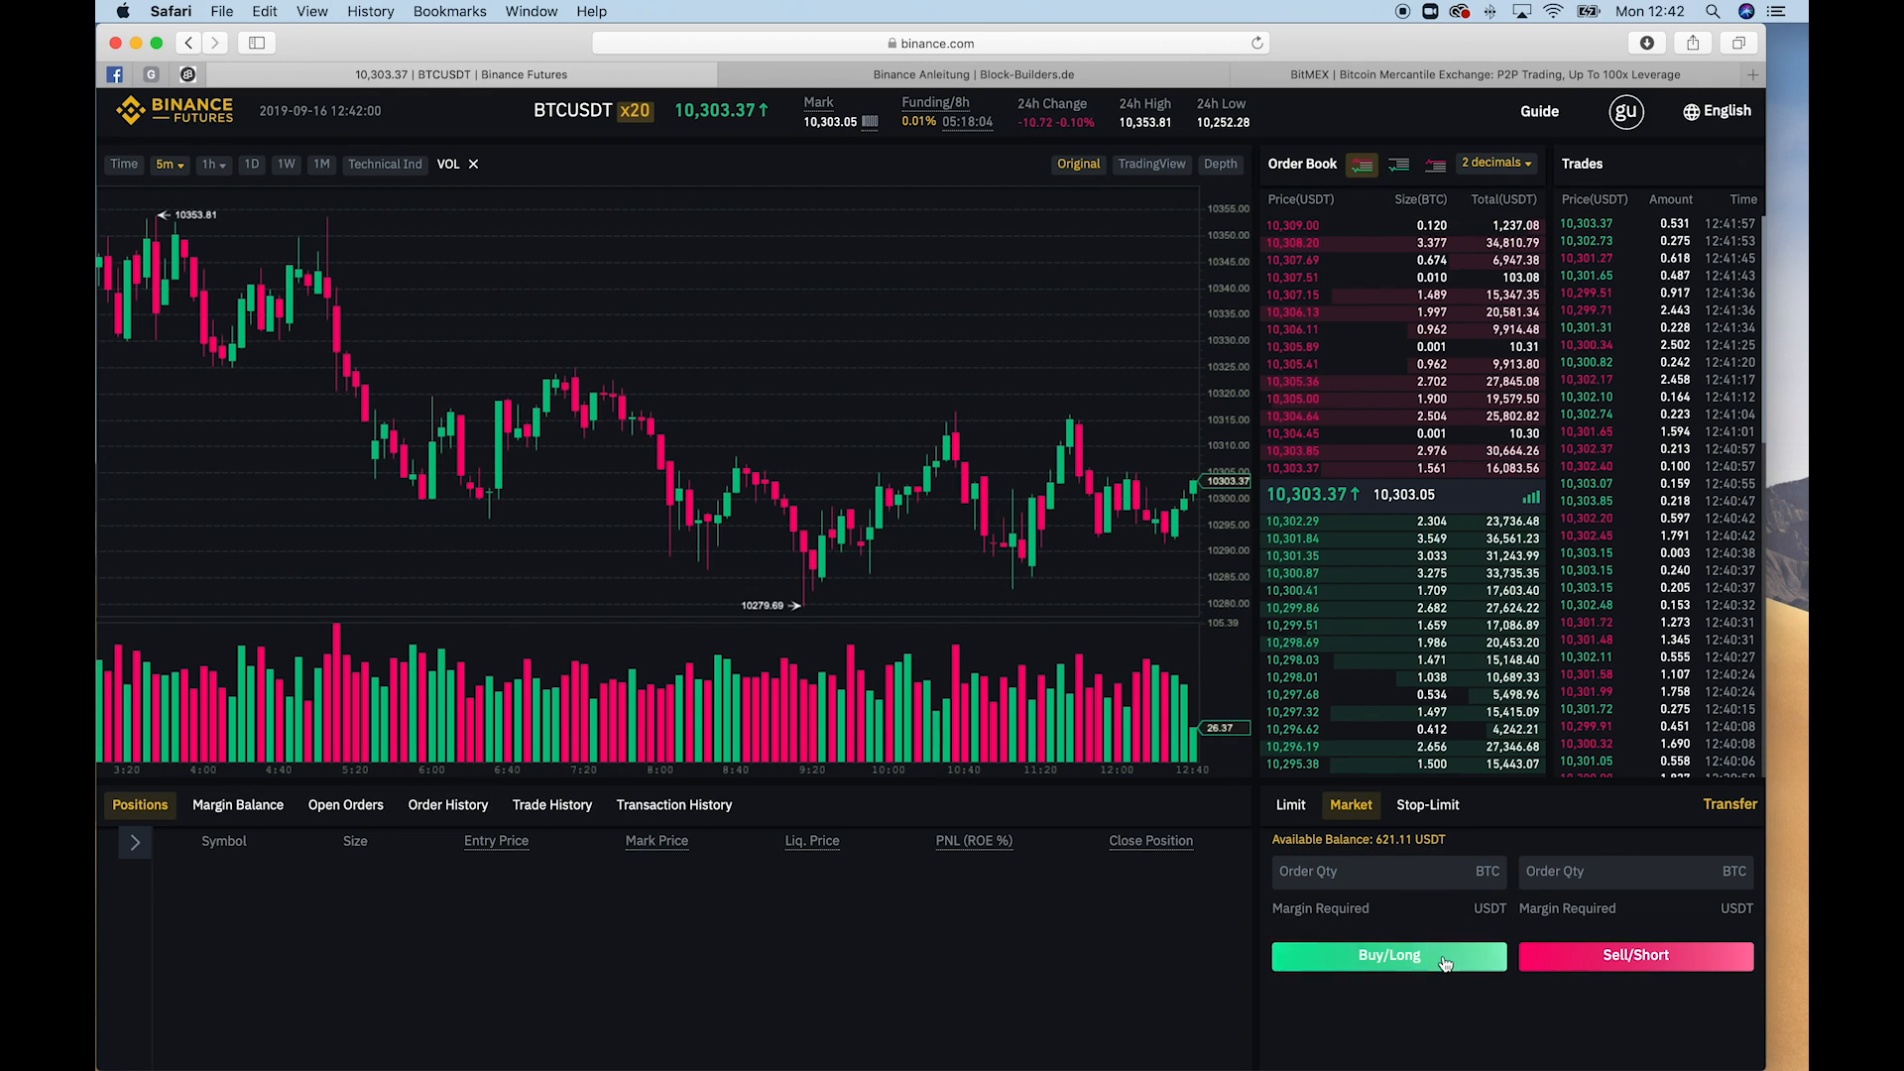
Check the open 1 BTC long's entry 10,303.37, liquidation 9,401.83 and PNL in Positions
click(1388, 956)
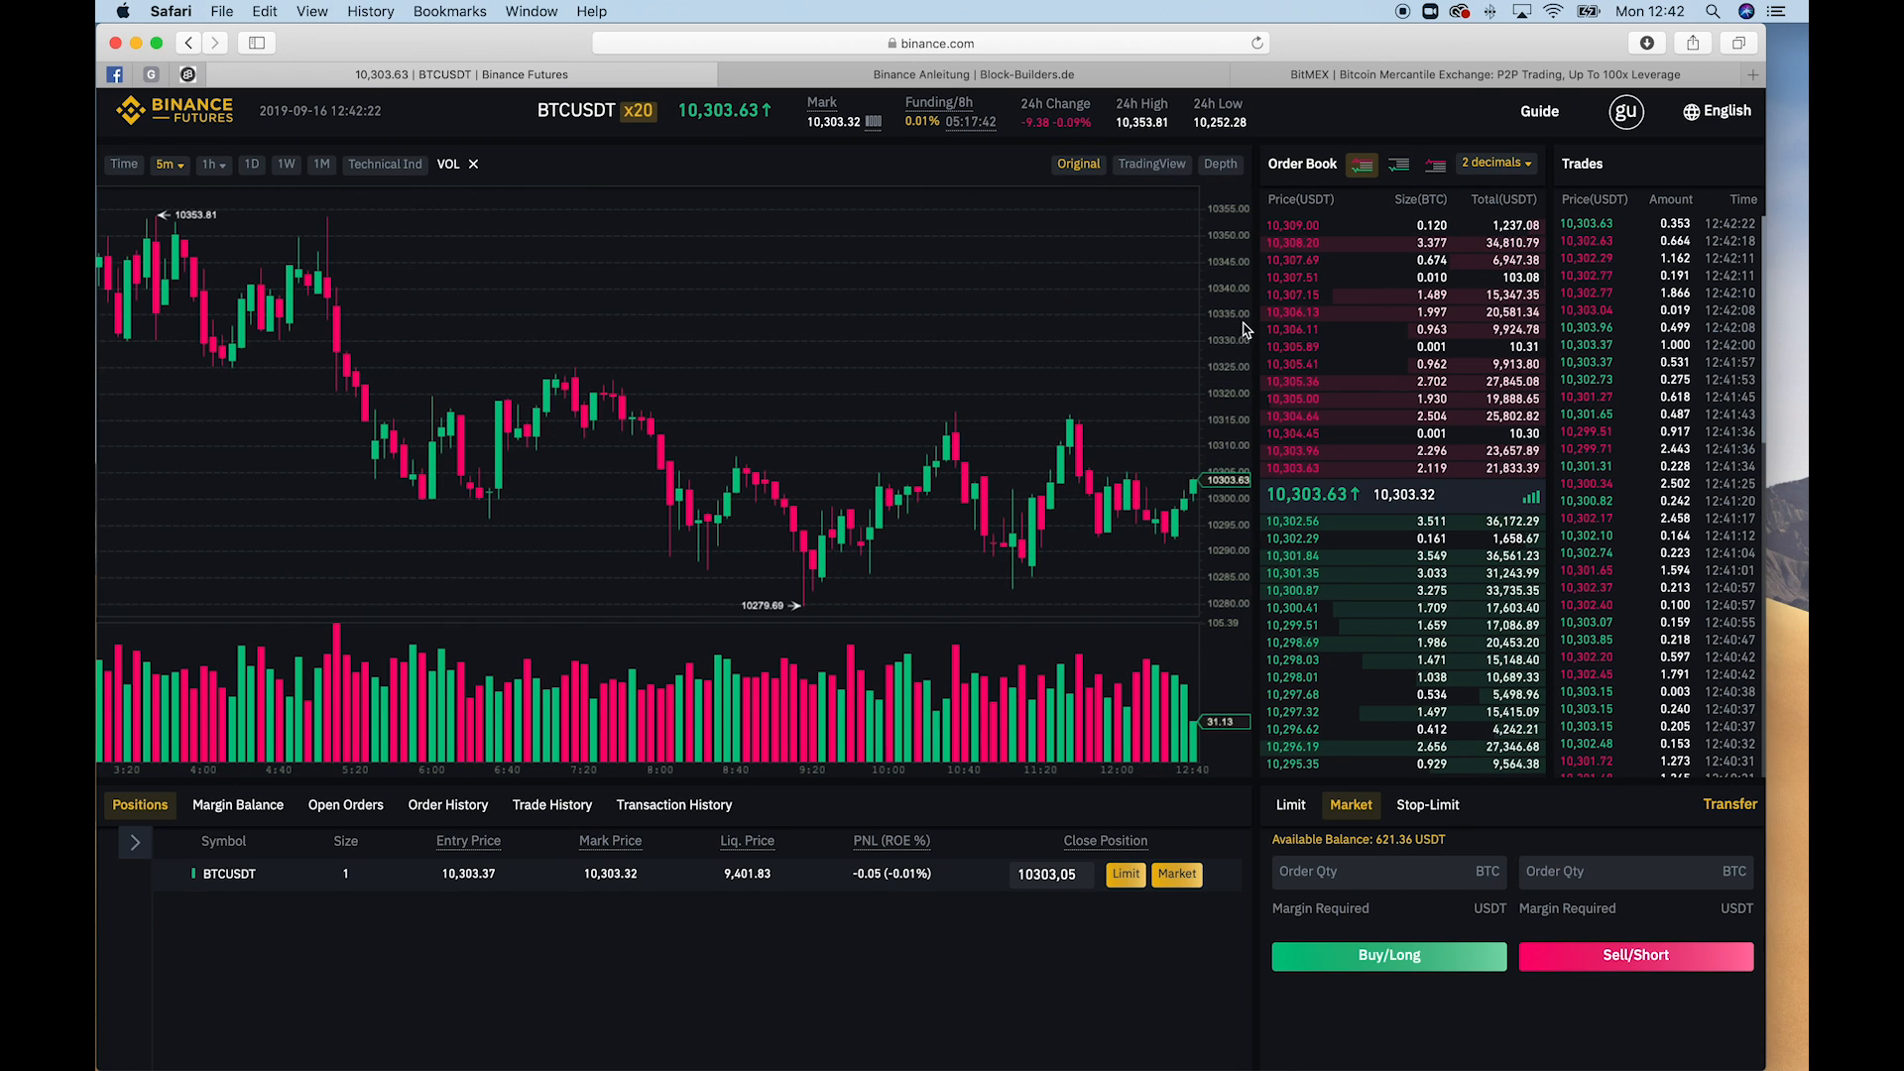
mouse_move(1092, 446)
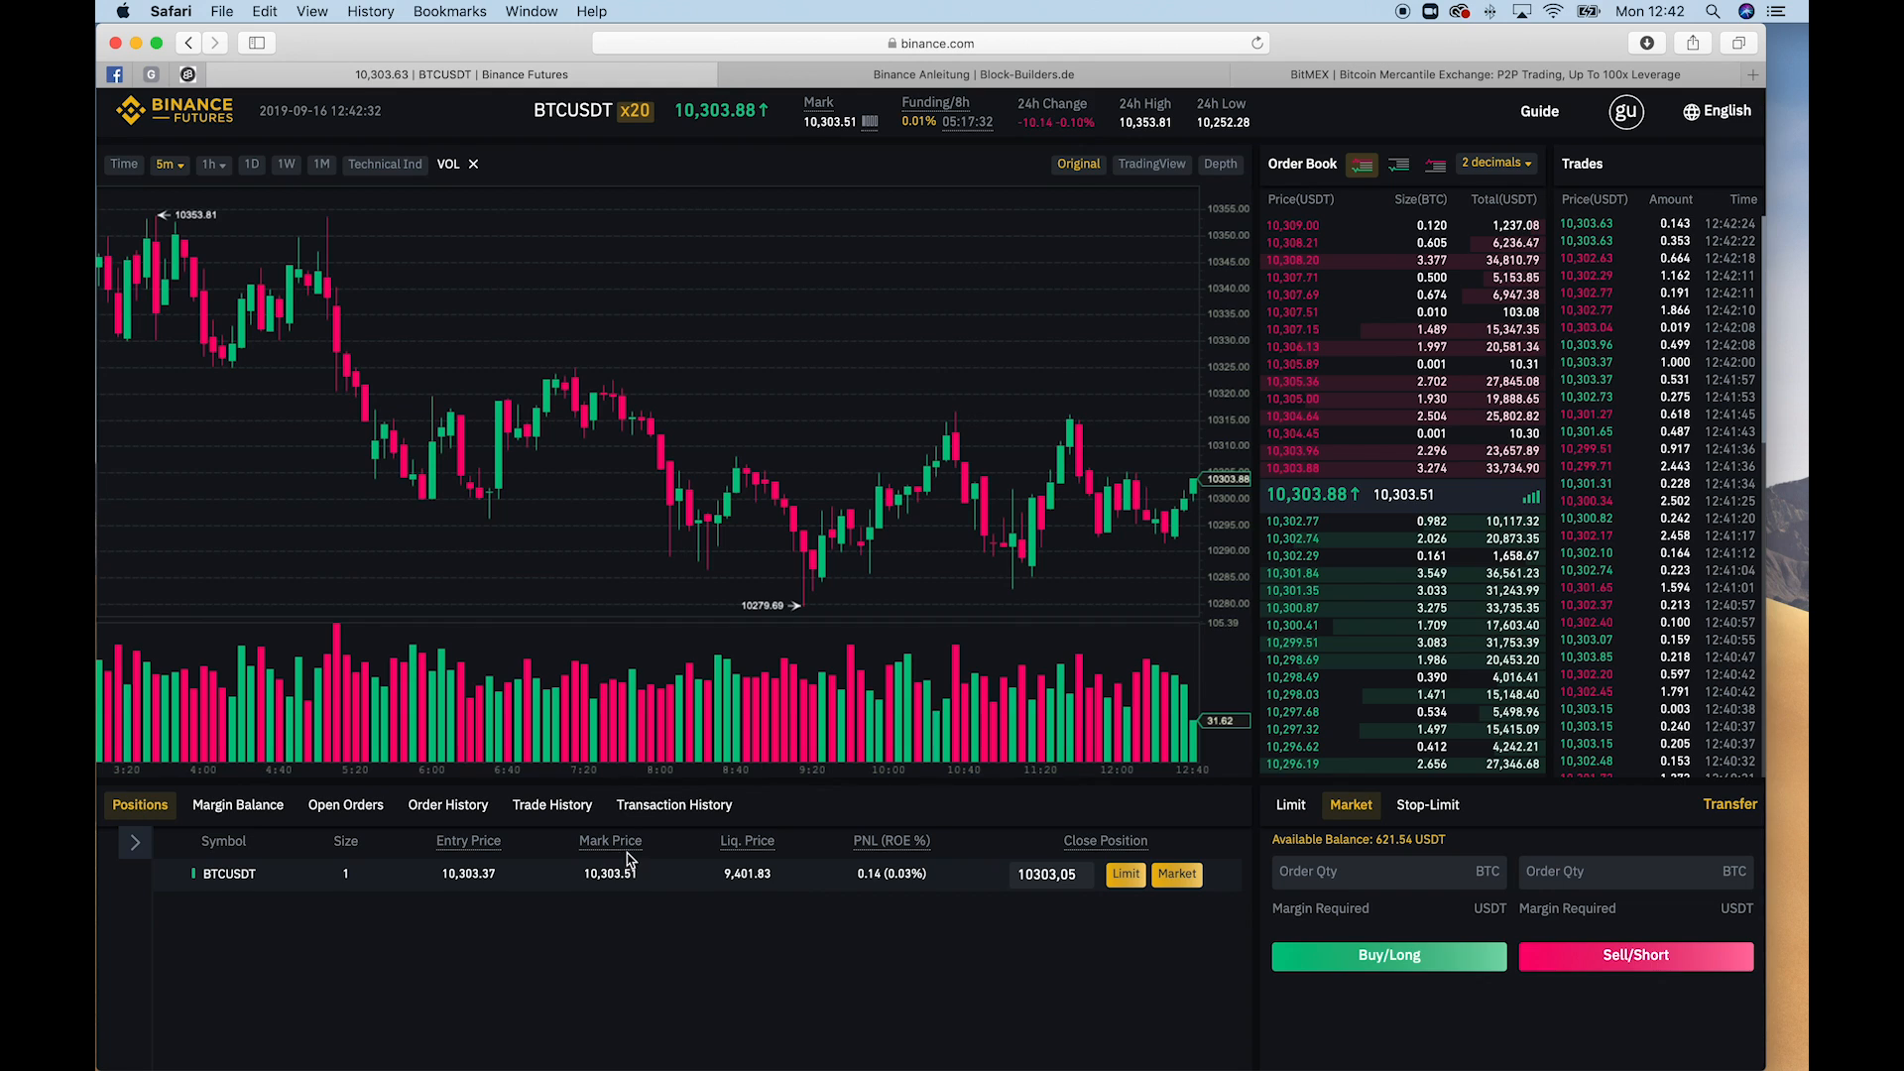
mouse_move(609, 873)
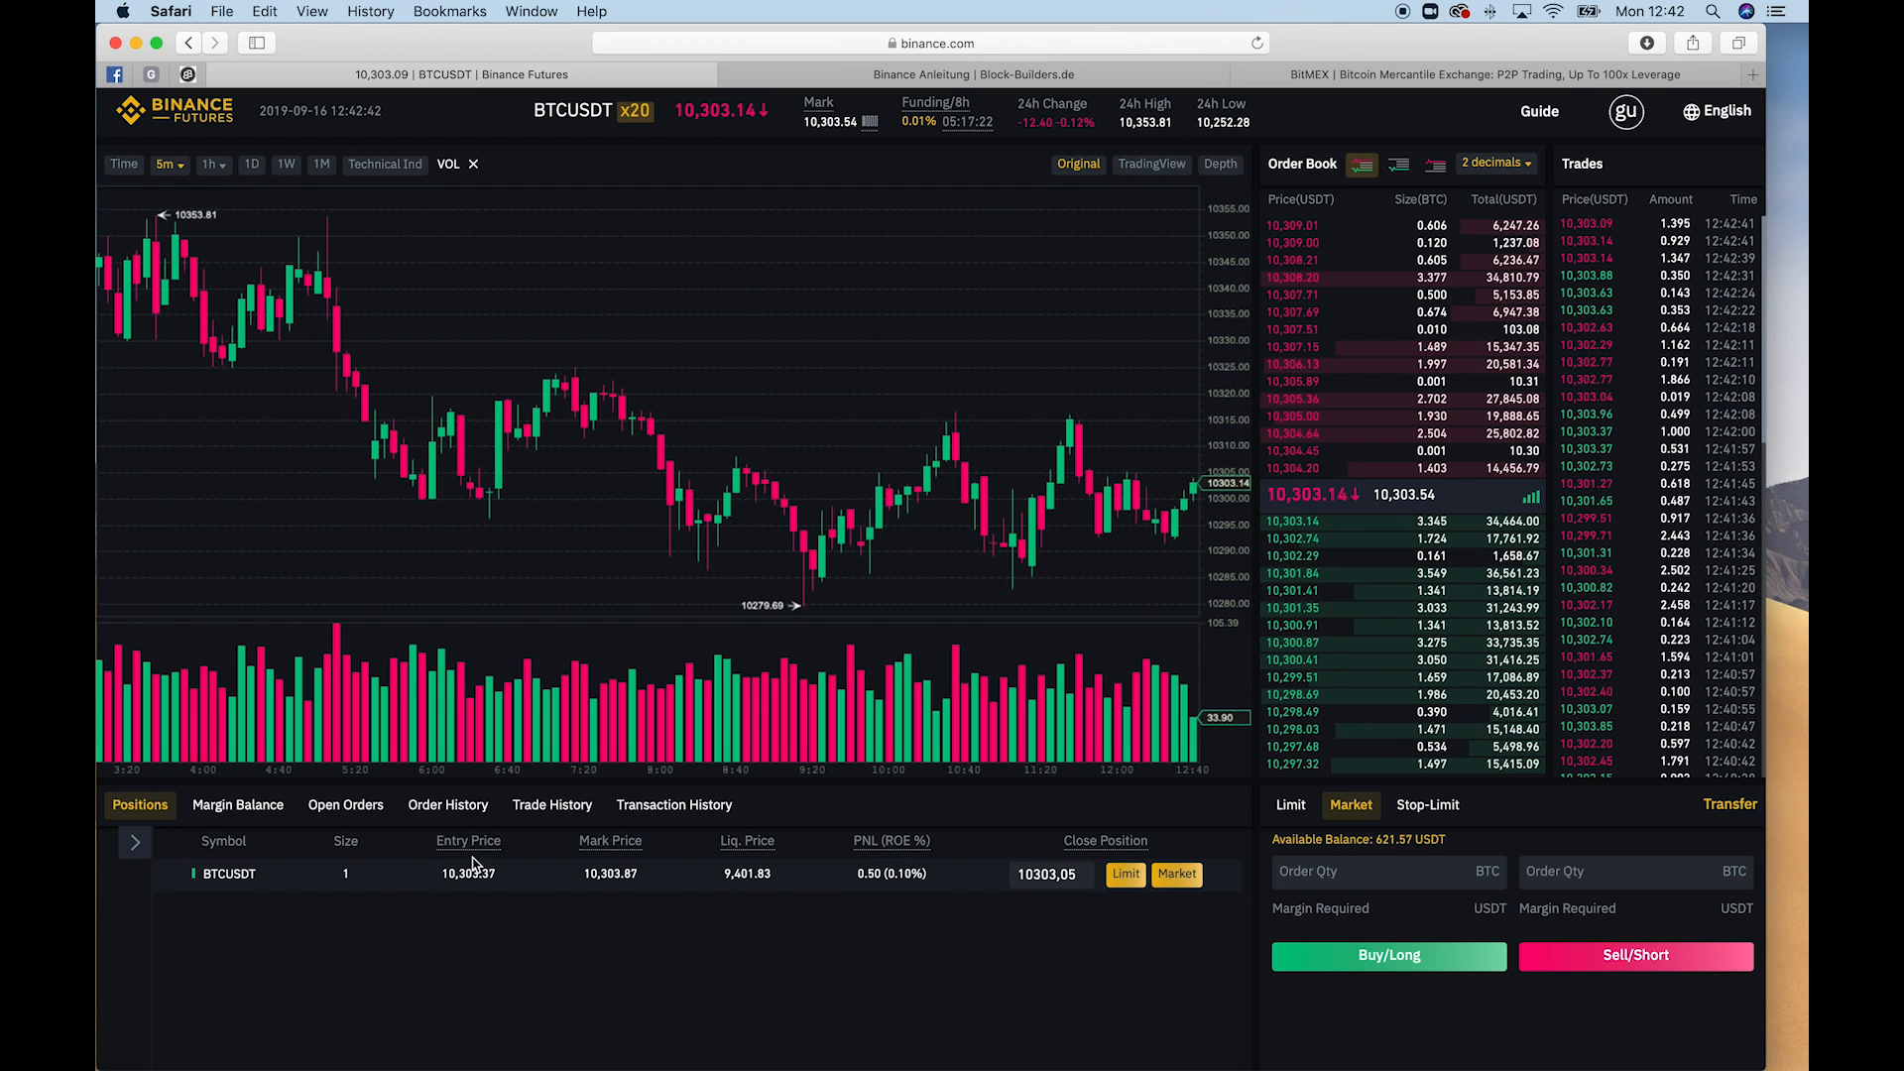
mouse_move(603, 502)
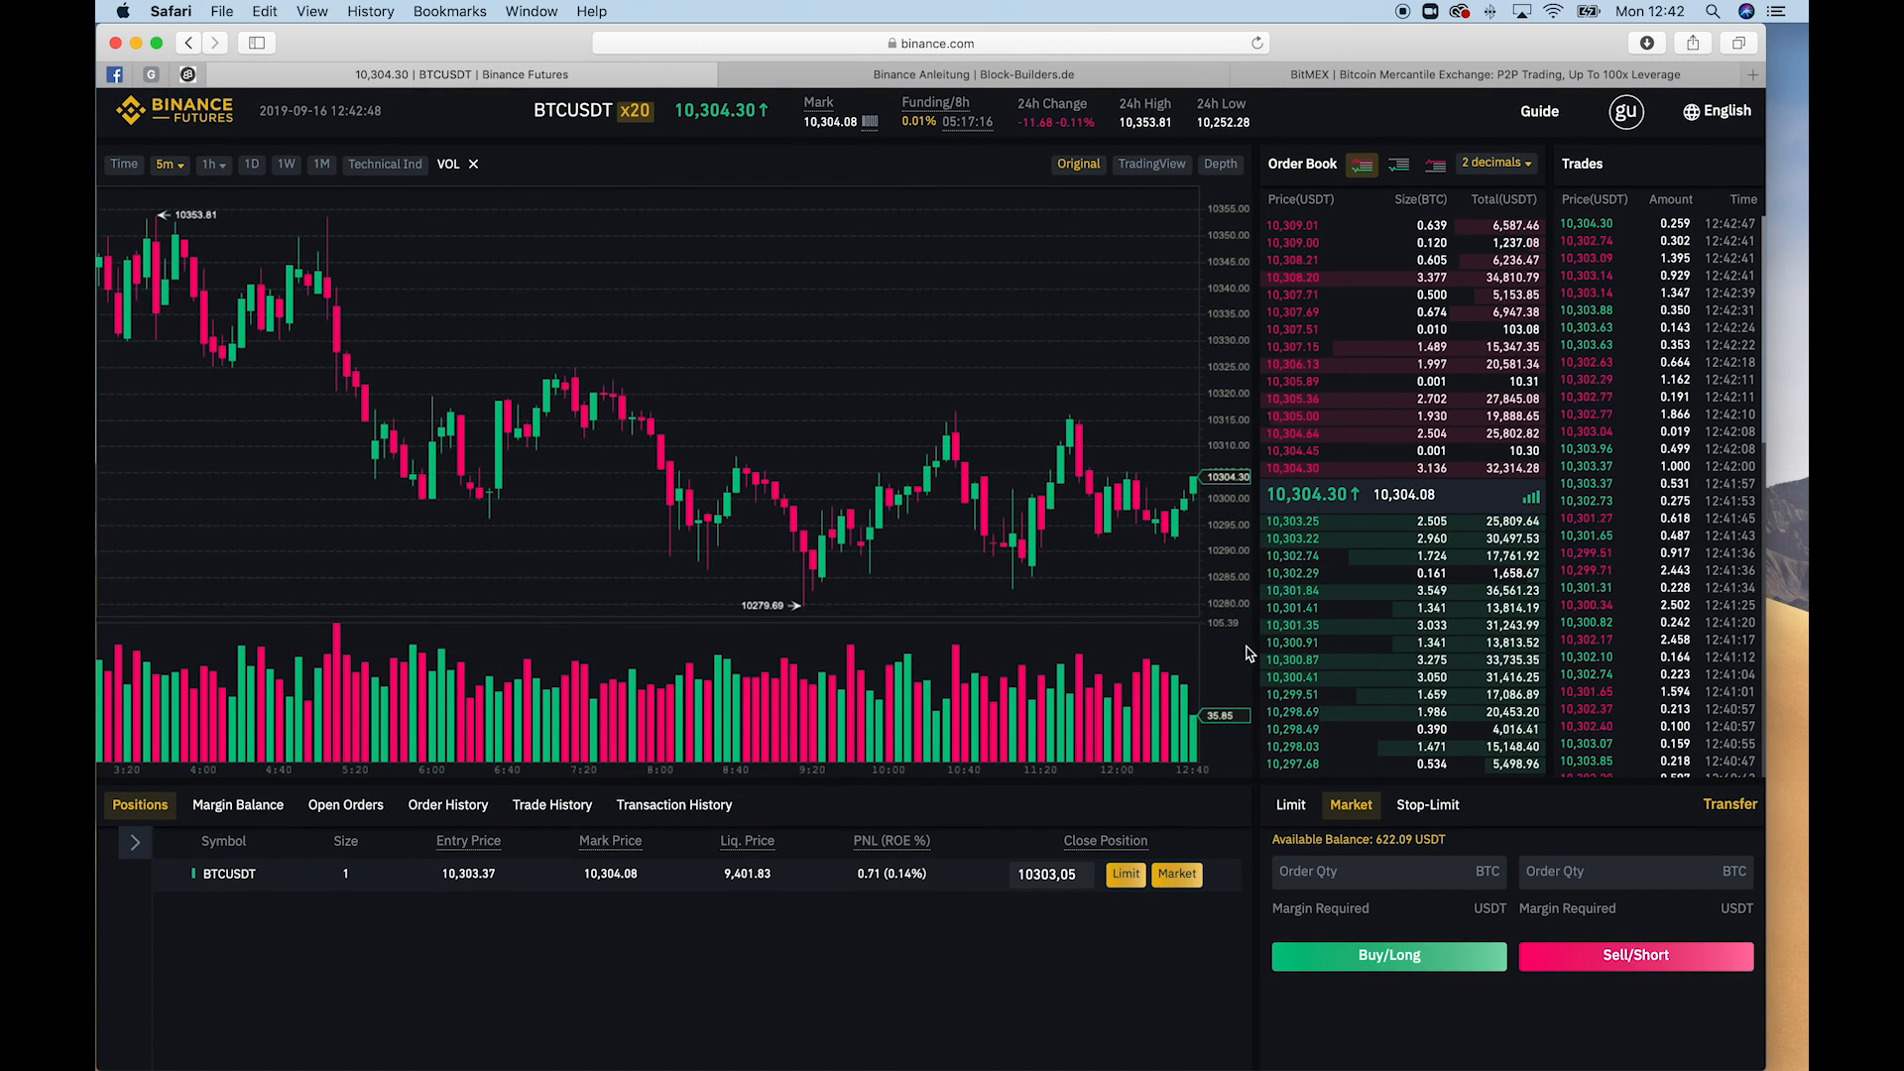
mouse_move(748, 841)
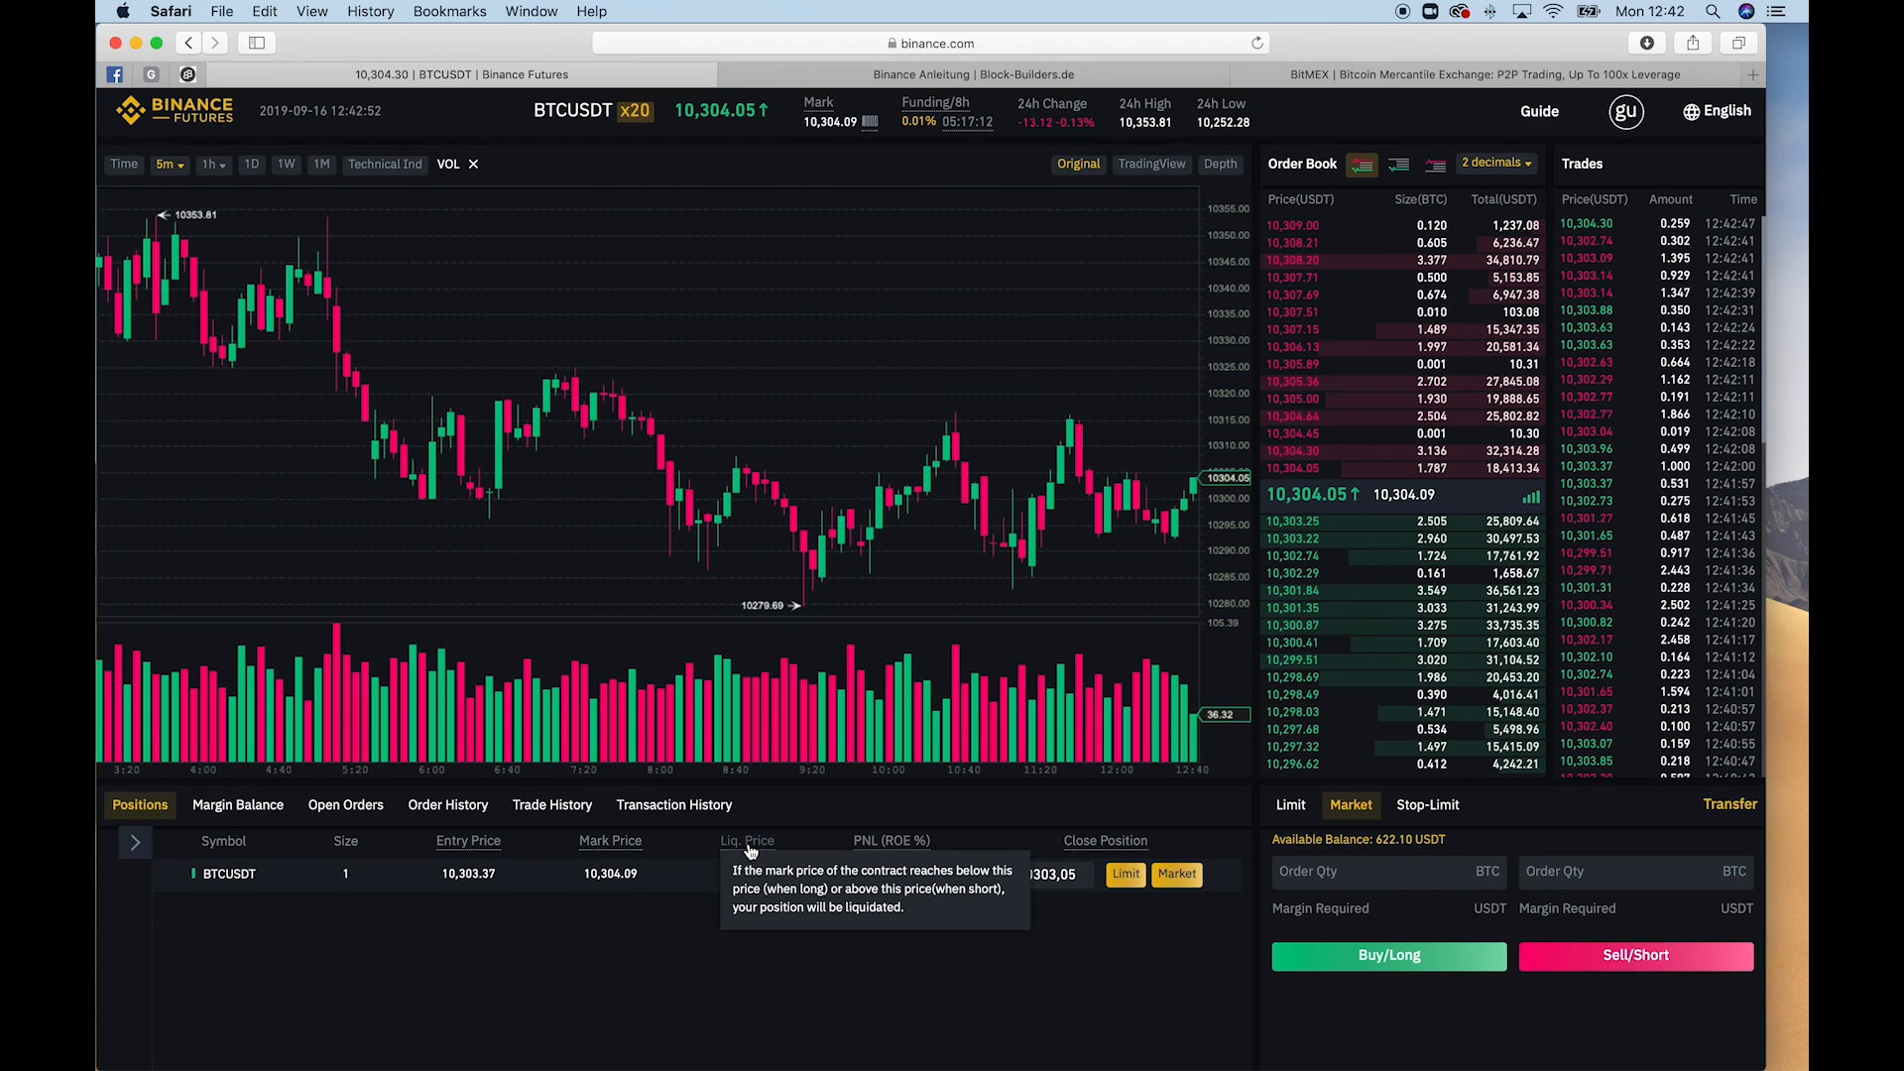
mouse_move(799, 991)
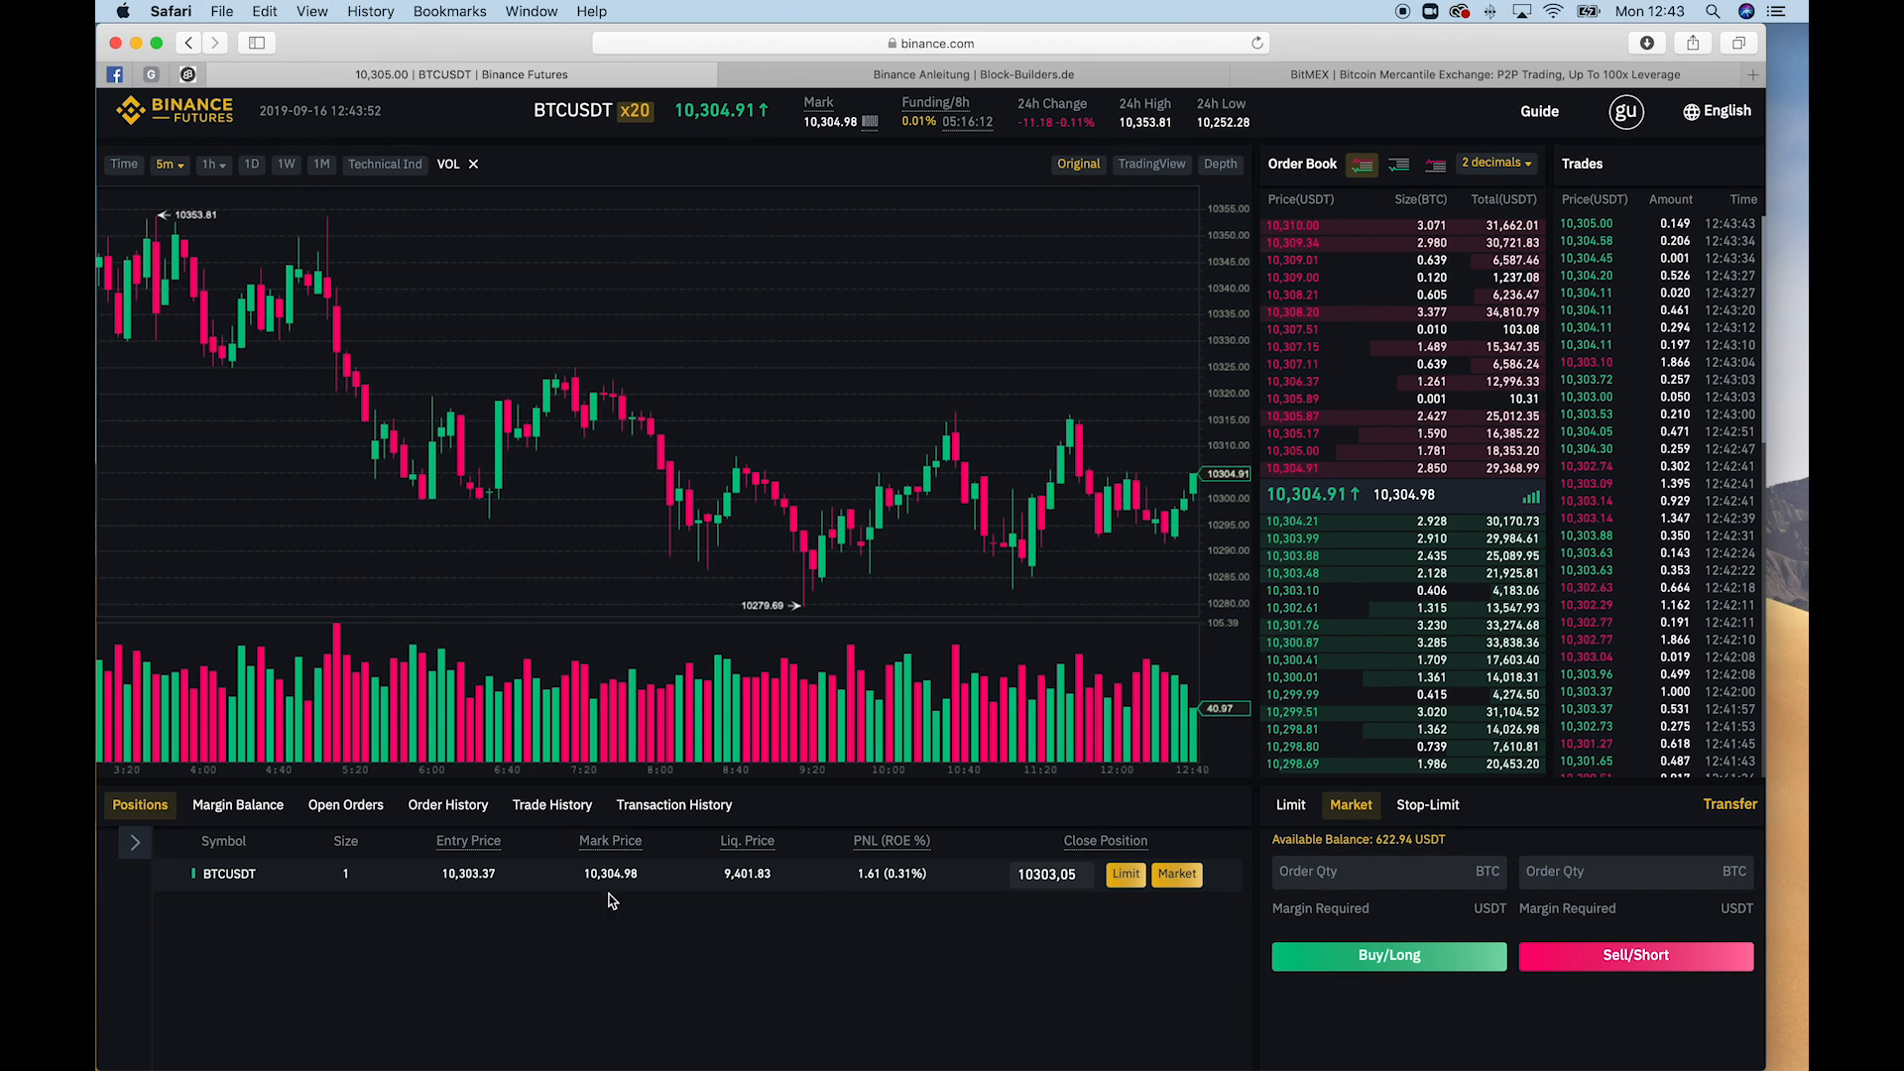
mouse_move(748, 841)
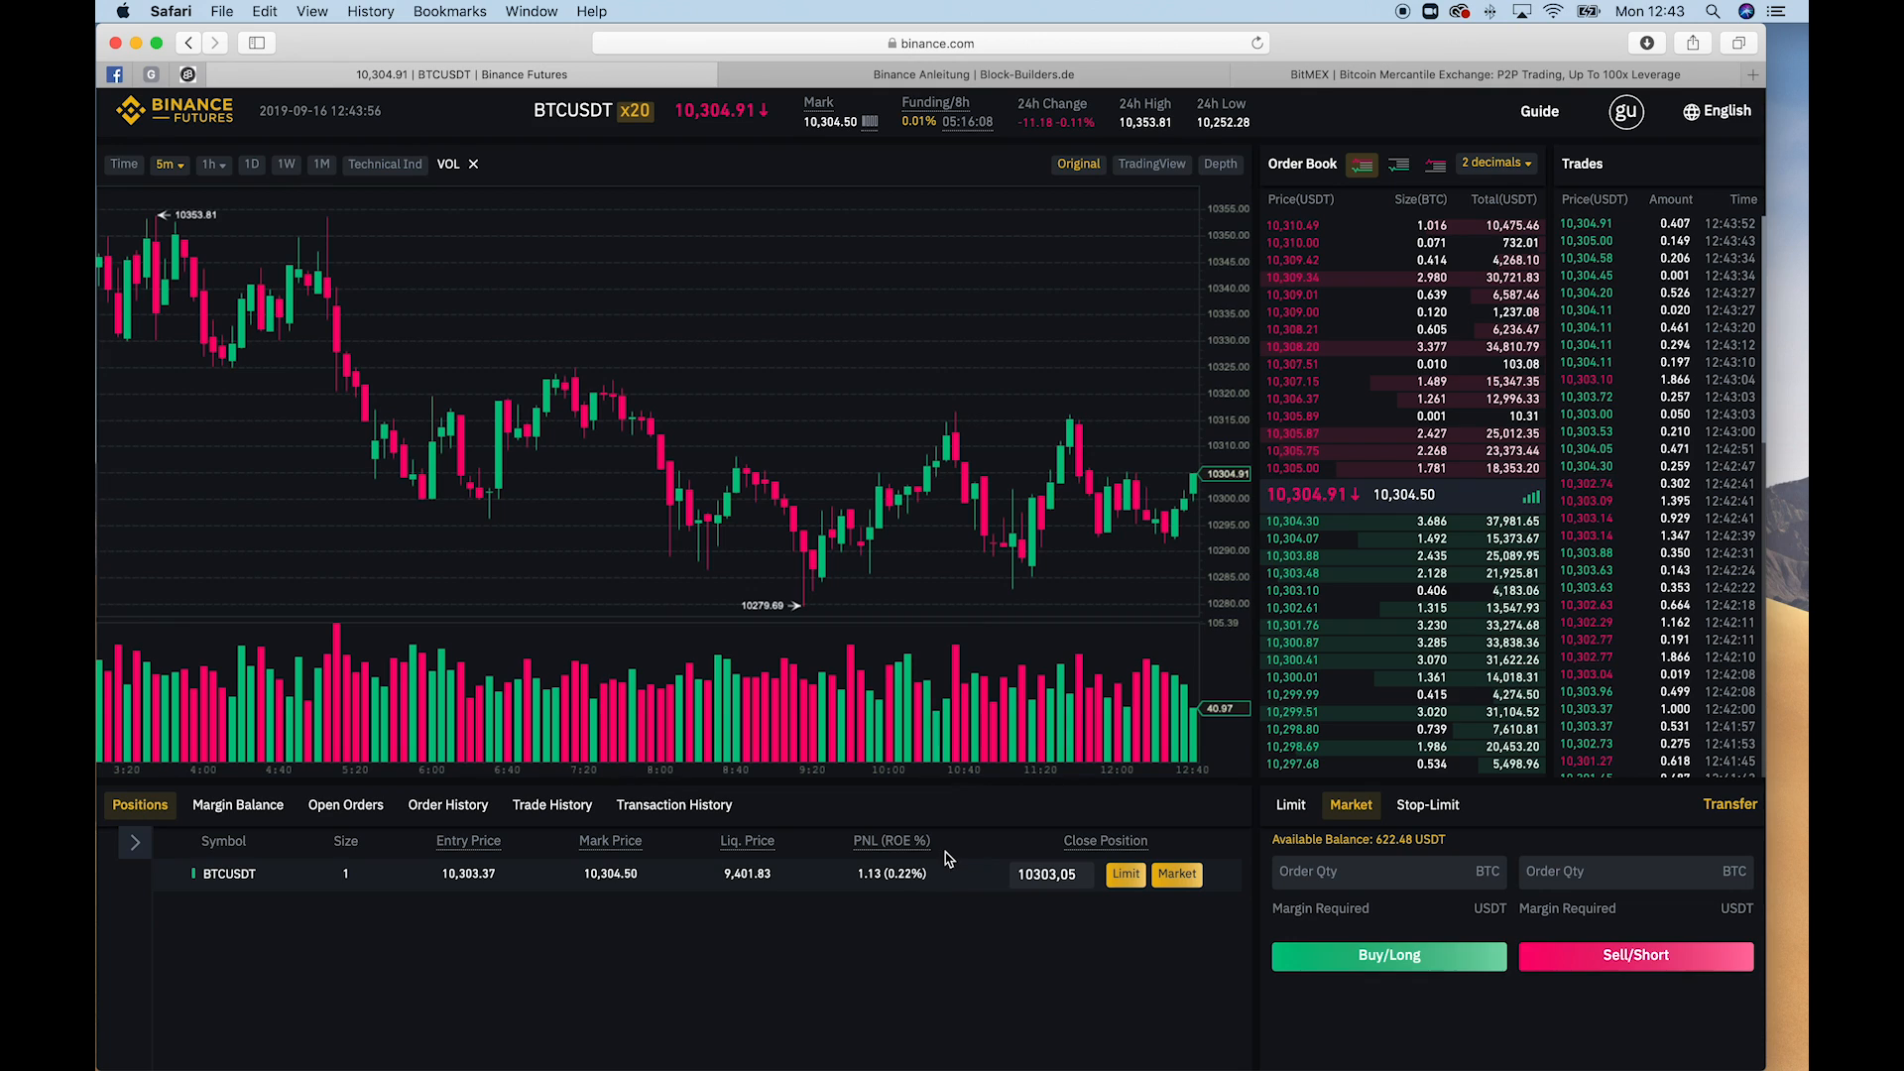
mouse_move(893, 841)
text(10315)
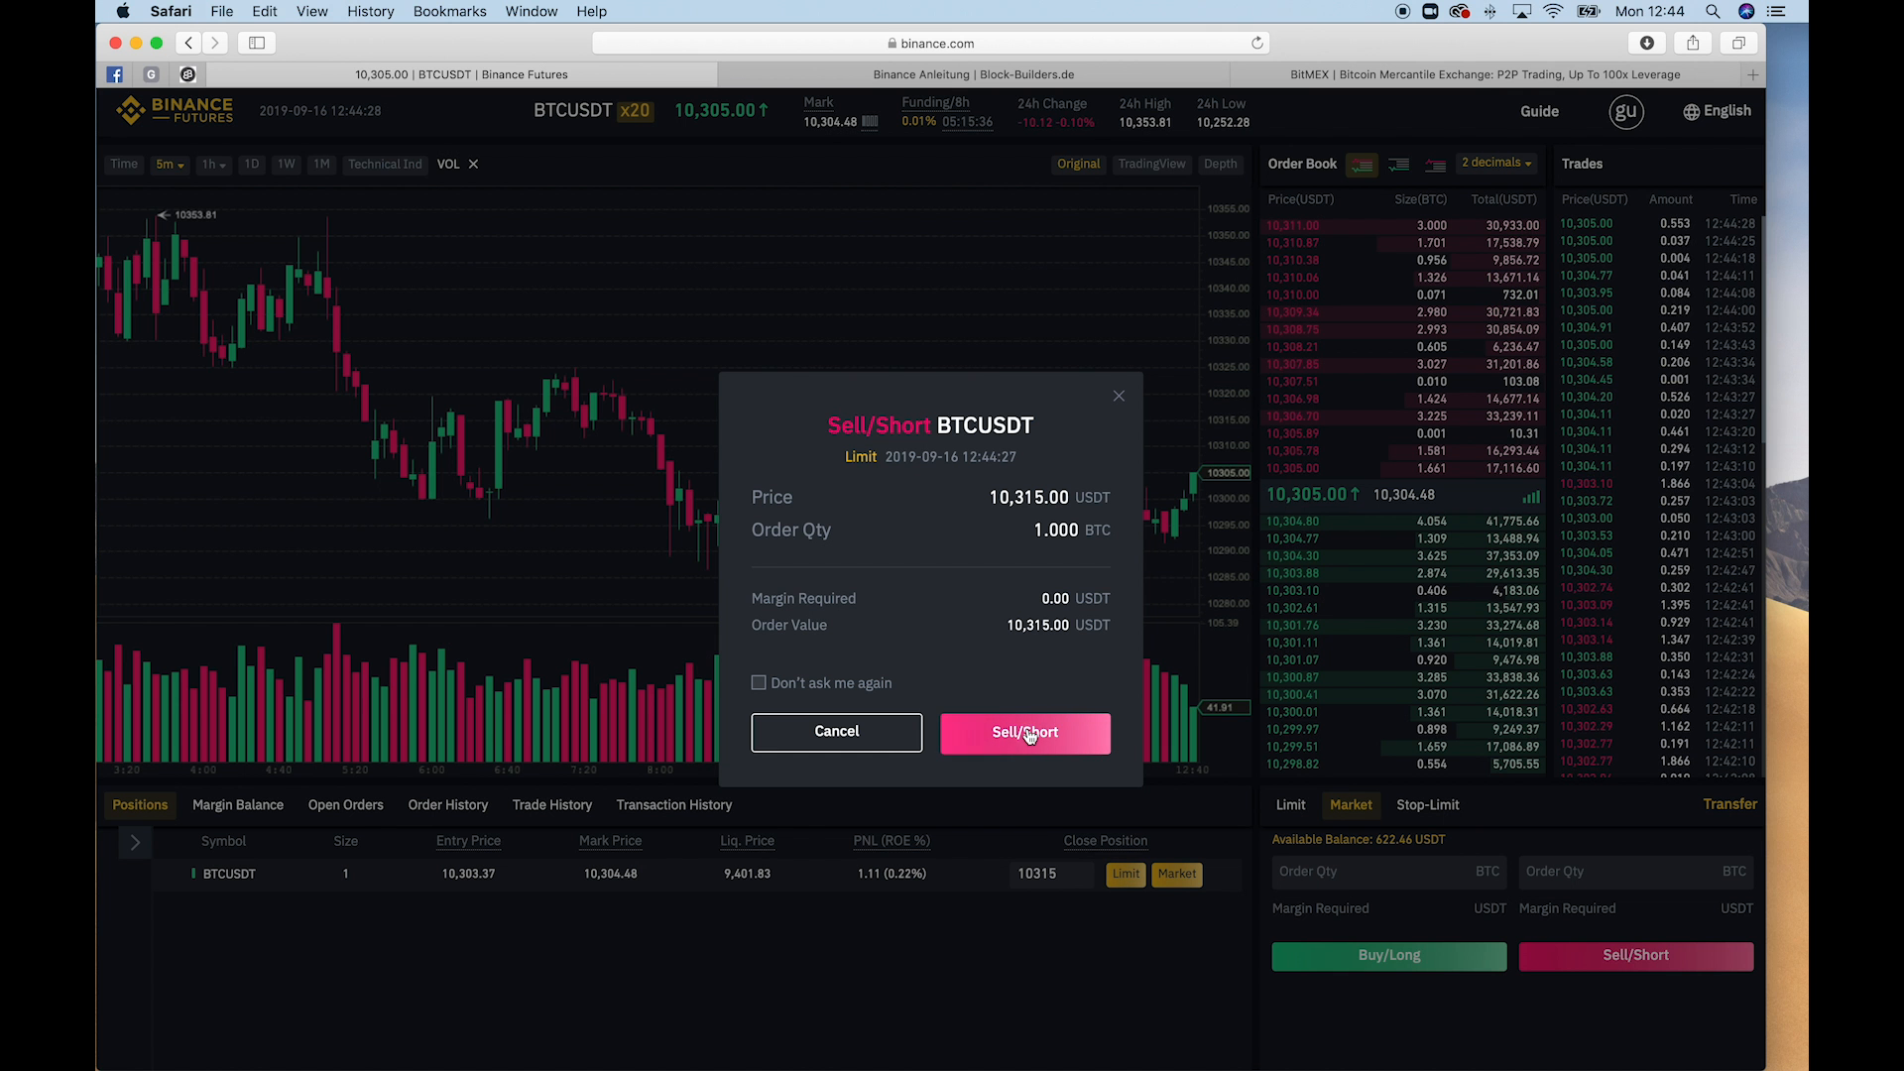
Confirm the 1 BTC limit sell at 10,315 from Close Position
click(1023, 732)
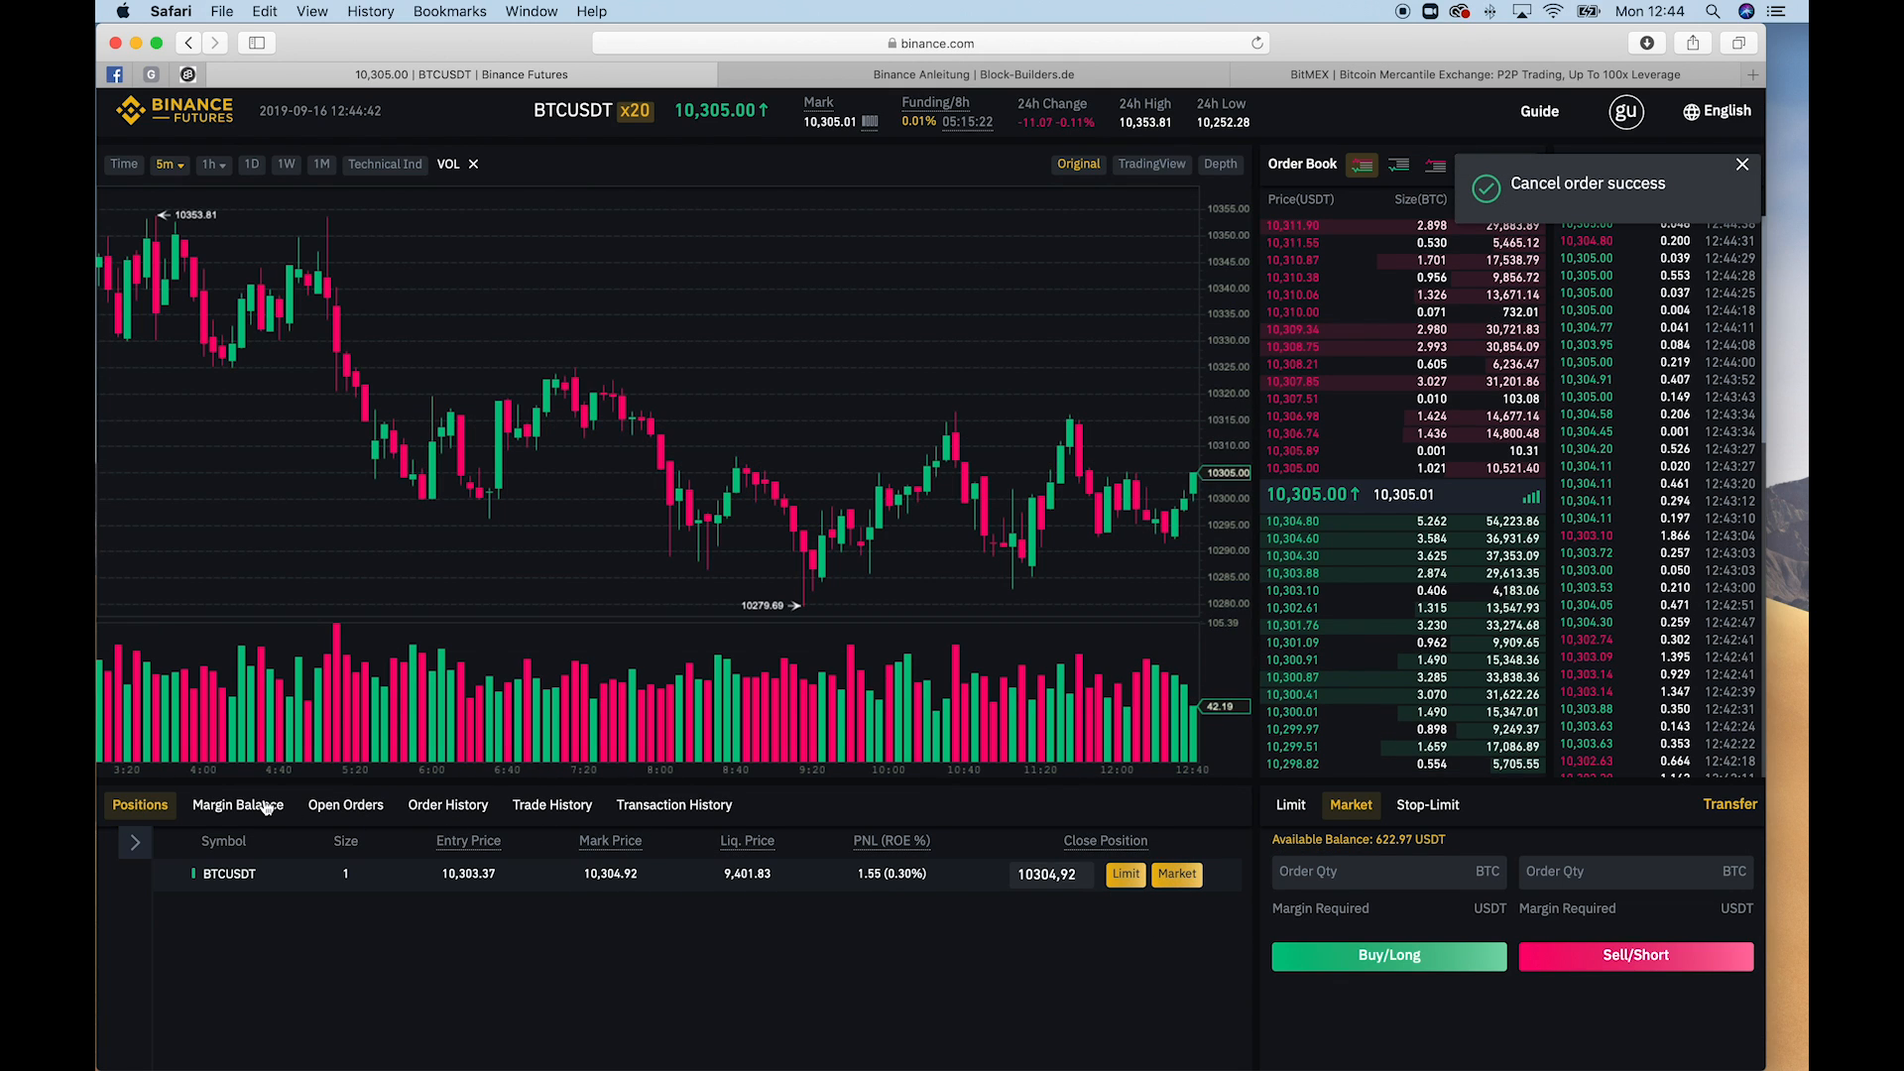
mouse_move(892, 863)
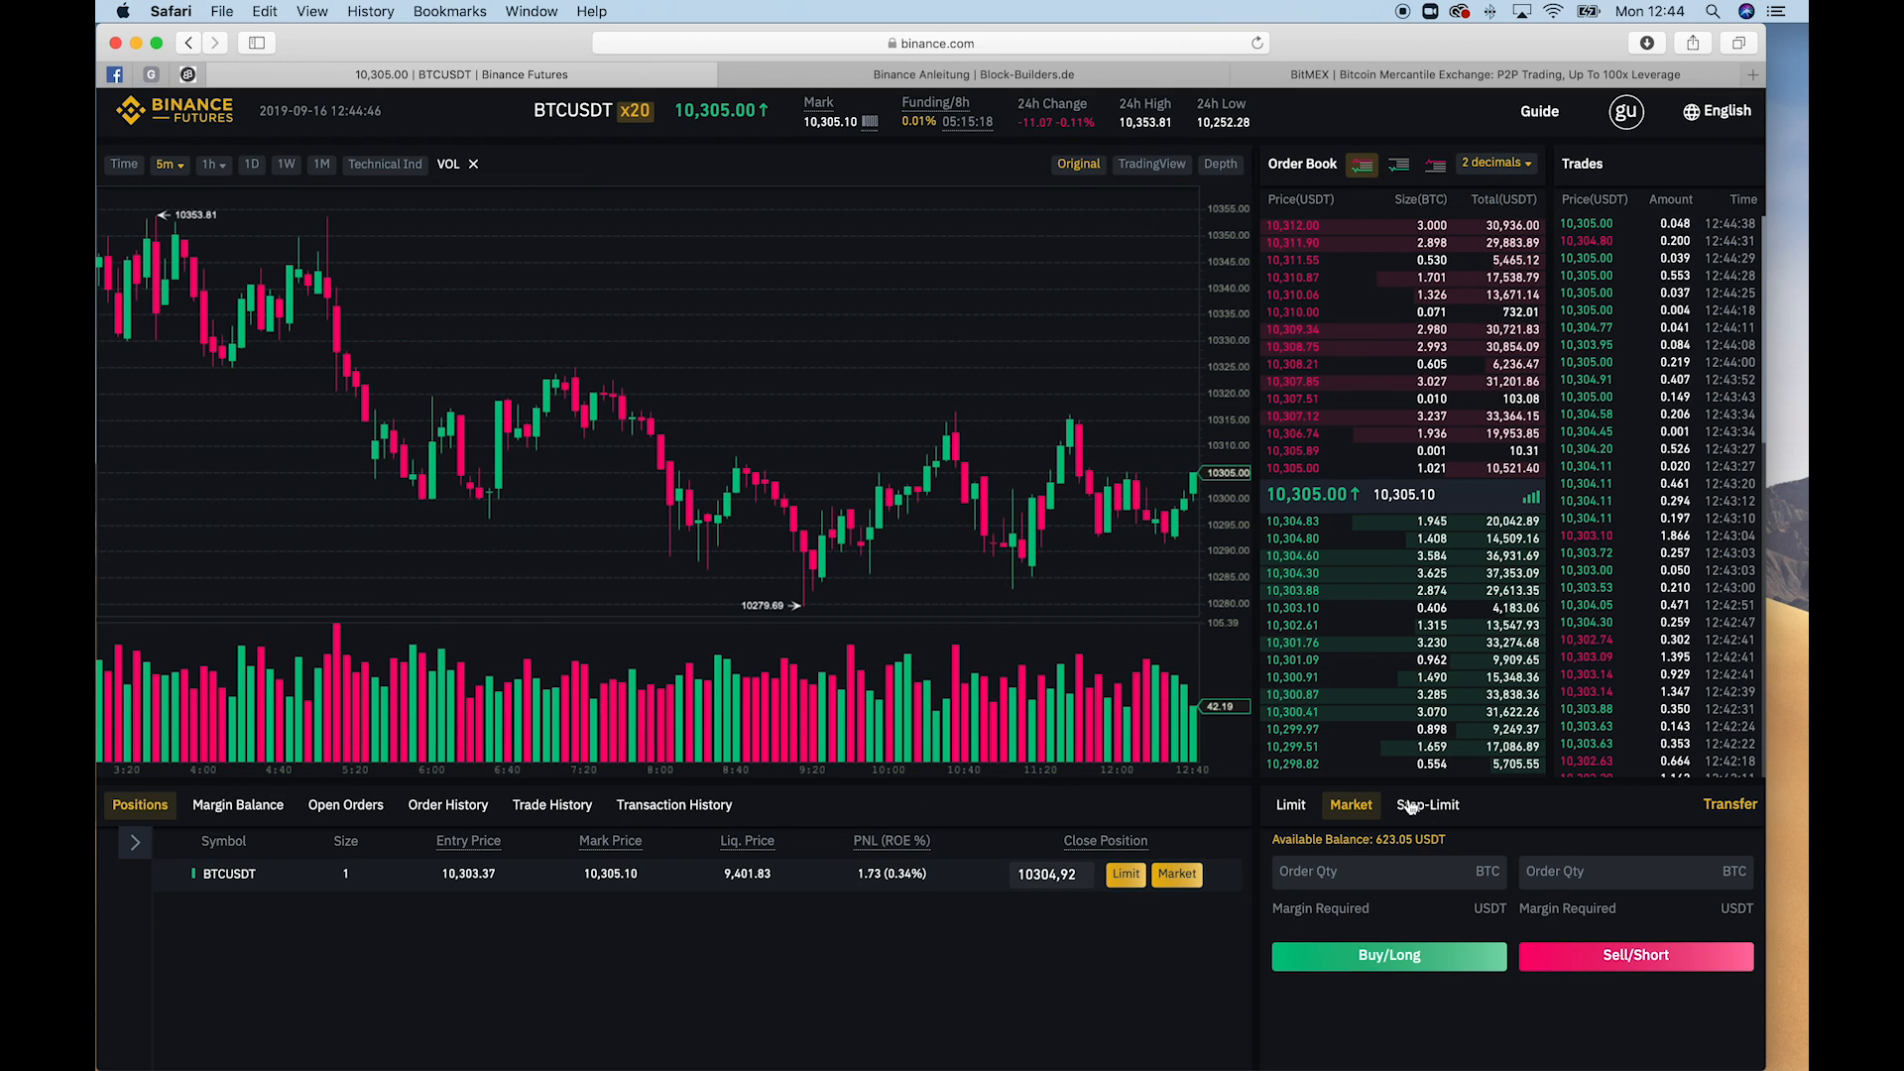
Submit a 1 BTC stop-limit sell with stop 10,278 and limit 10,270, then check Open Orders
click(1428, 804)
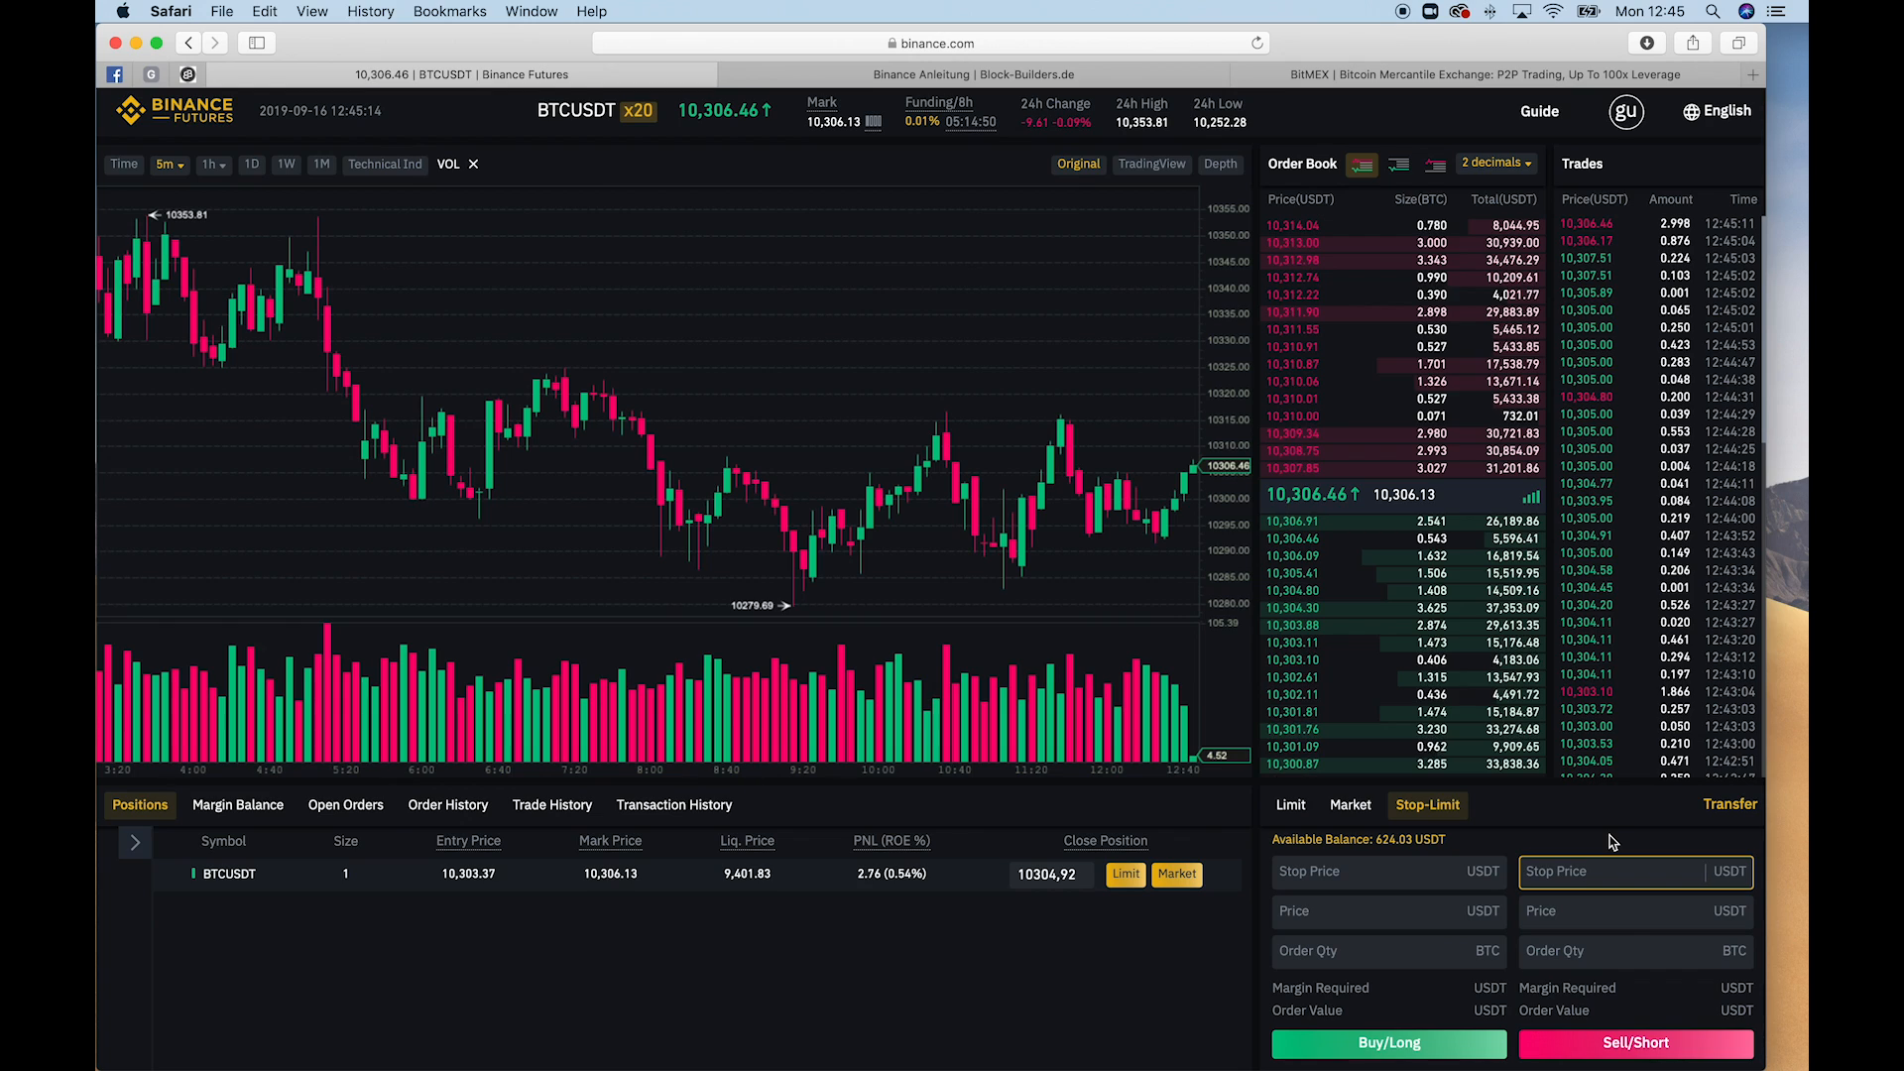
text(10278)
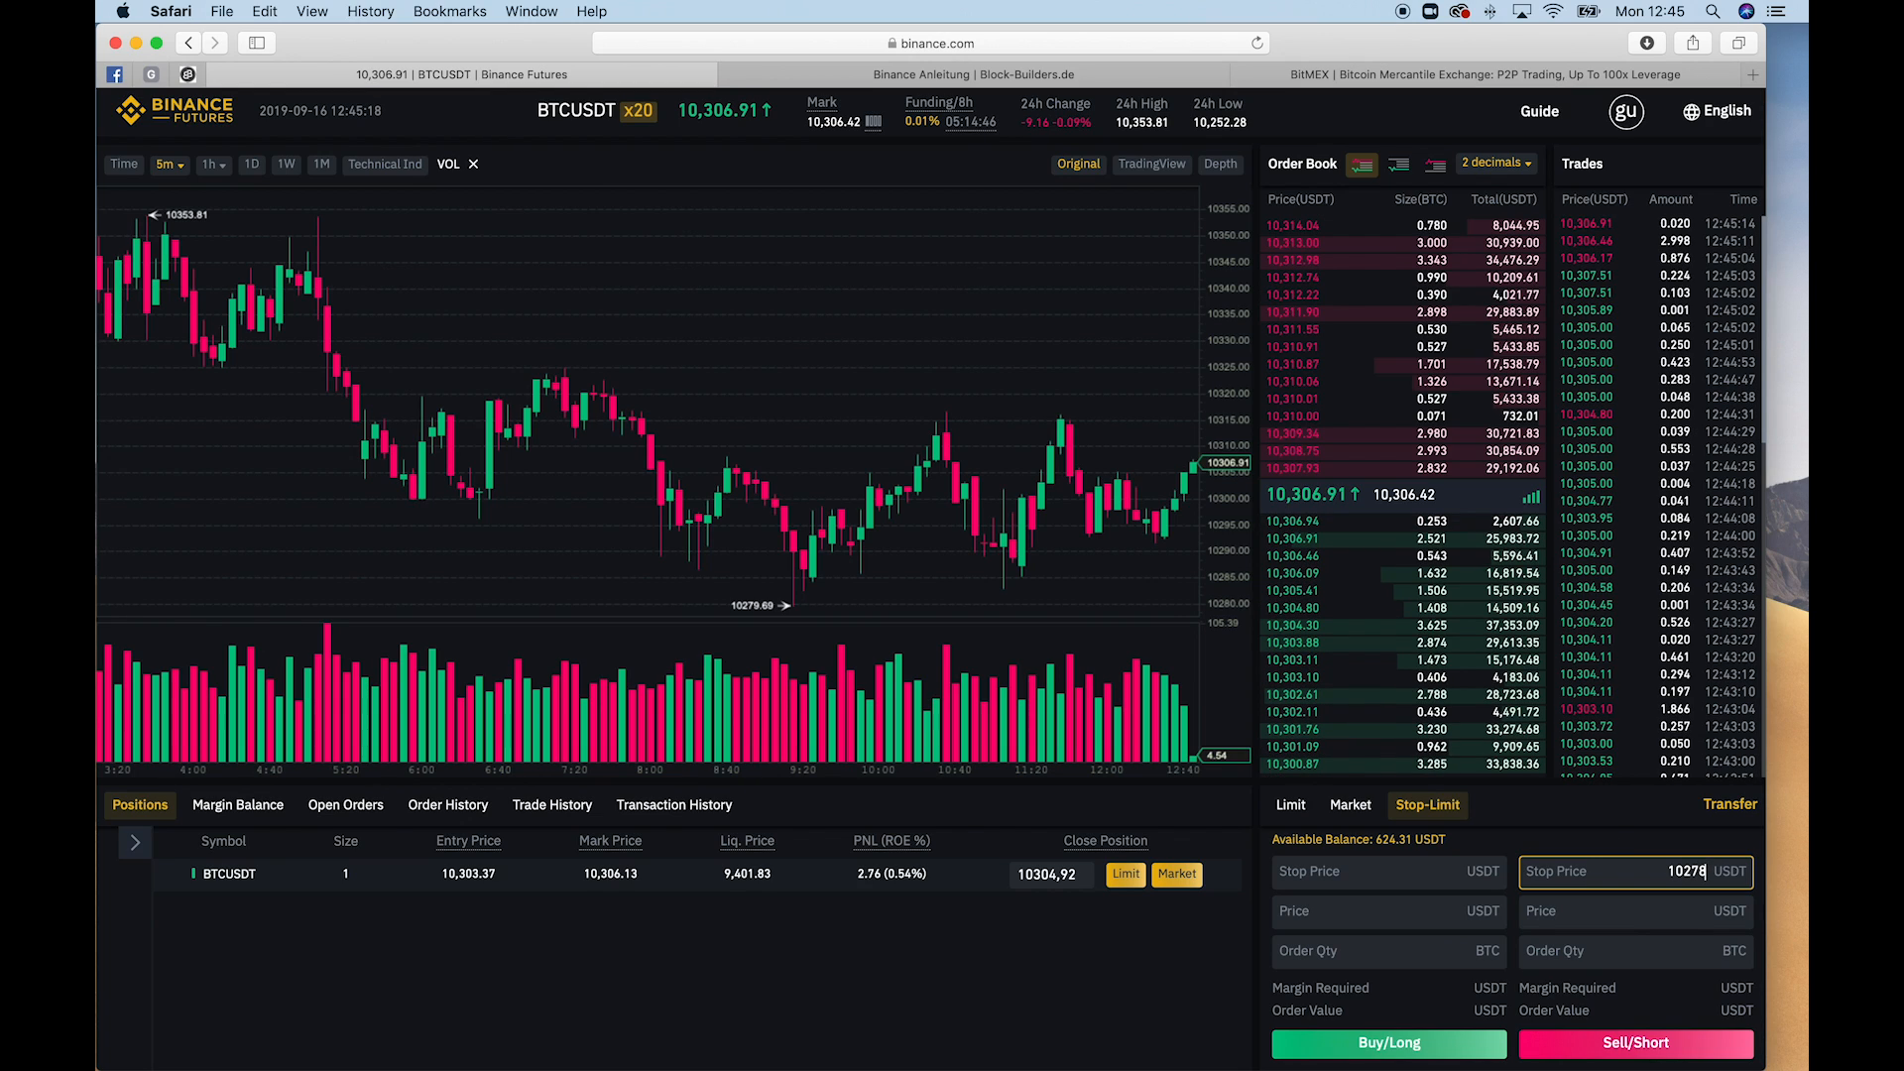
click(1579, 910)
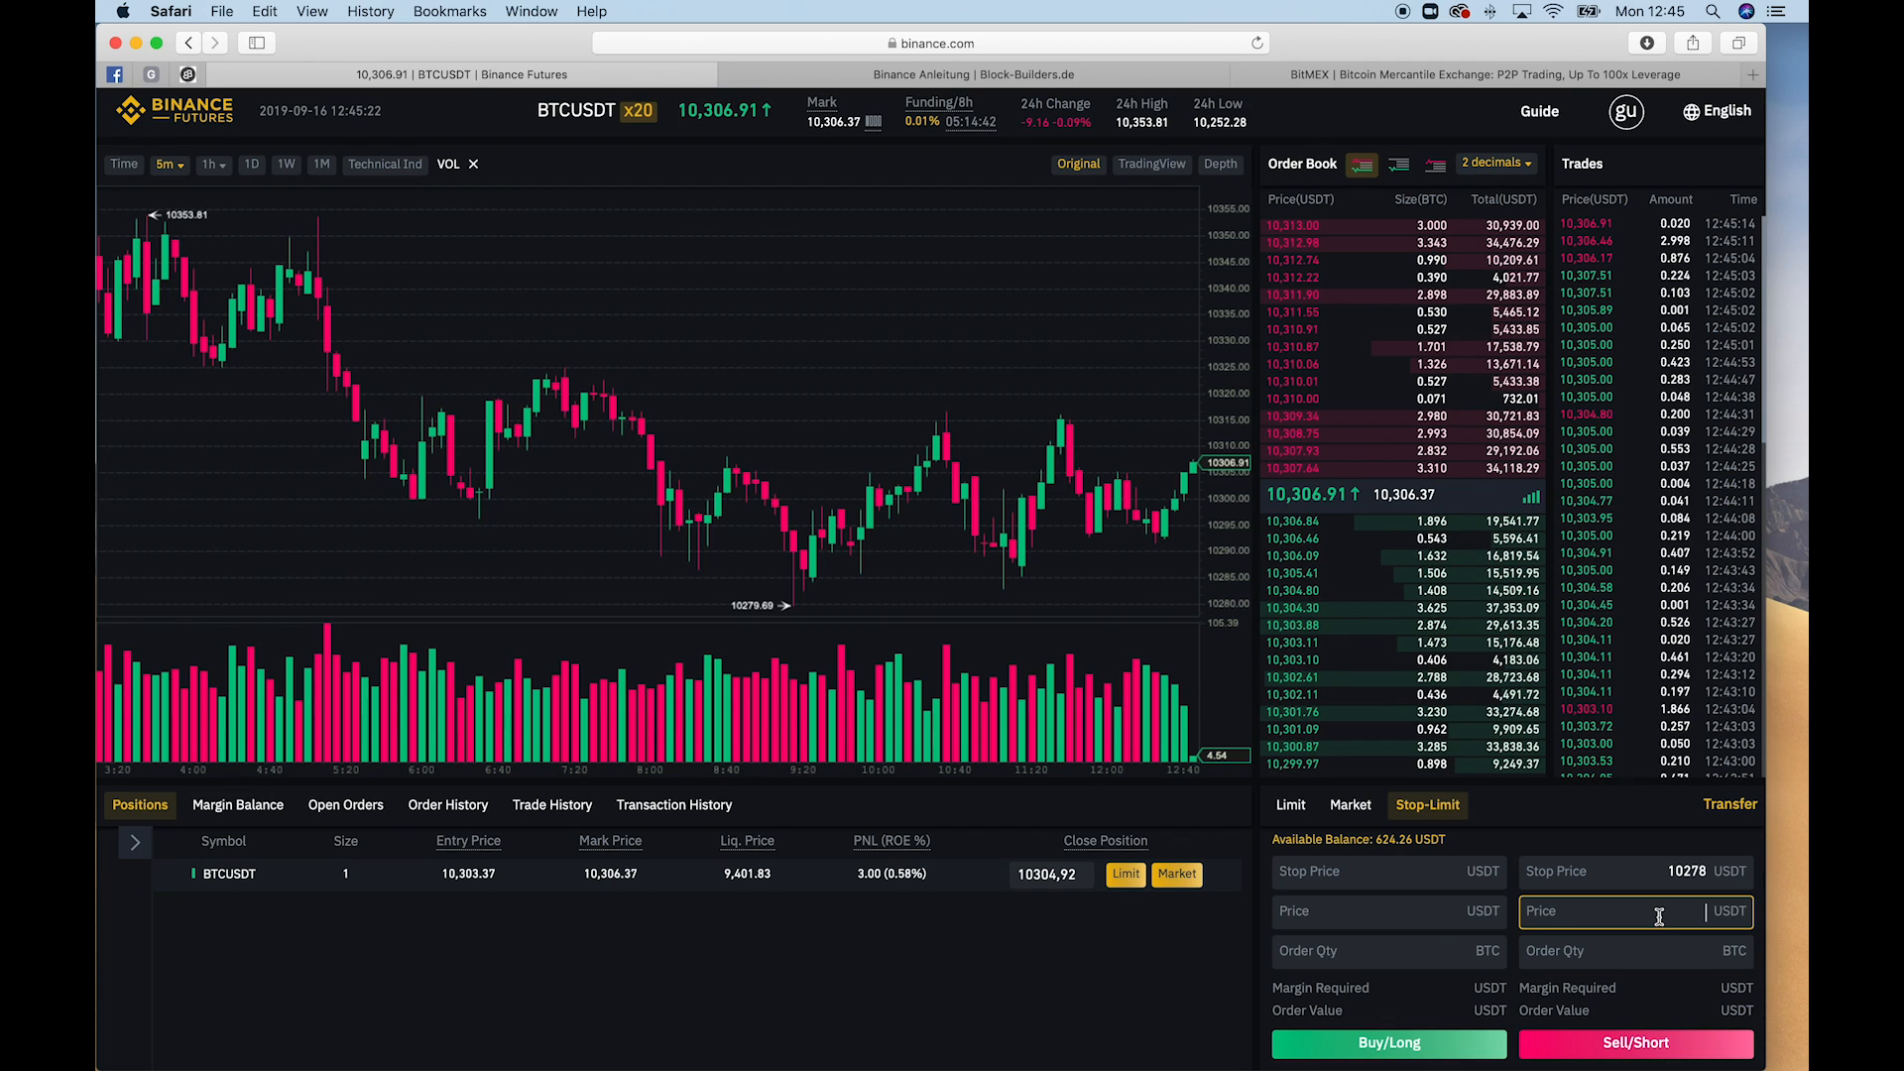
text(1)
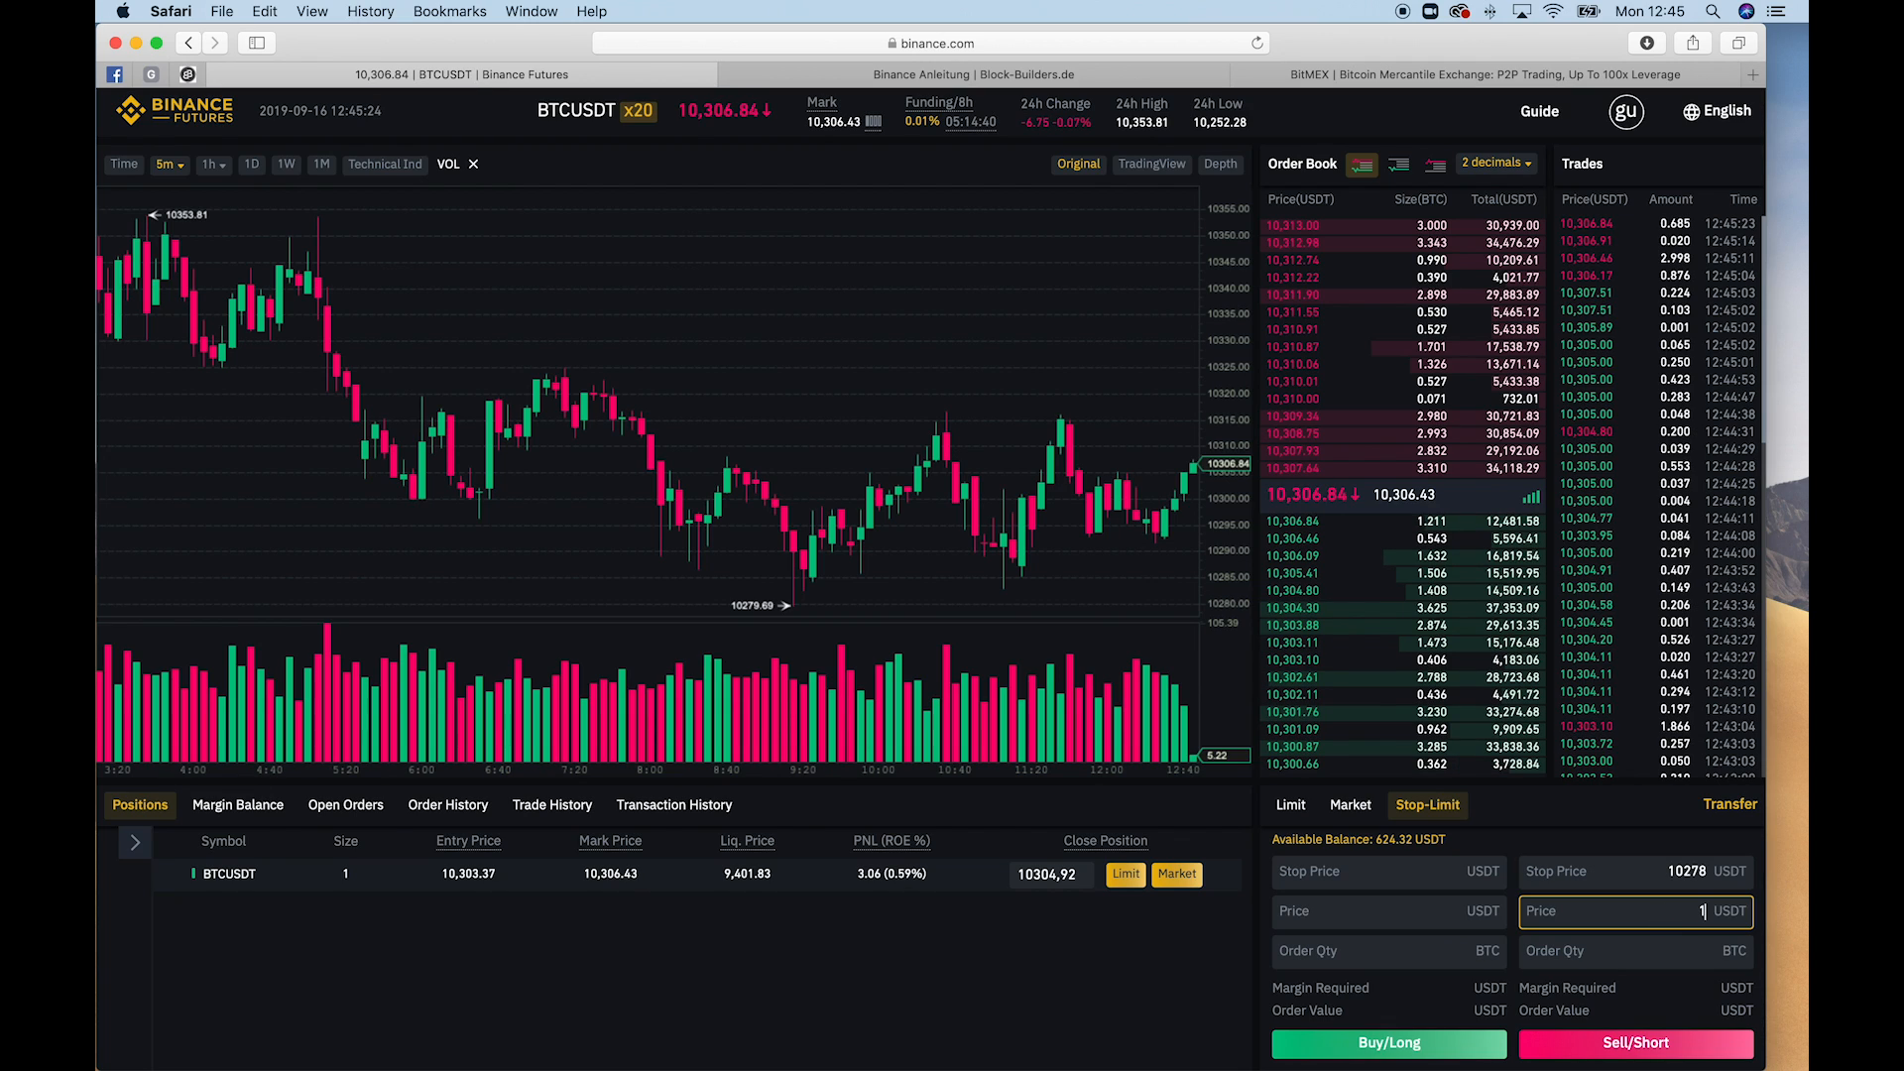
text(0270)
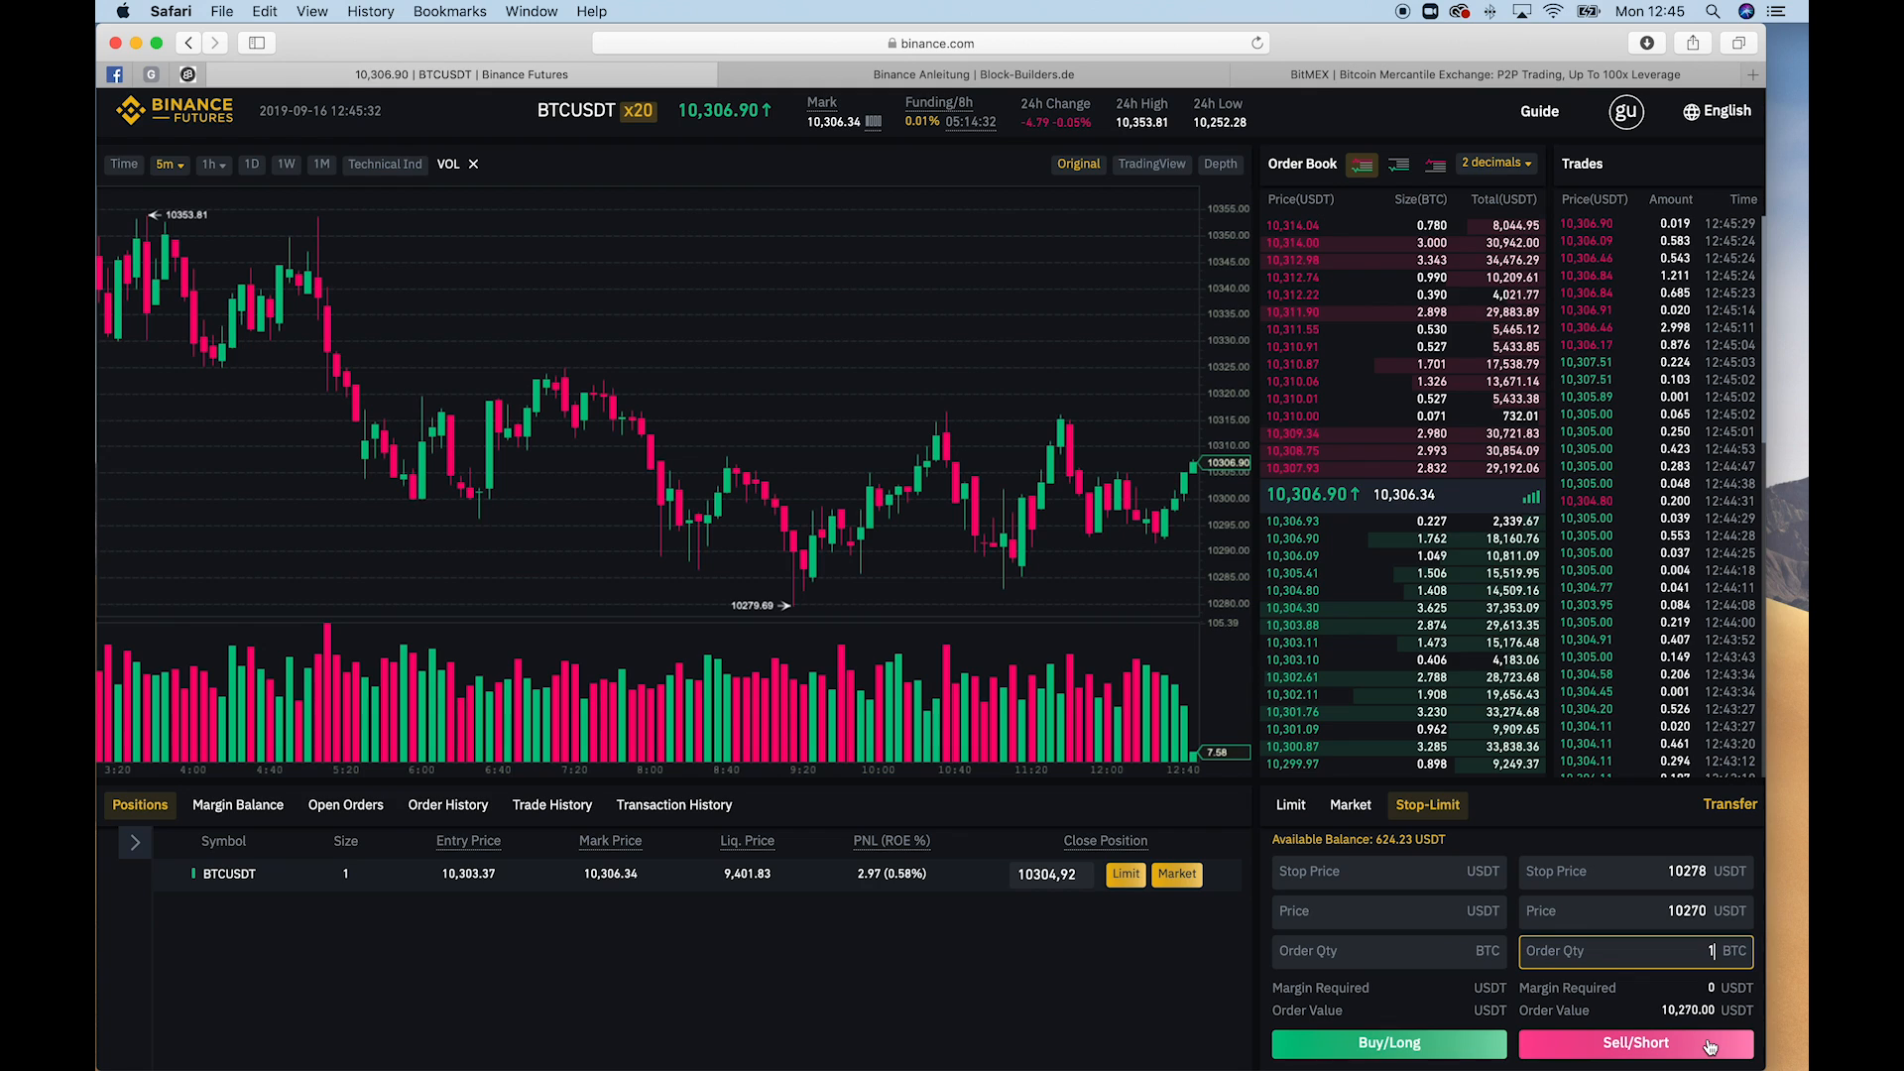
click(1634, 1043)
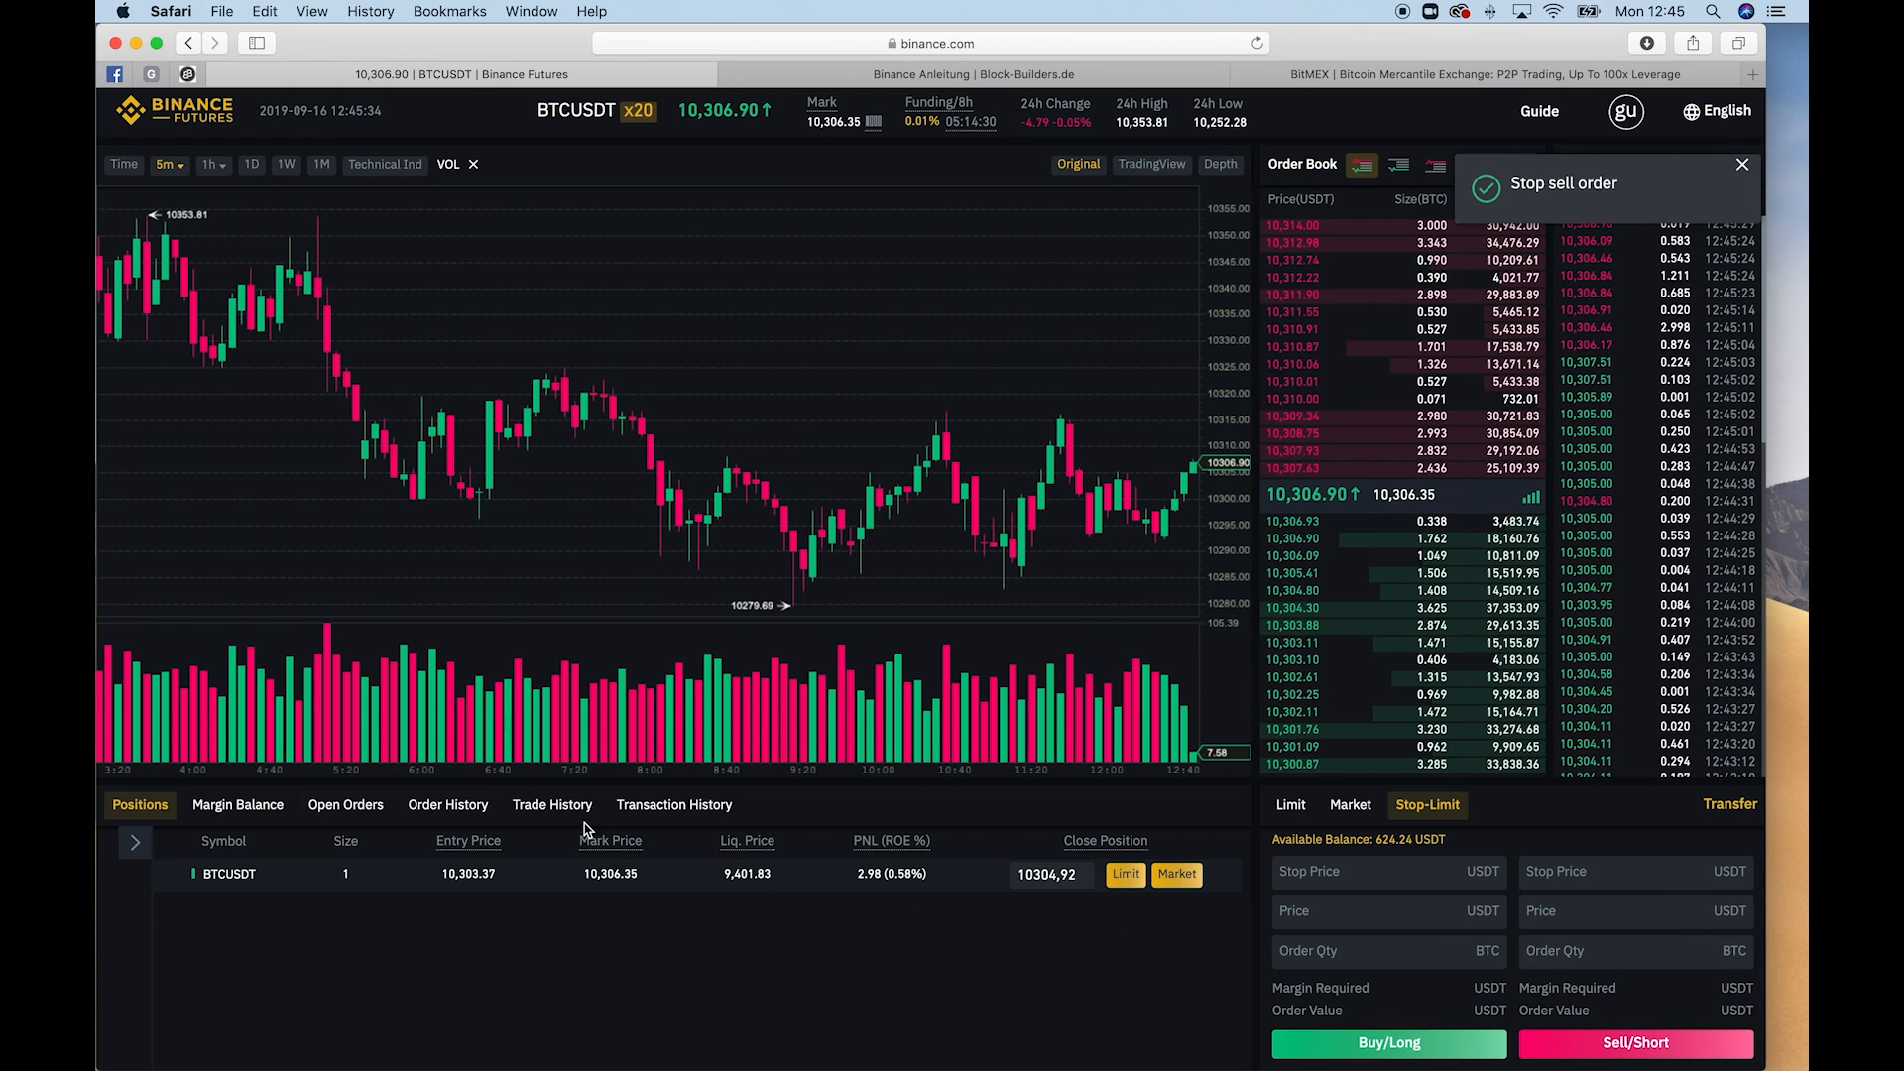
click(345, 803)
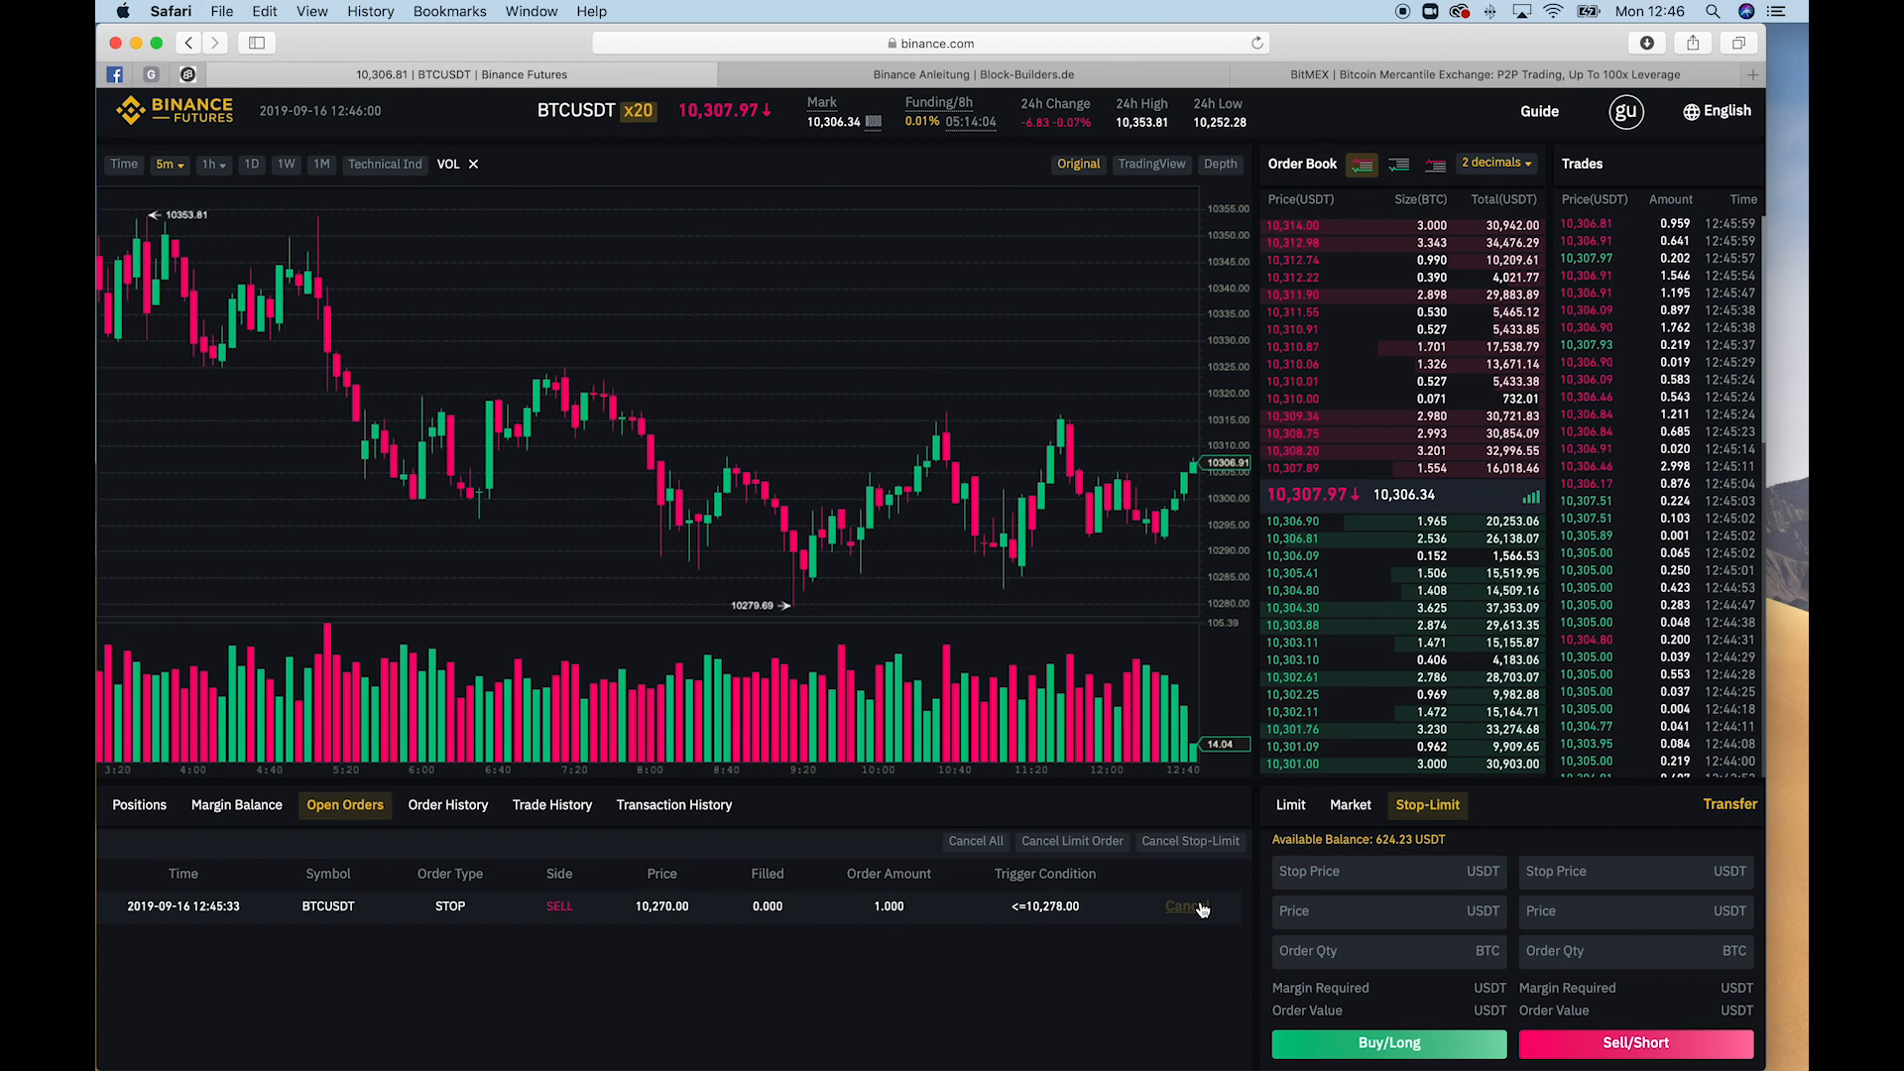
Return to the Positions list showing the 1 BTC BTCUSDT long at 3.80 USDT profit
click(139, 803)
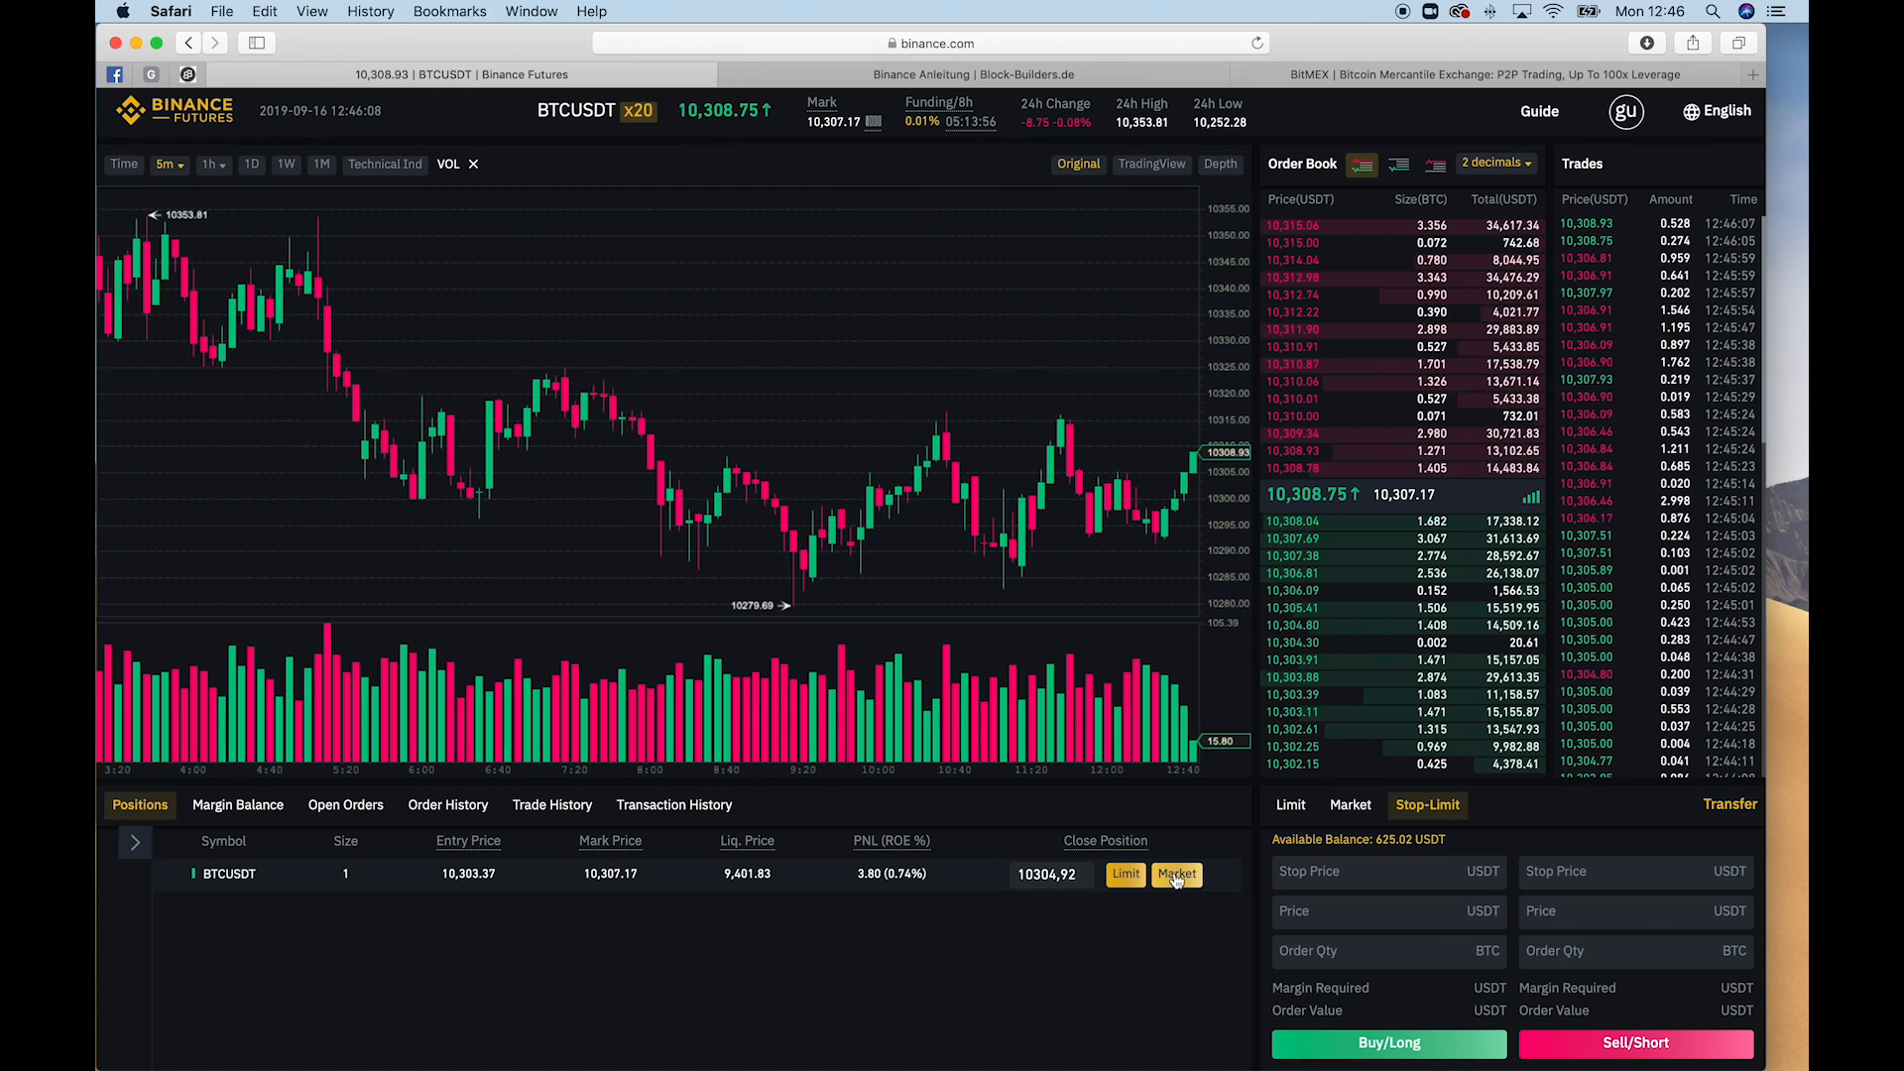
Close the entire 1 BTC BTCUSDT long at market, confirming the Sell/Short
click(1176, 873)
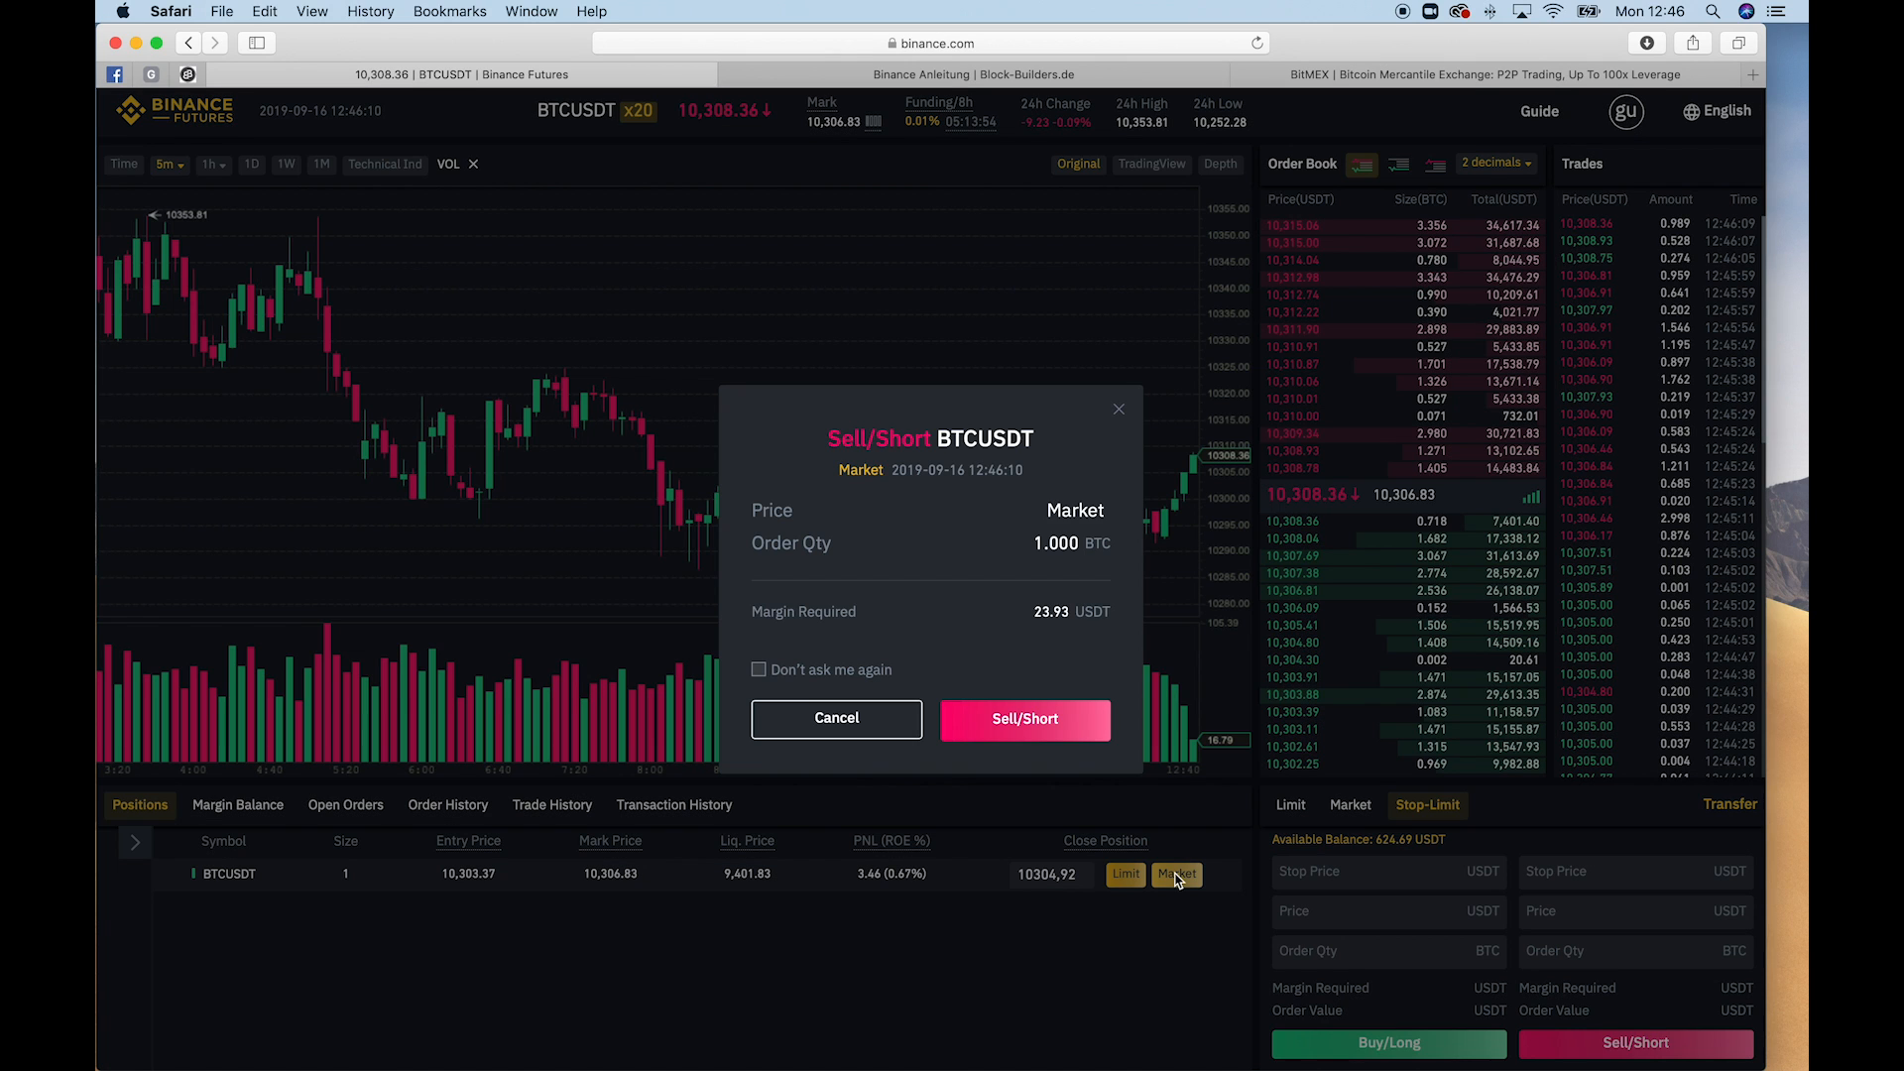
click(1024, 718)
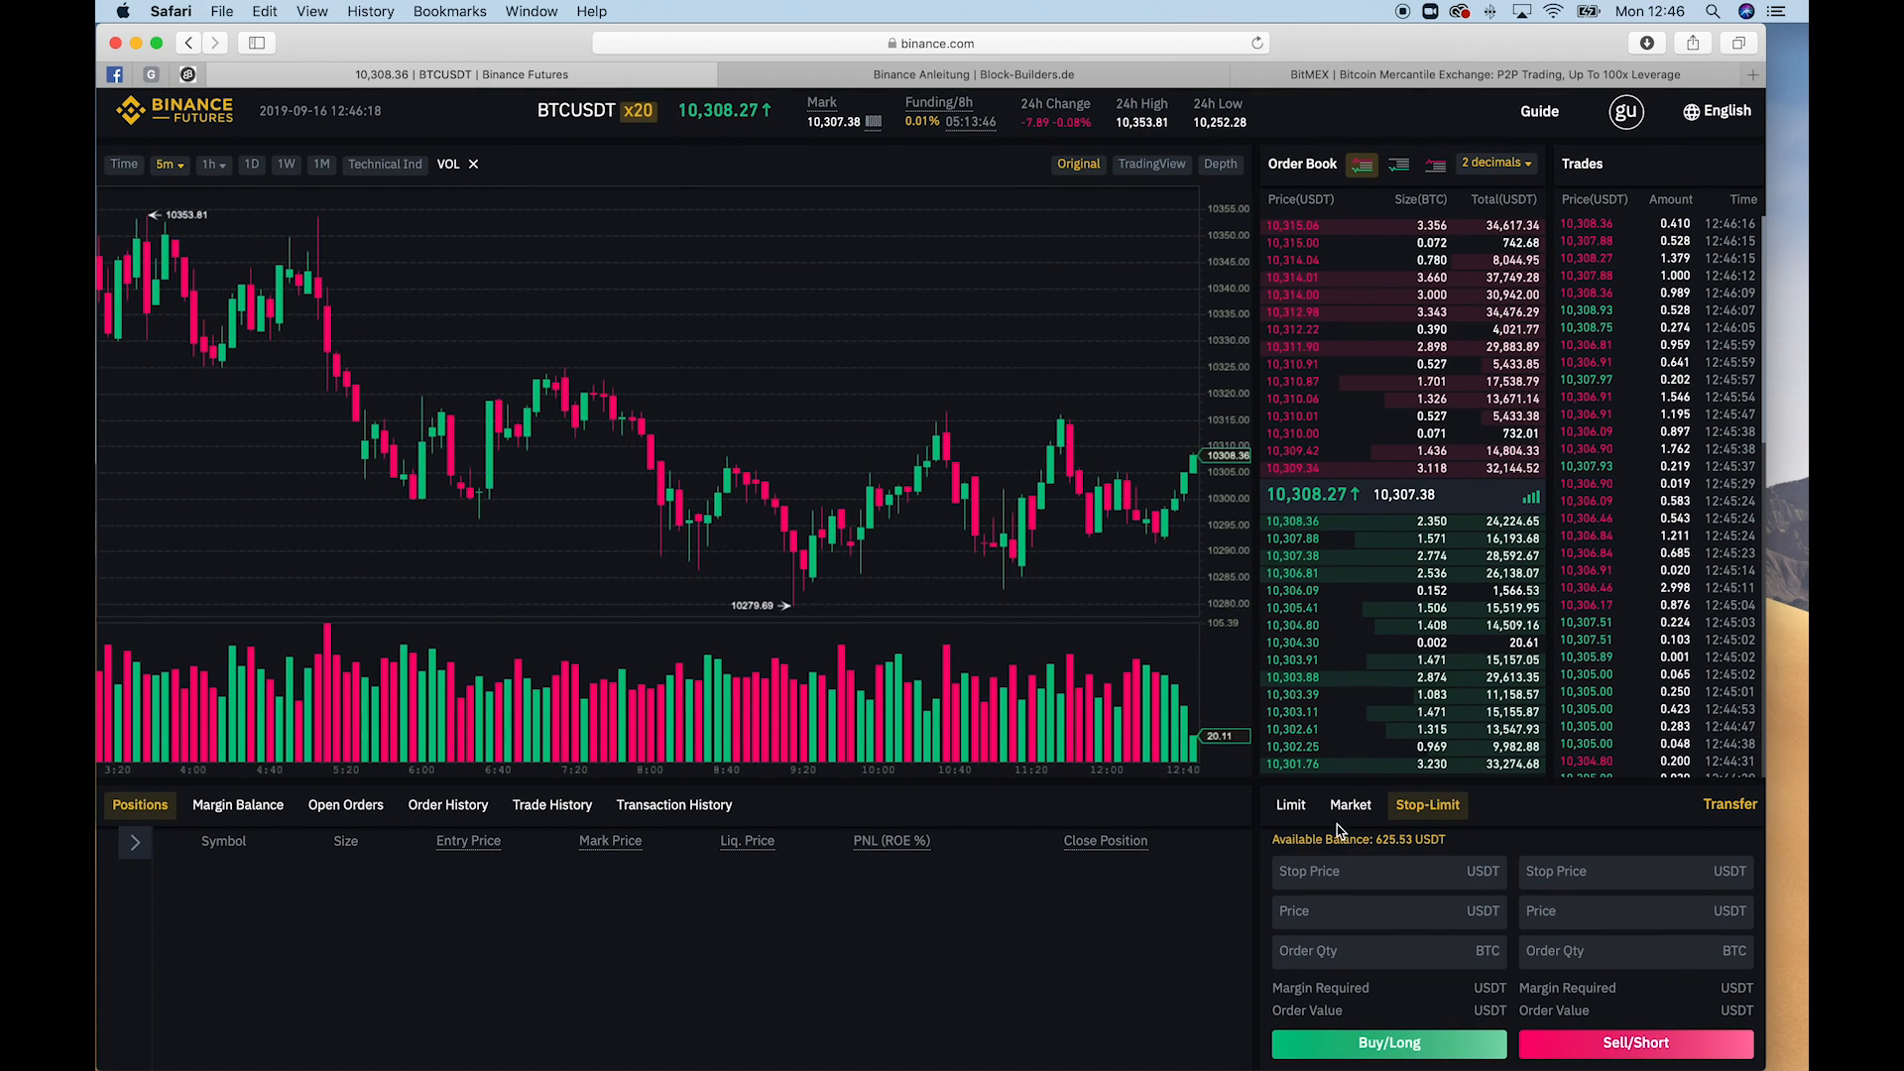
Review the remaining stop sell order under Open Orders
click(345, 803)
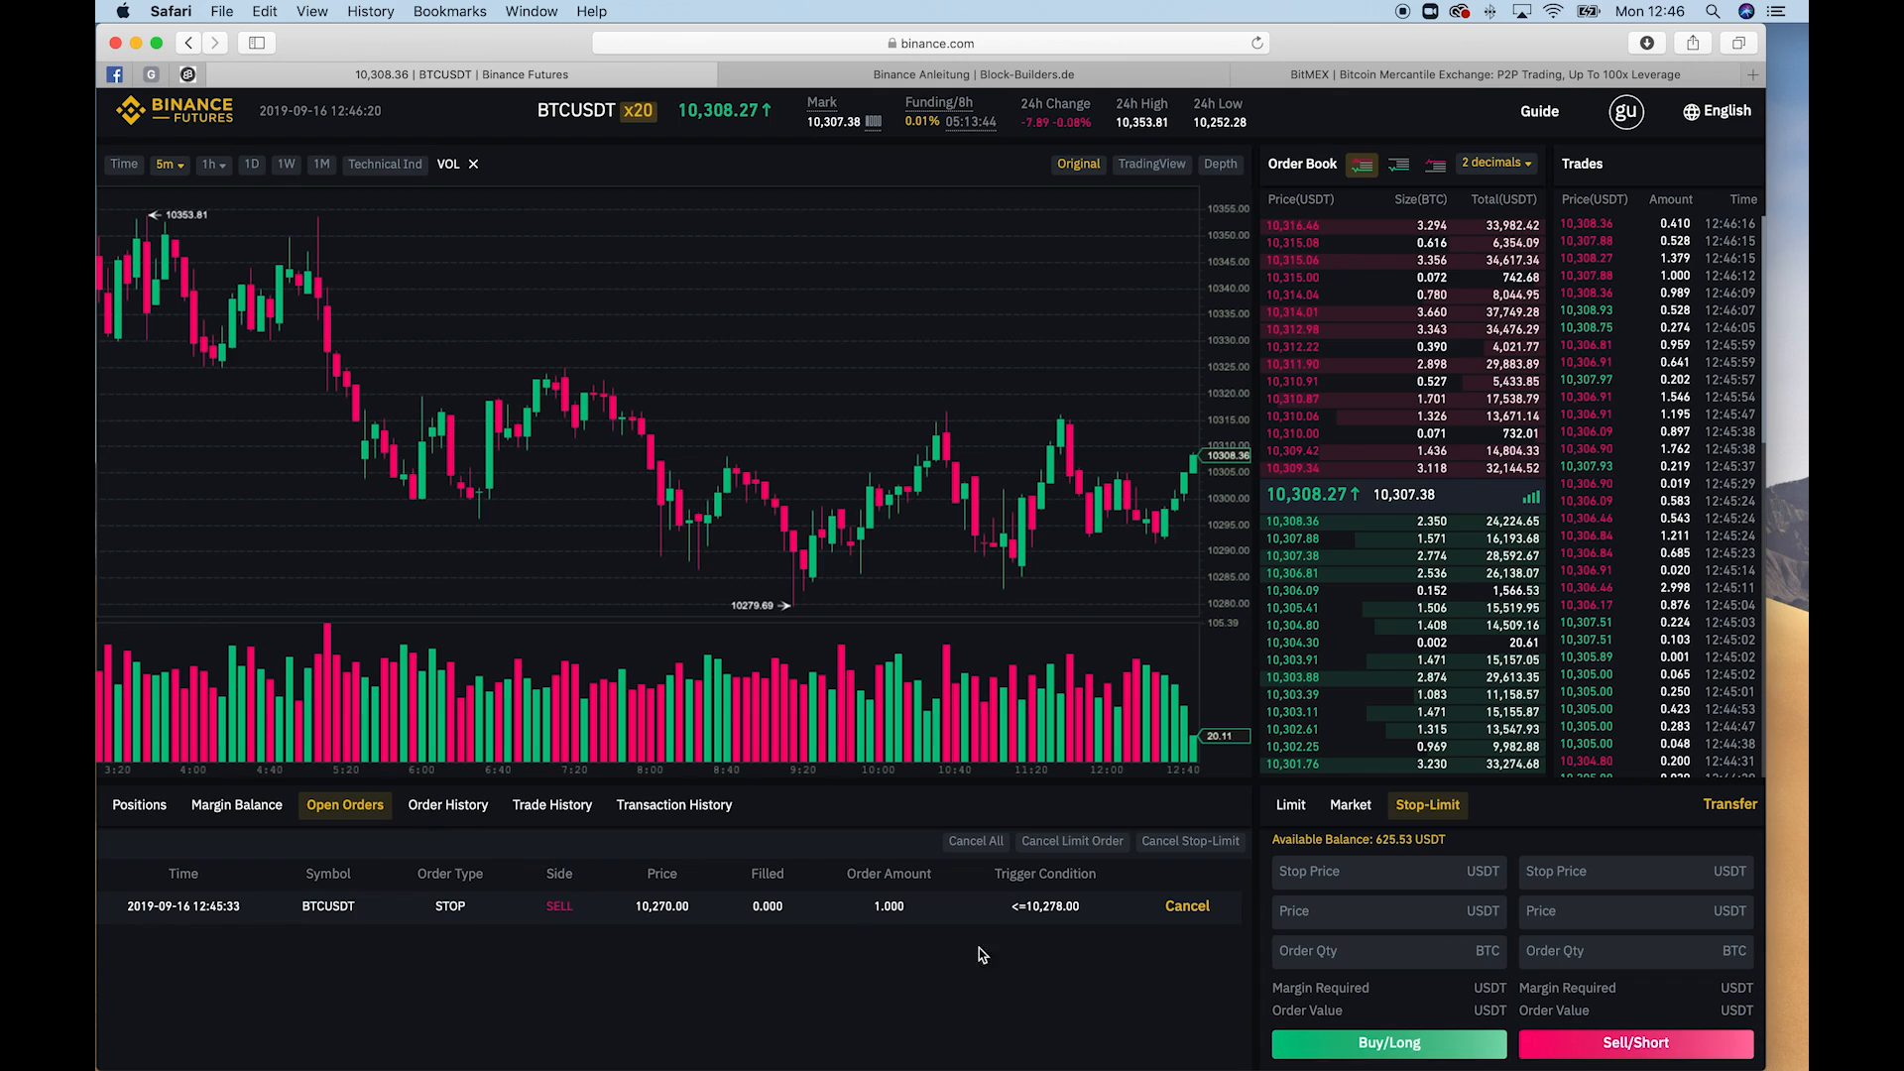
click(1186, 906)
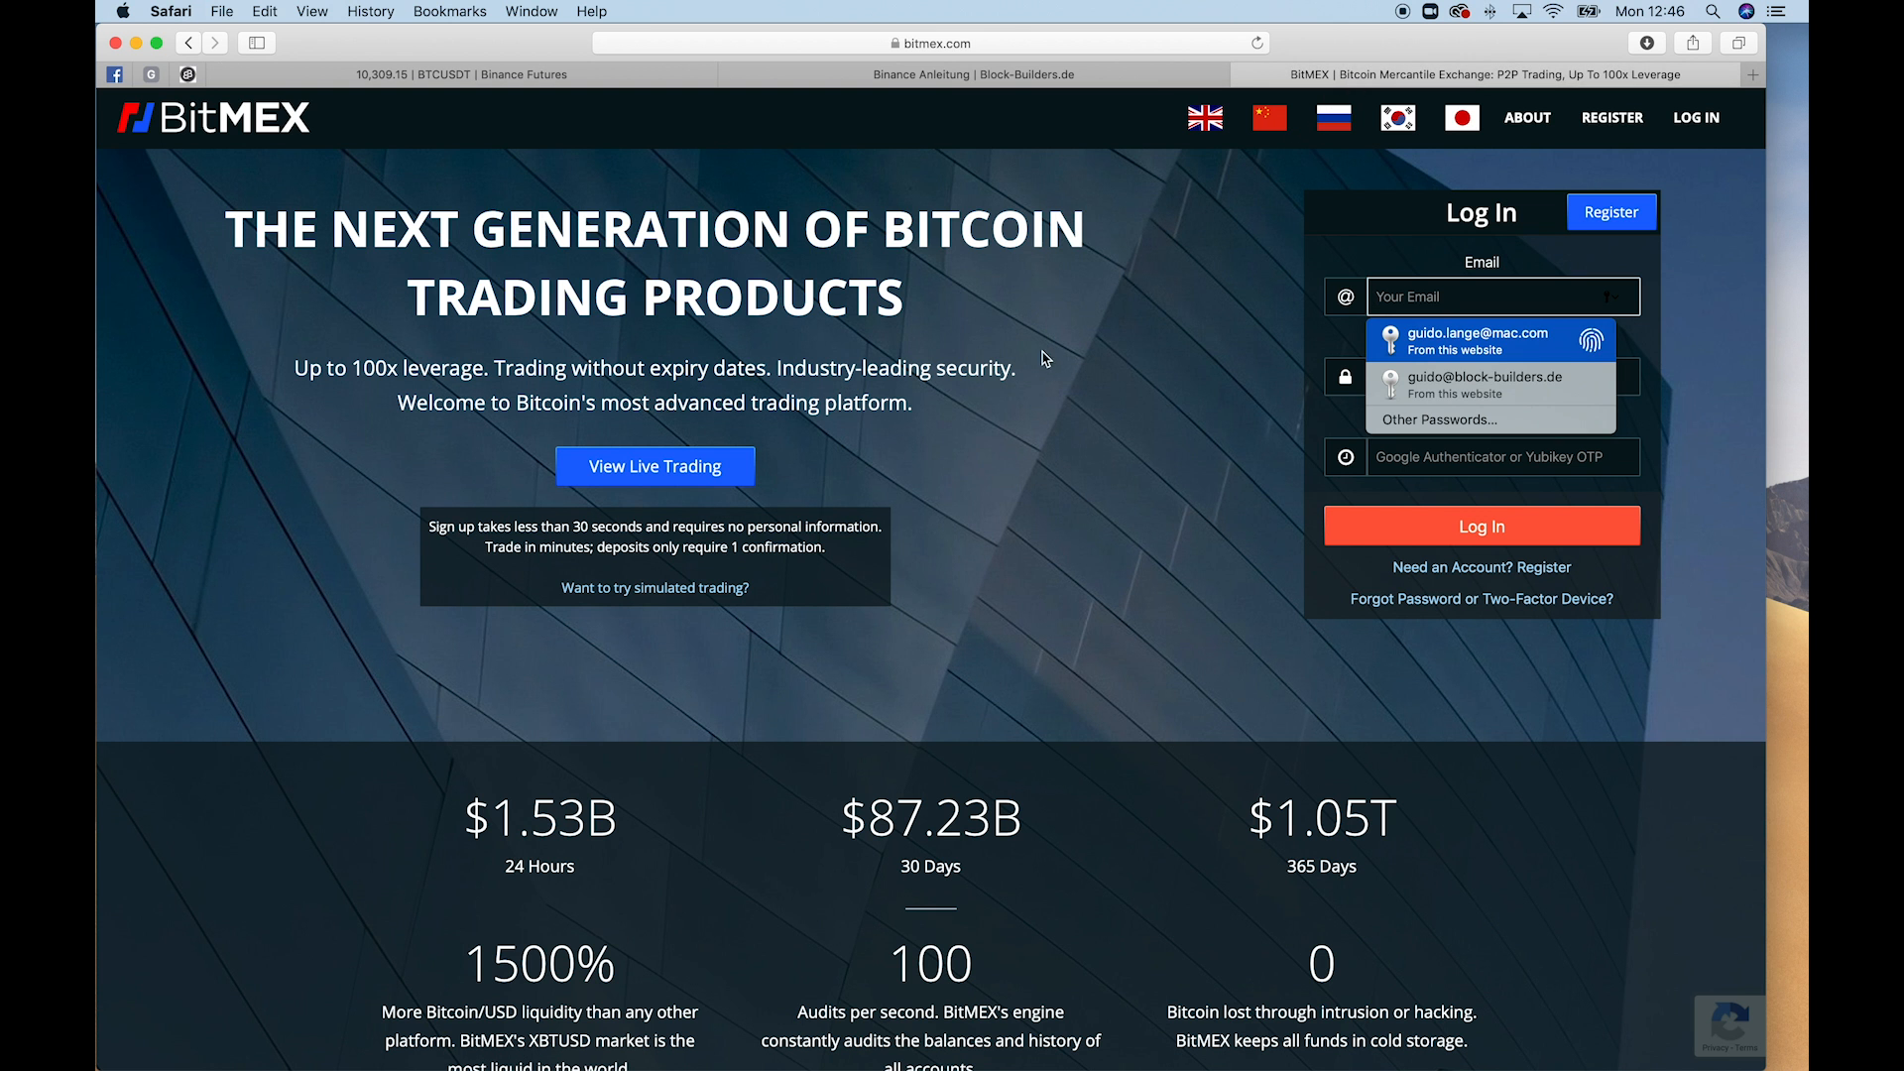
mouse_move(377, 192)
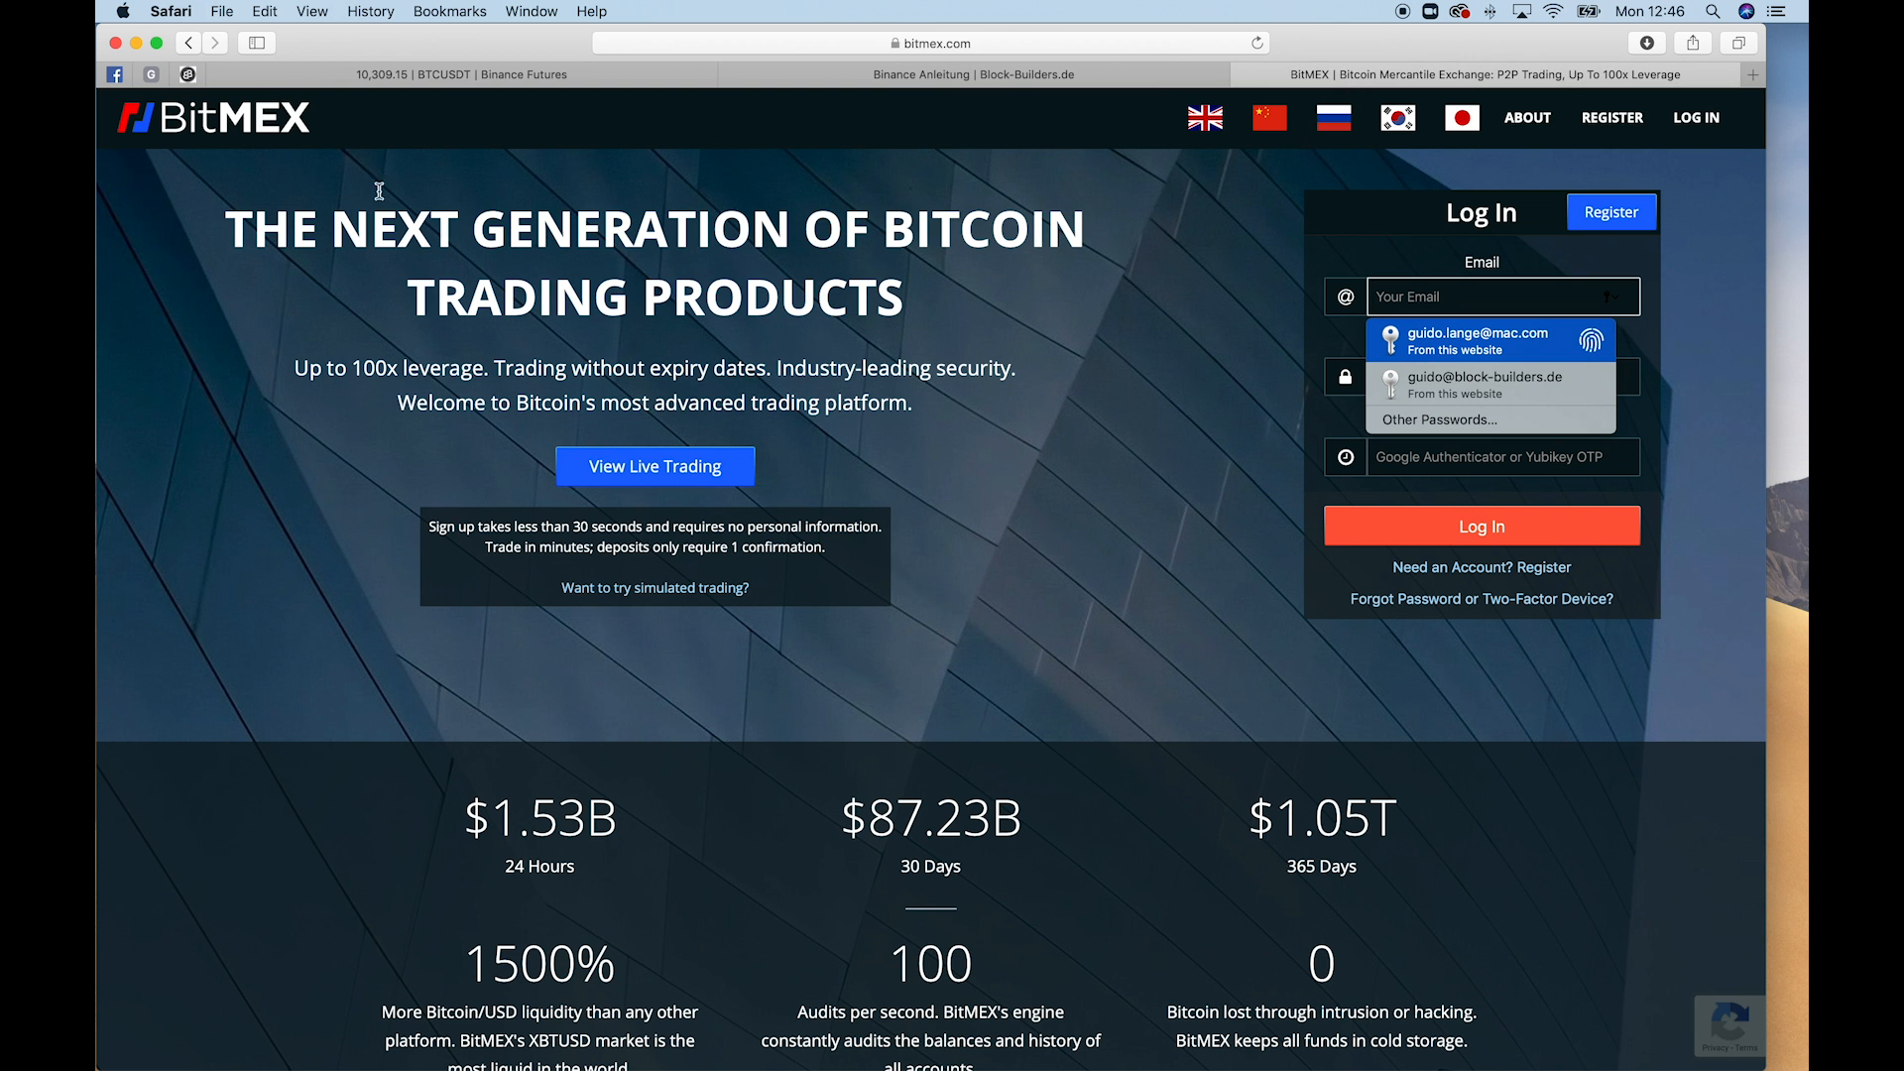
Switch from the BitMEX login tab back to the Binance Futures BTCUSDT page
click(450, 74)
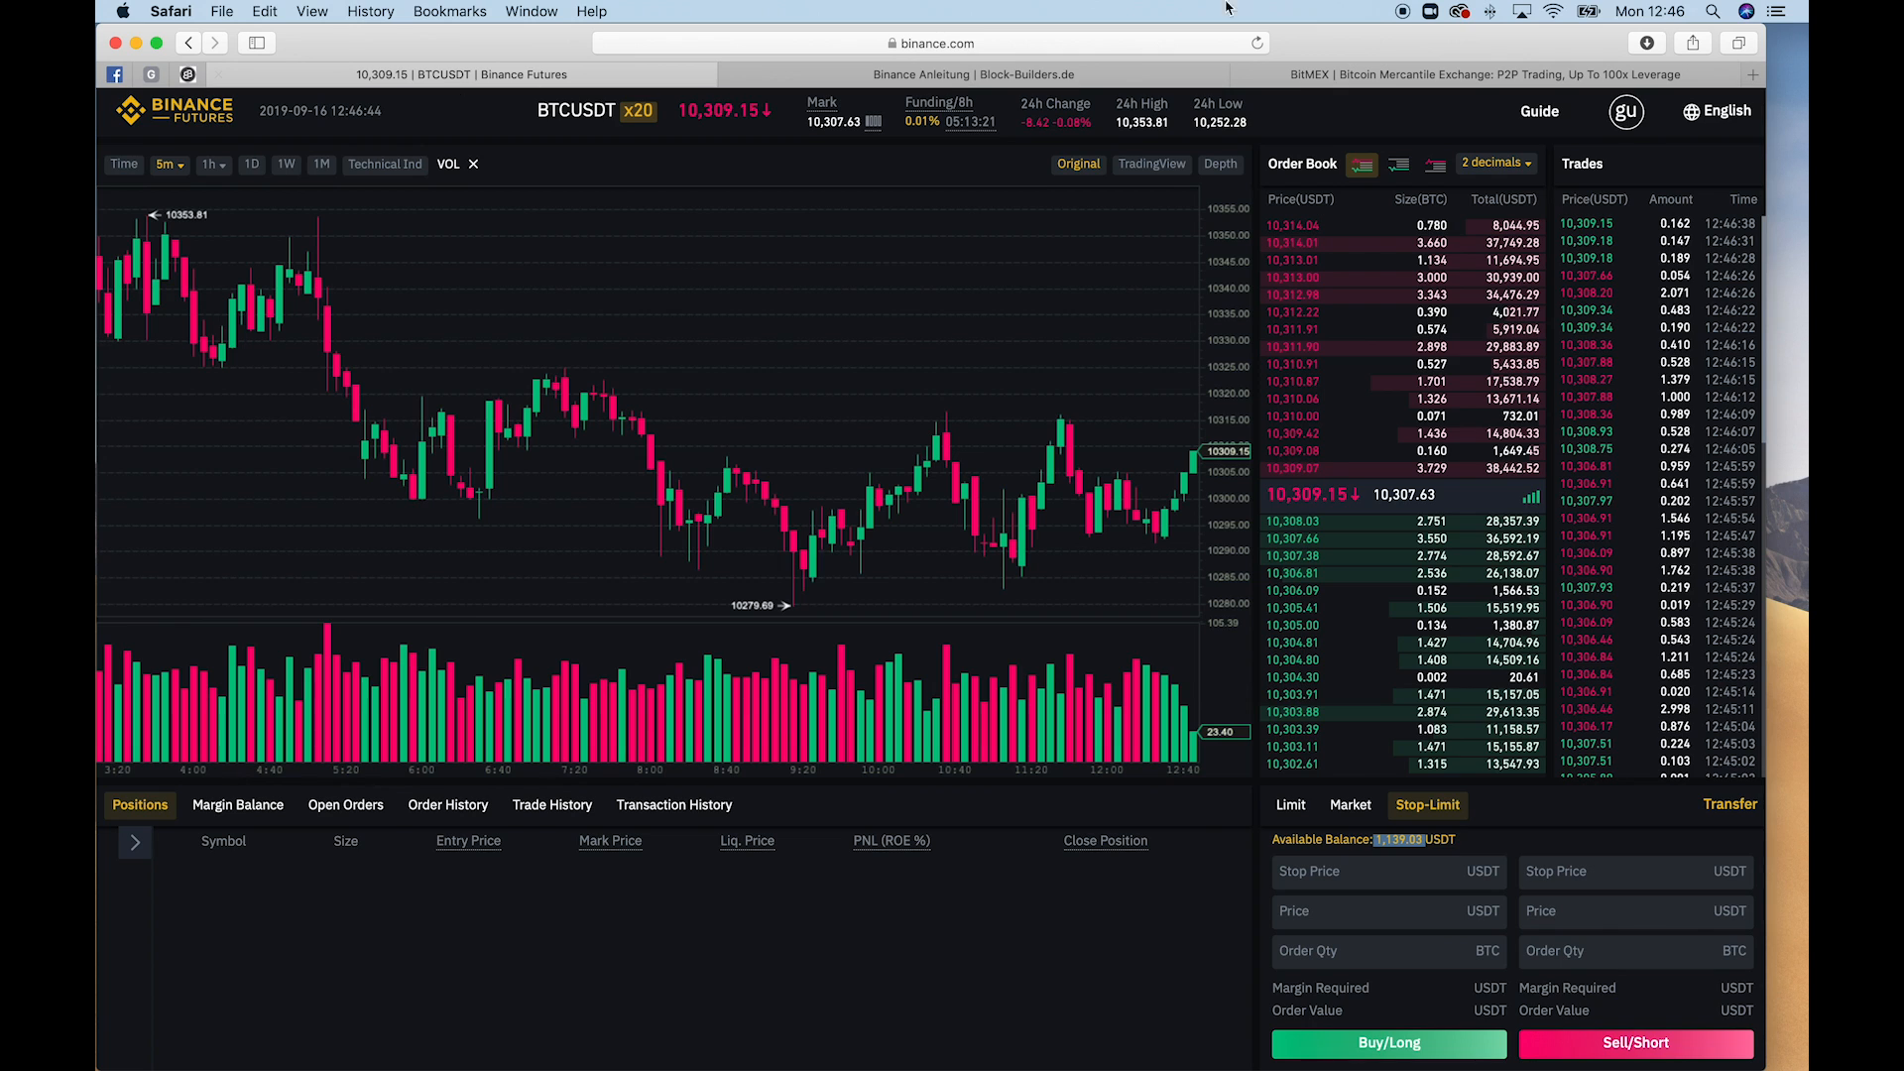